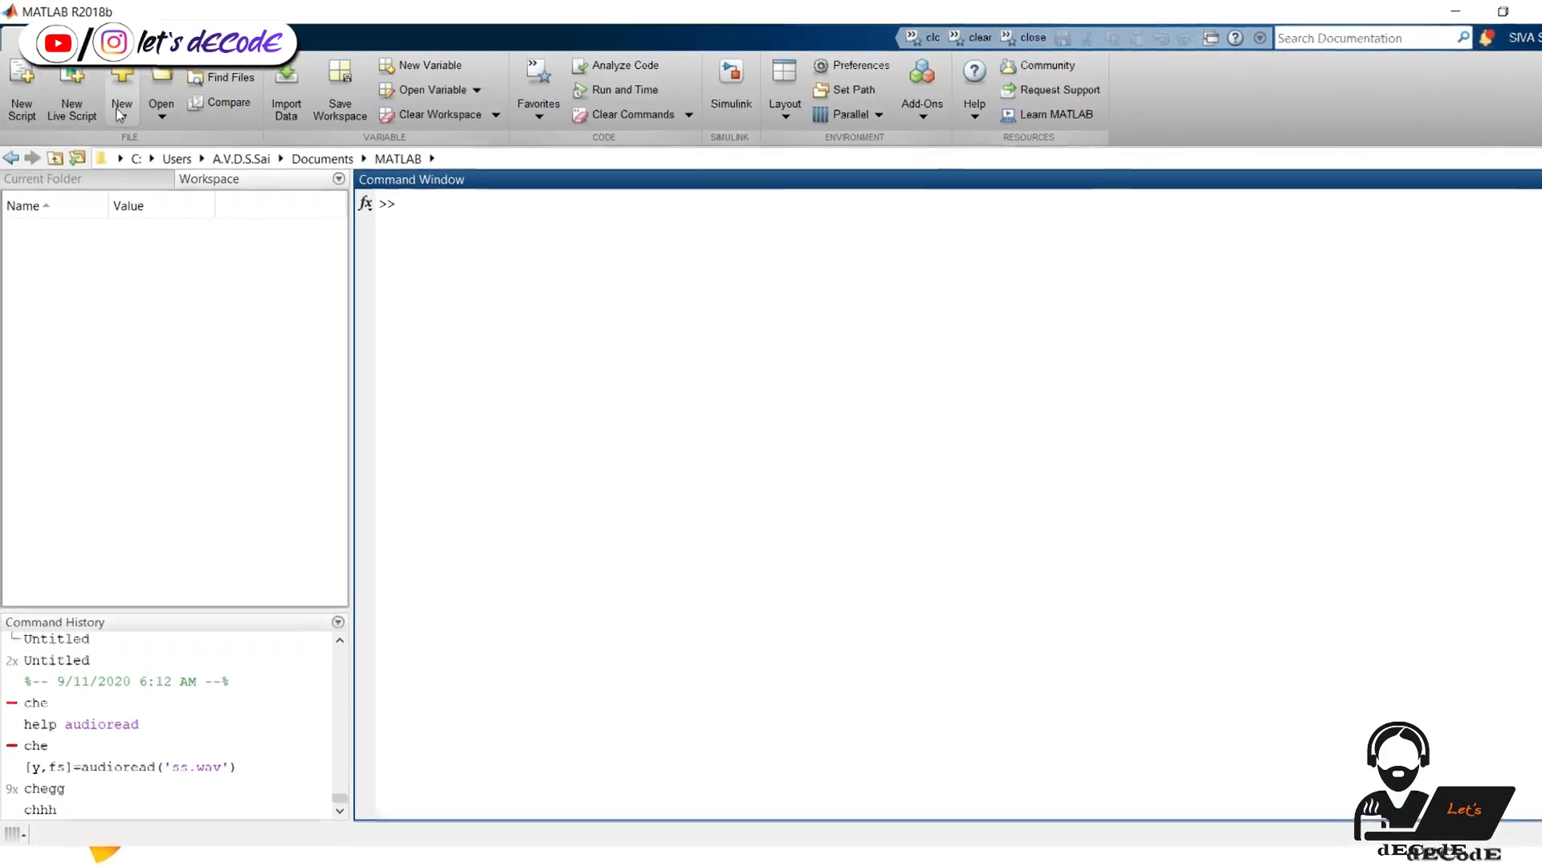
# Run the simulink command at the MATLAB command prompt to launch the Simulink start page
pyautogui.click(120, 103)
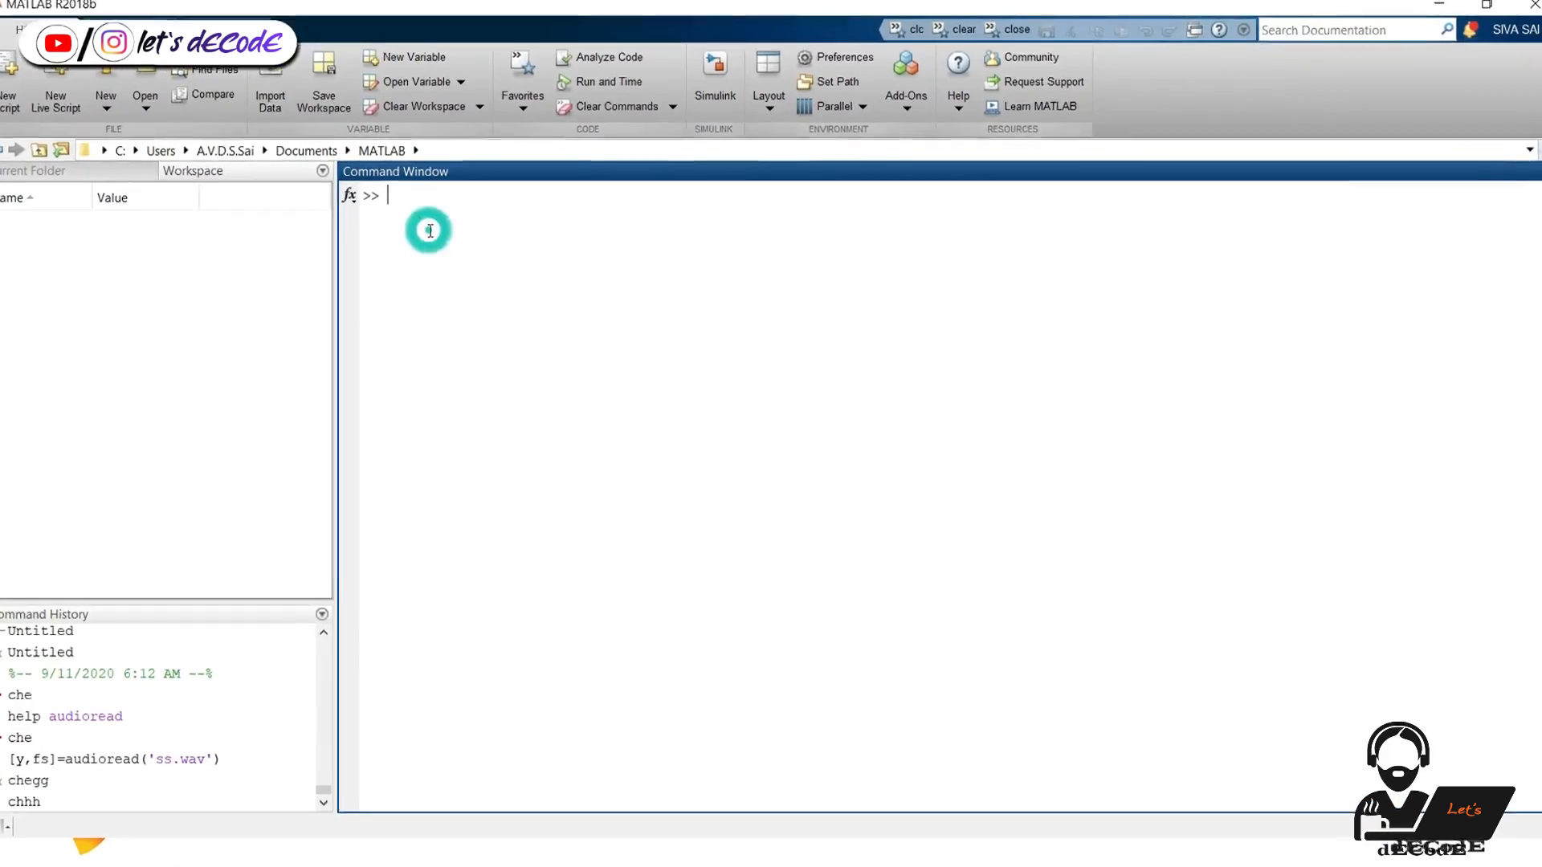
pyautogui.write('simul')
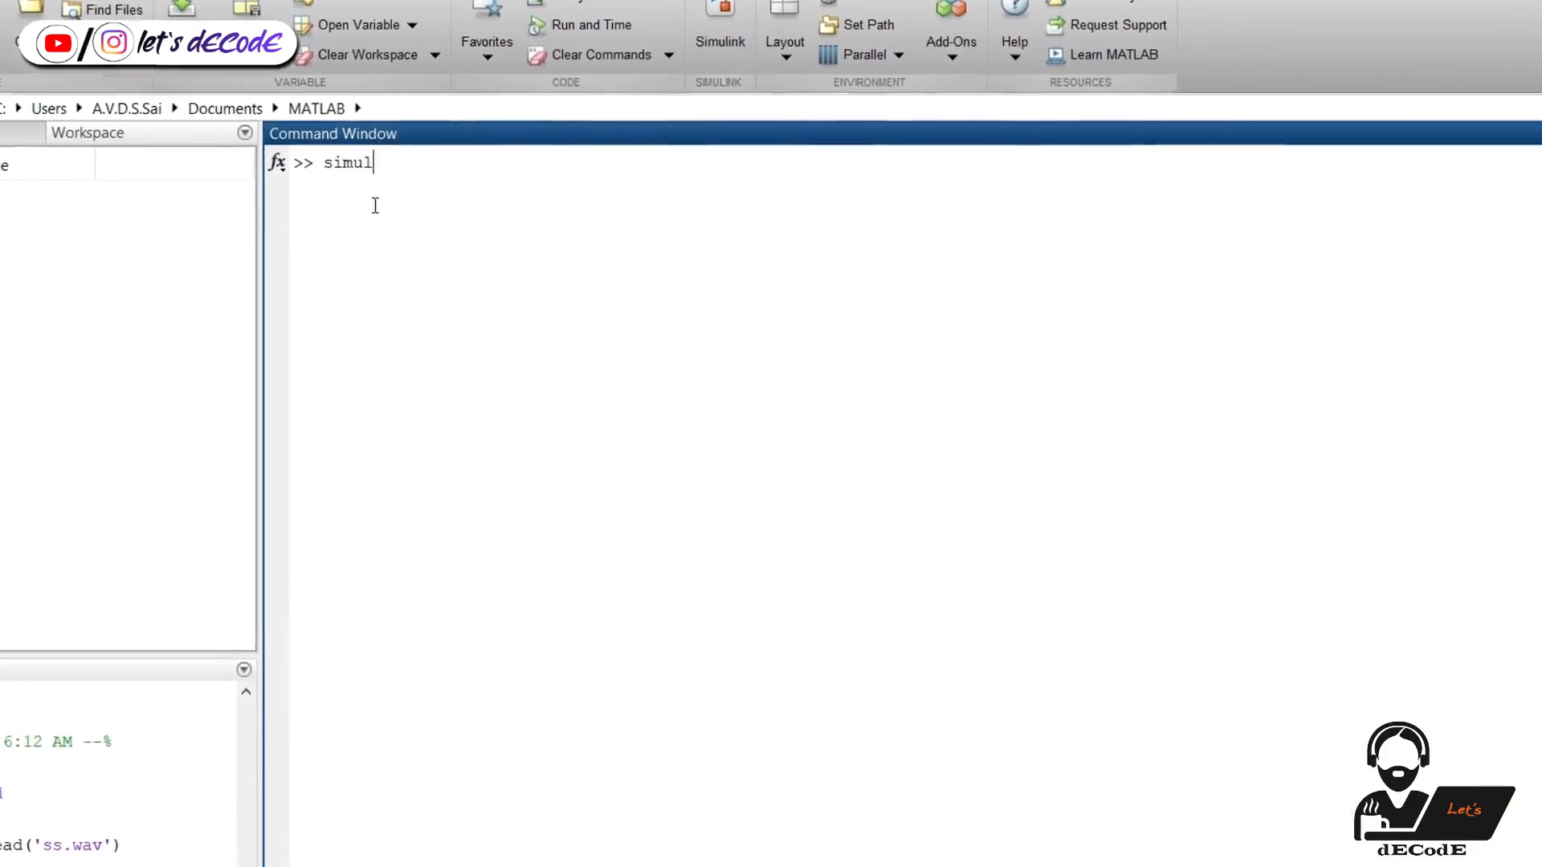
pyautogui.write('ink')
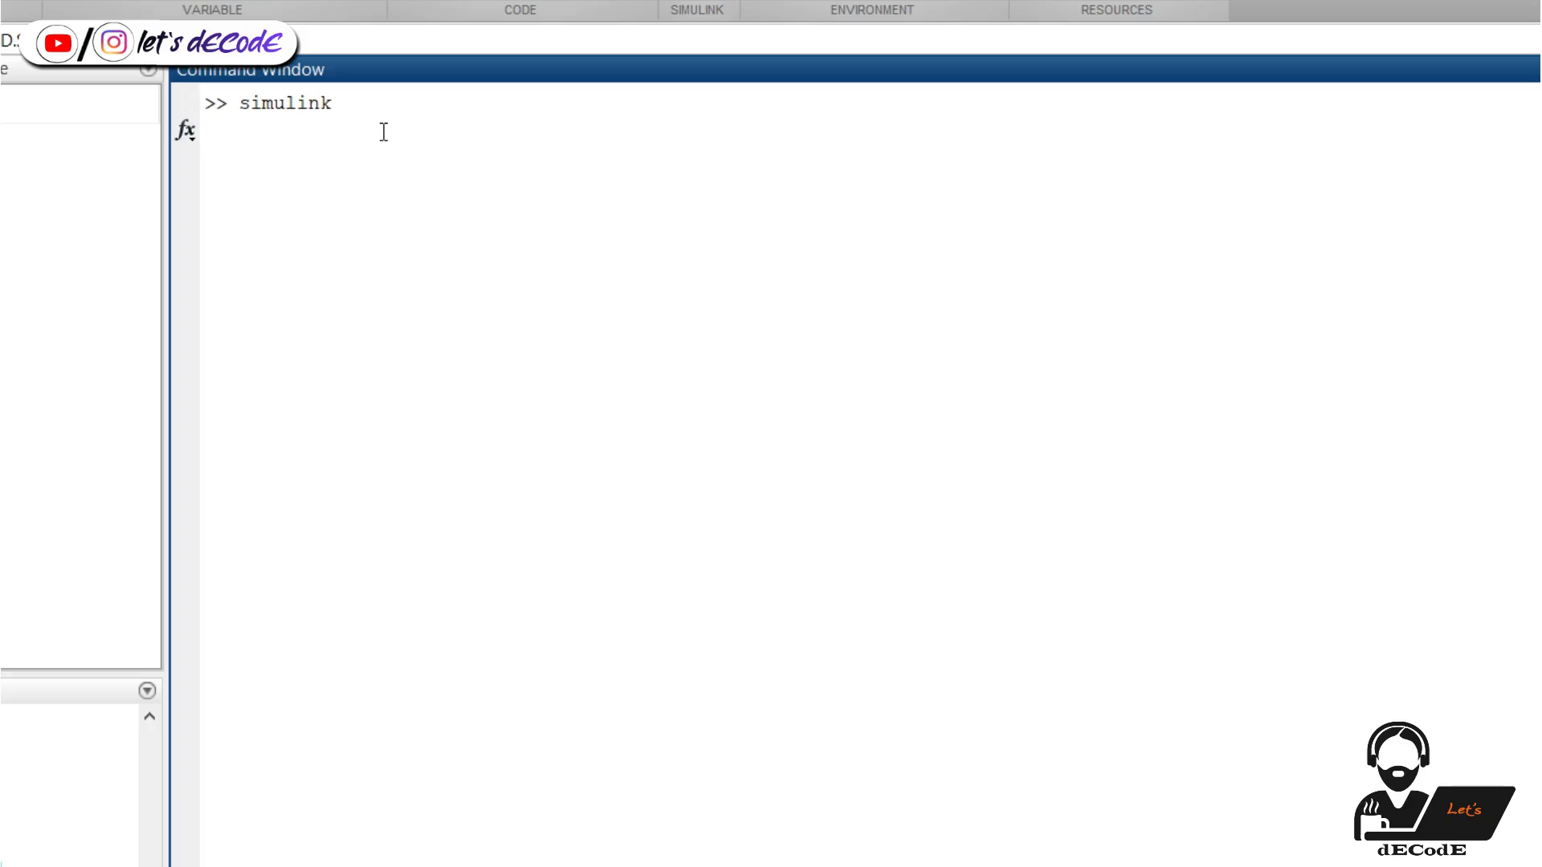
pyautogui.press('enter')
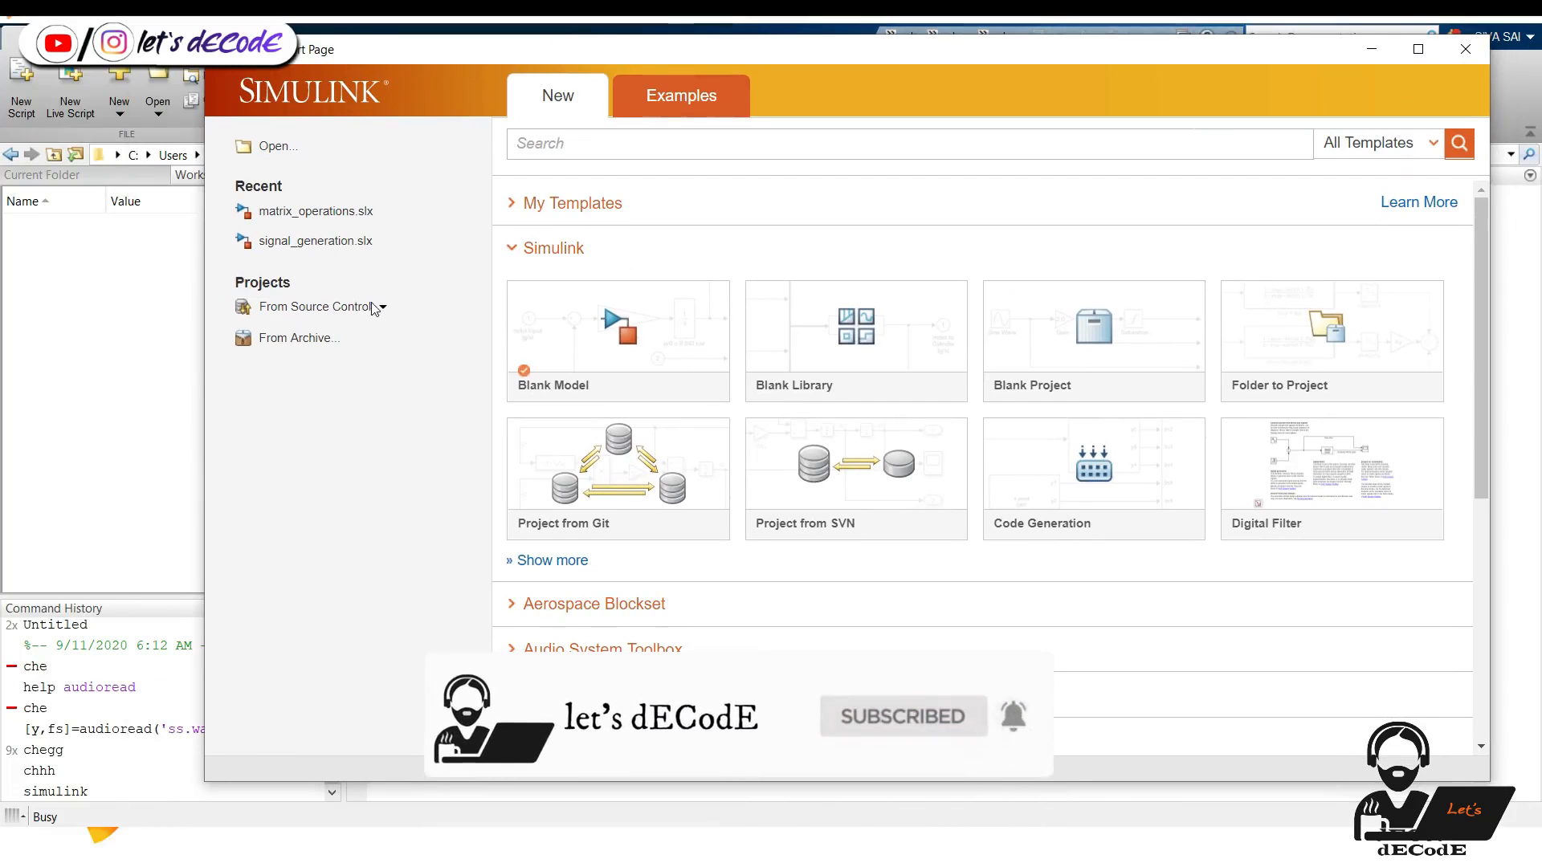
# Browse the New tab's template groups, collapsing Simulink and expanding the HDL toolbox templates
pyautogui.scroll(-3)
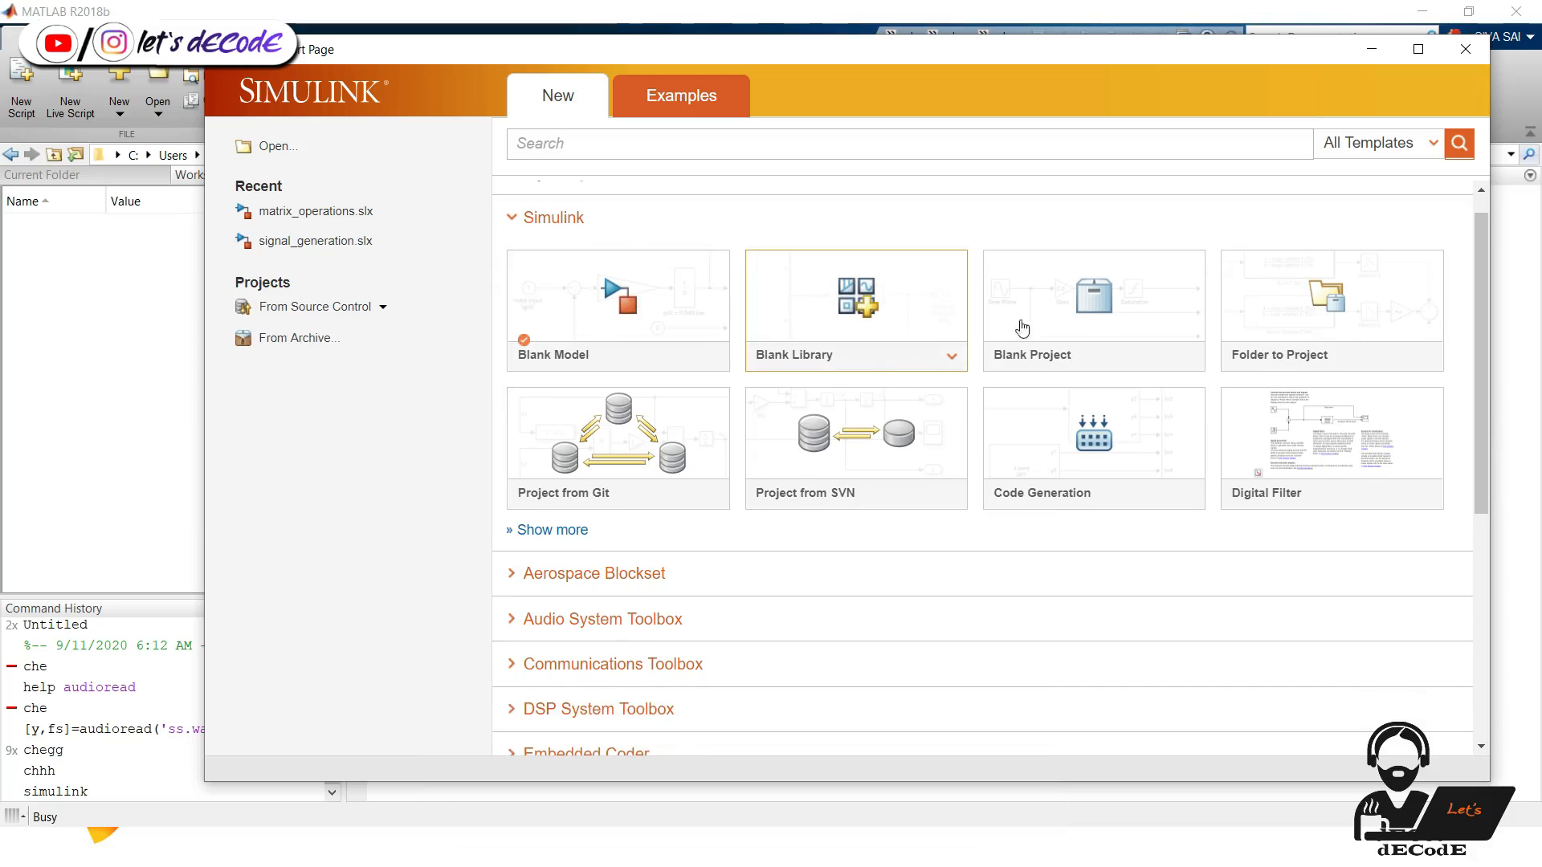
pyautogui.moveTo(1487, 321)
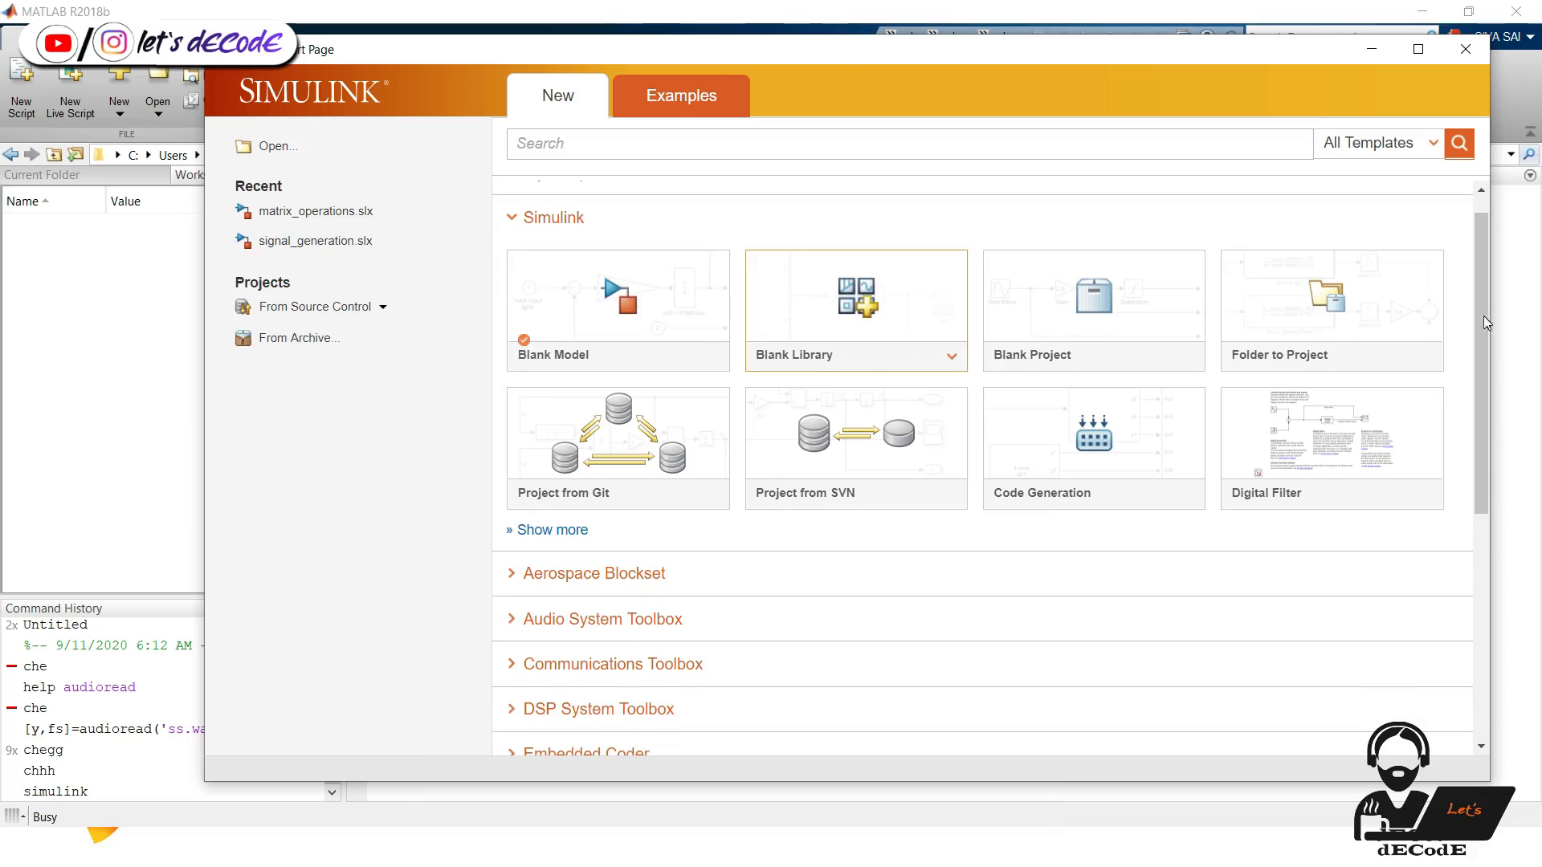
pyautogui.click(553, 217)
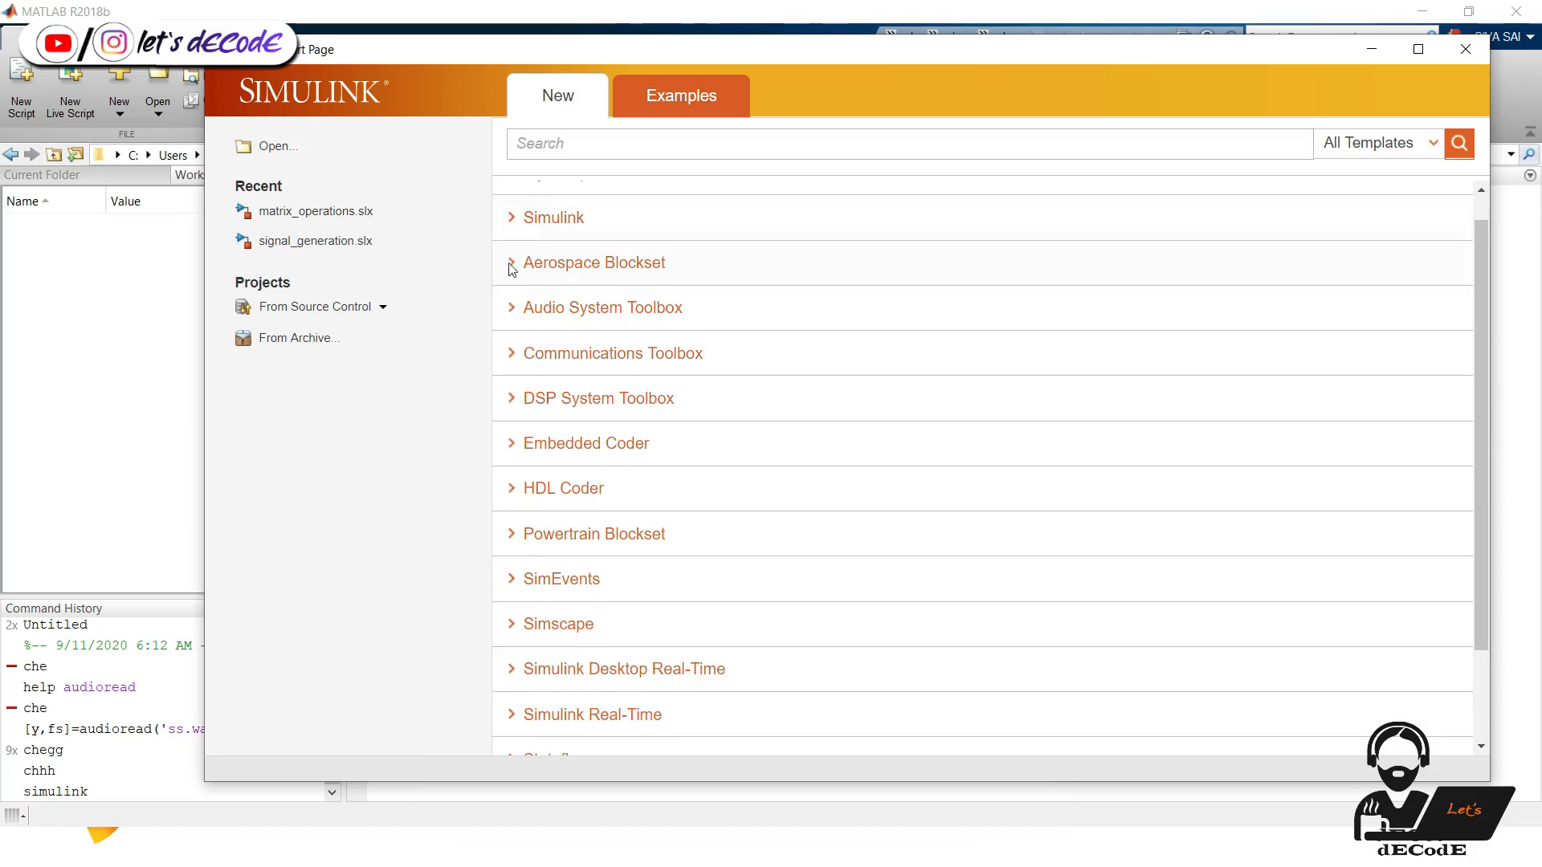
pyautogui.click(595, 262)
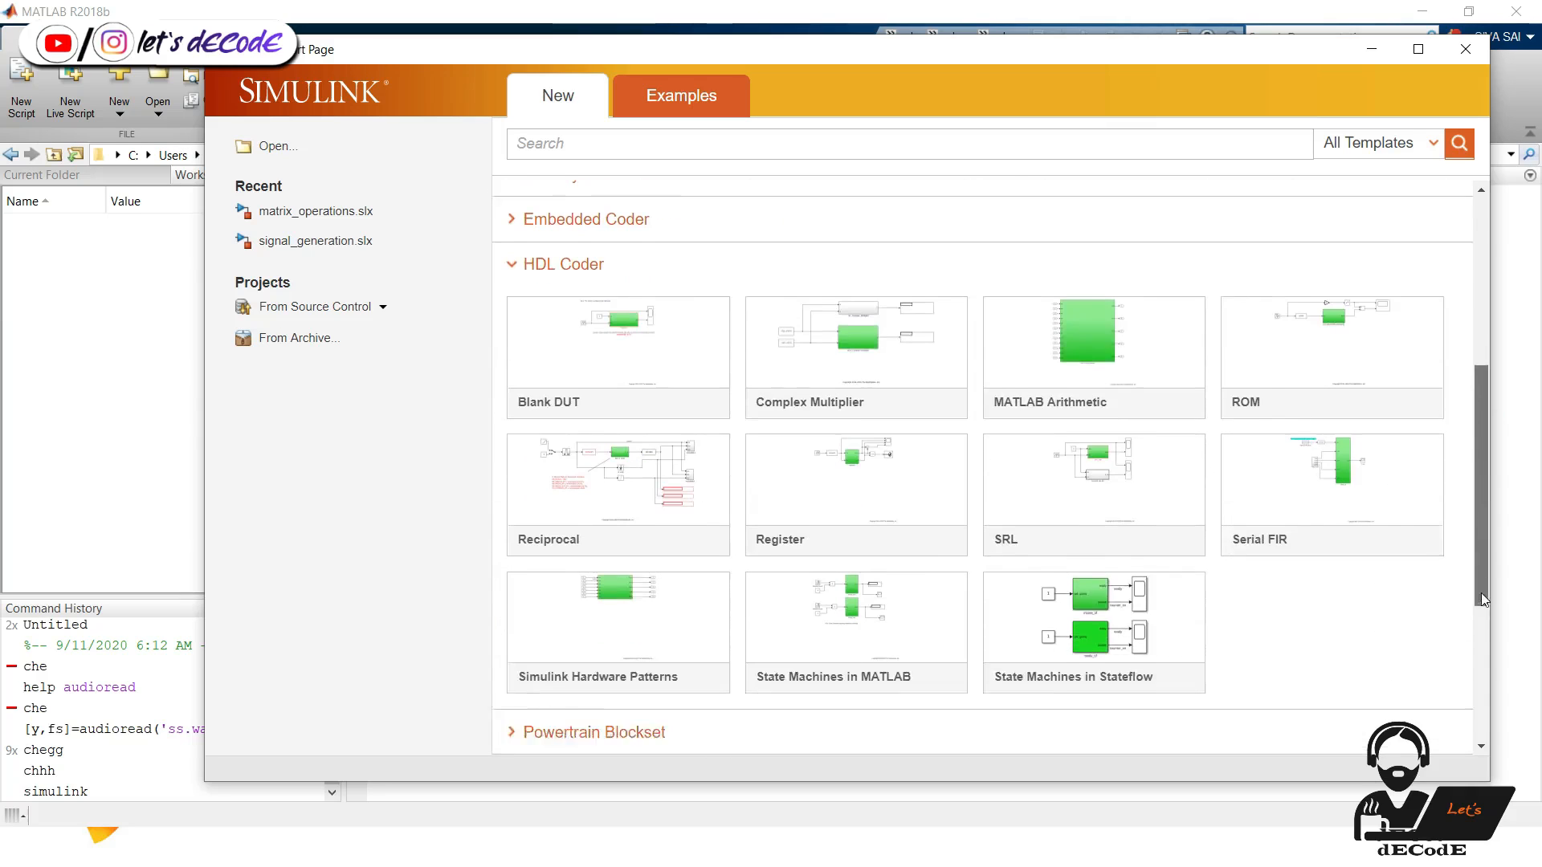
pyautogui.scroll(-3)
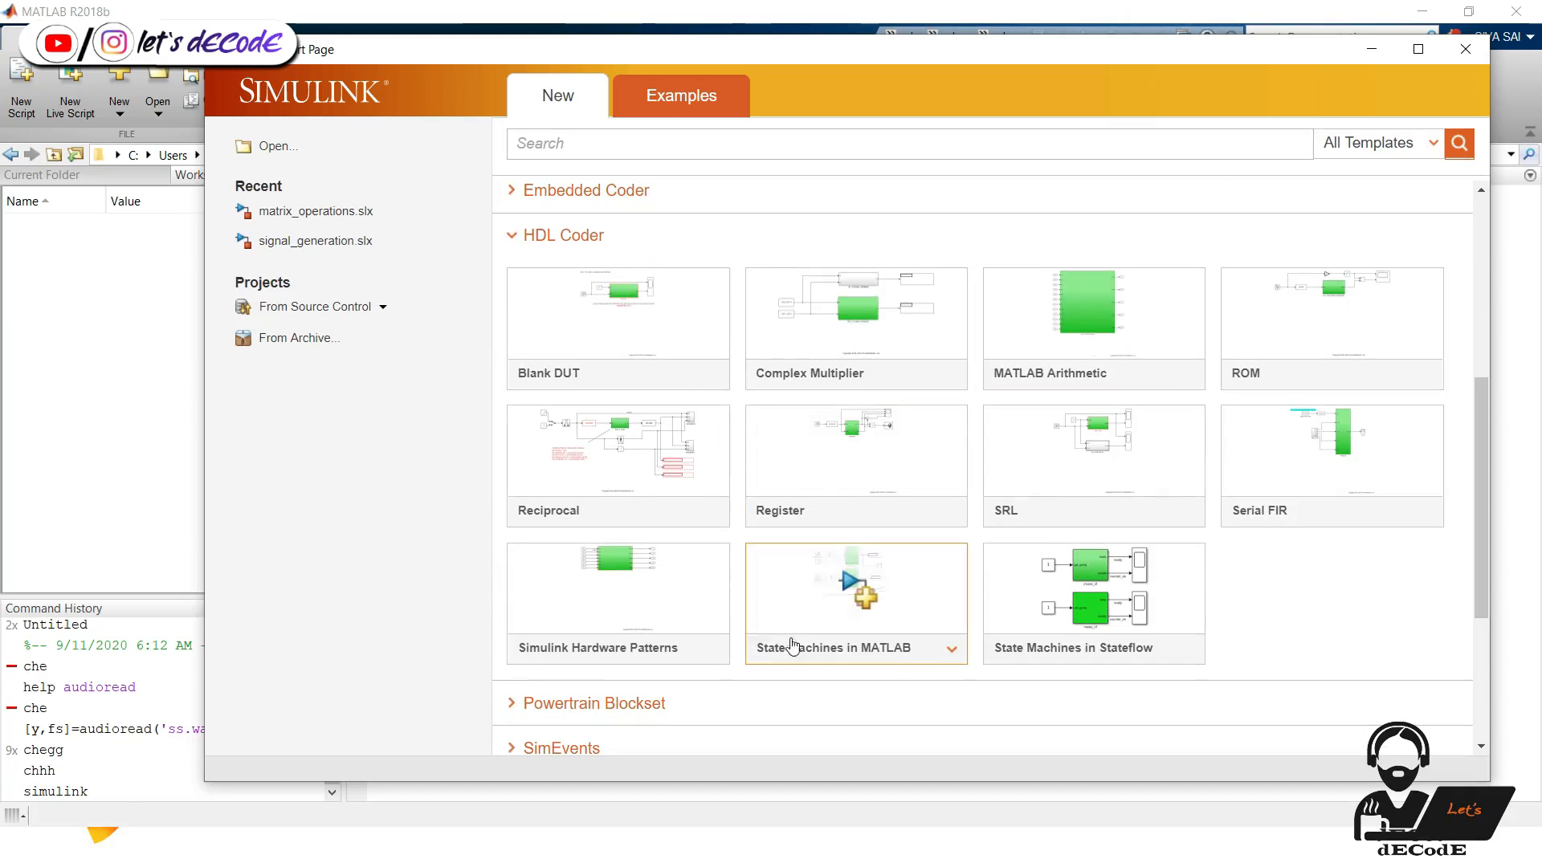
pyautogui.scroll(-3)
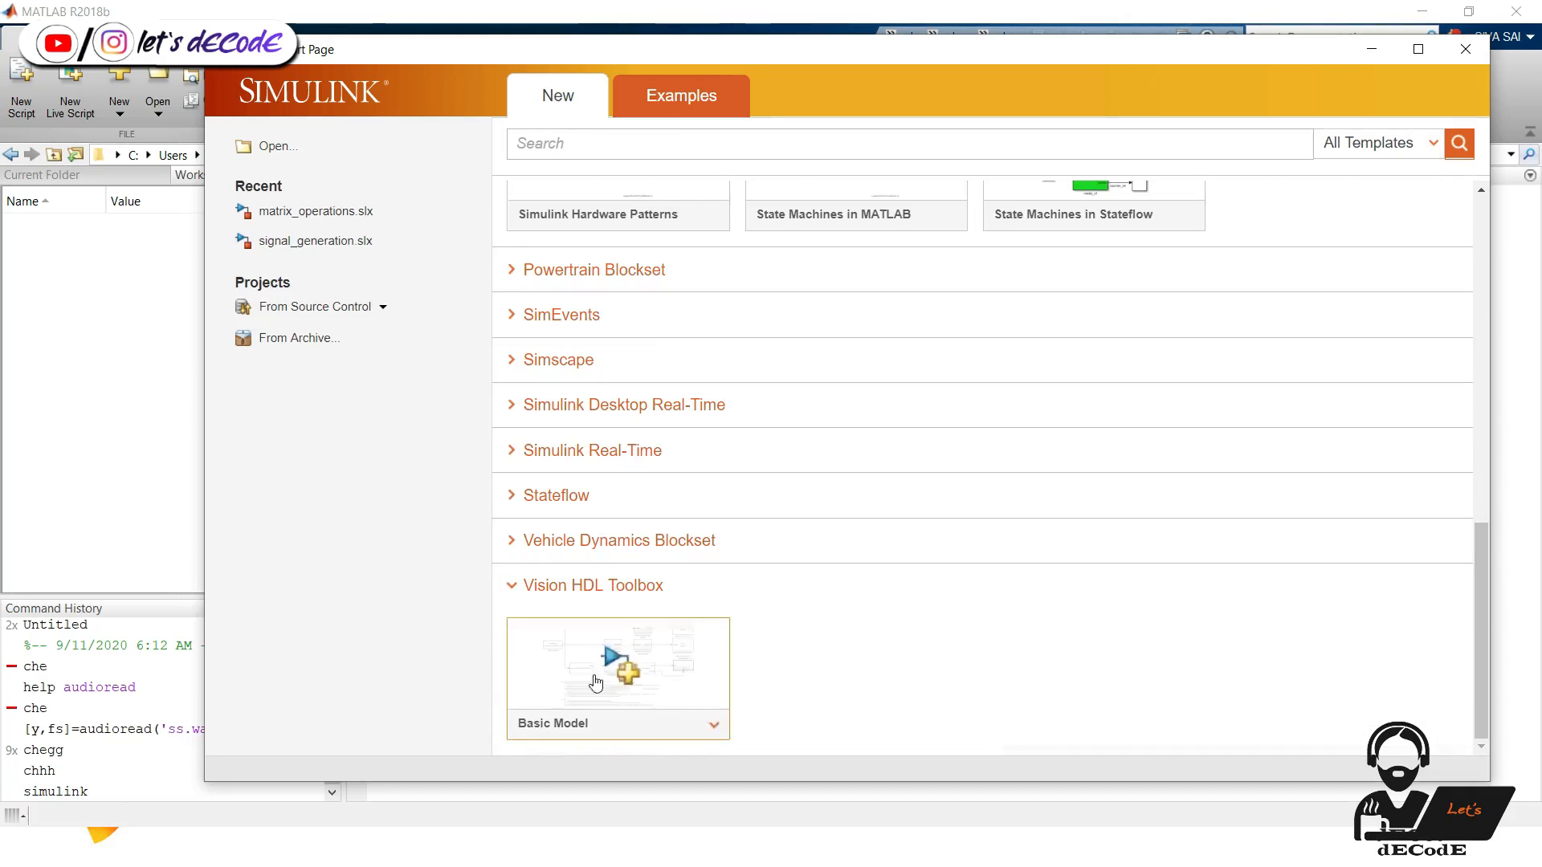
# Browse the Examples gallery through the Computer Vision and DSP System Toolbox groups, then return to New
pyautogui.click(680, 95)
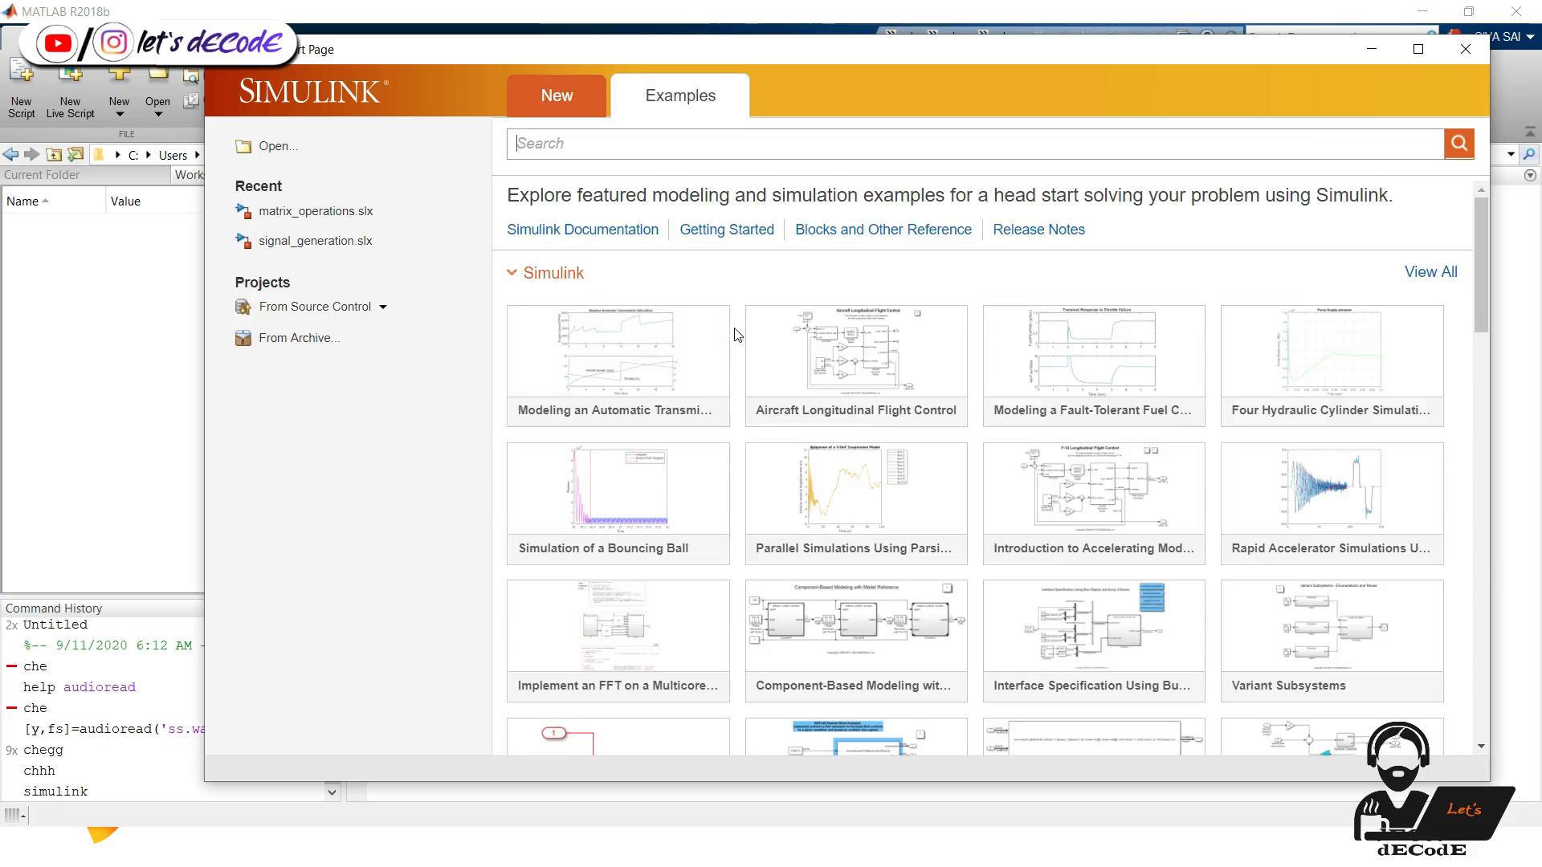
pyautogui.scroll(-3)
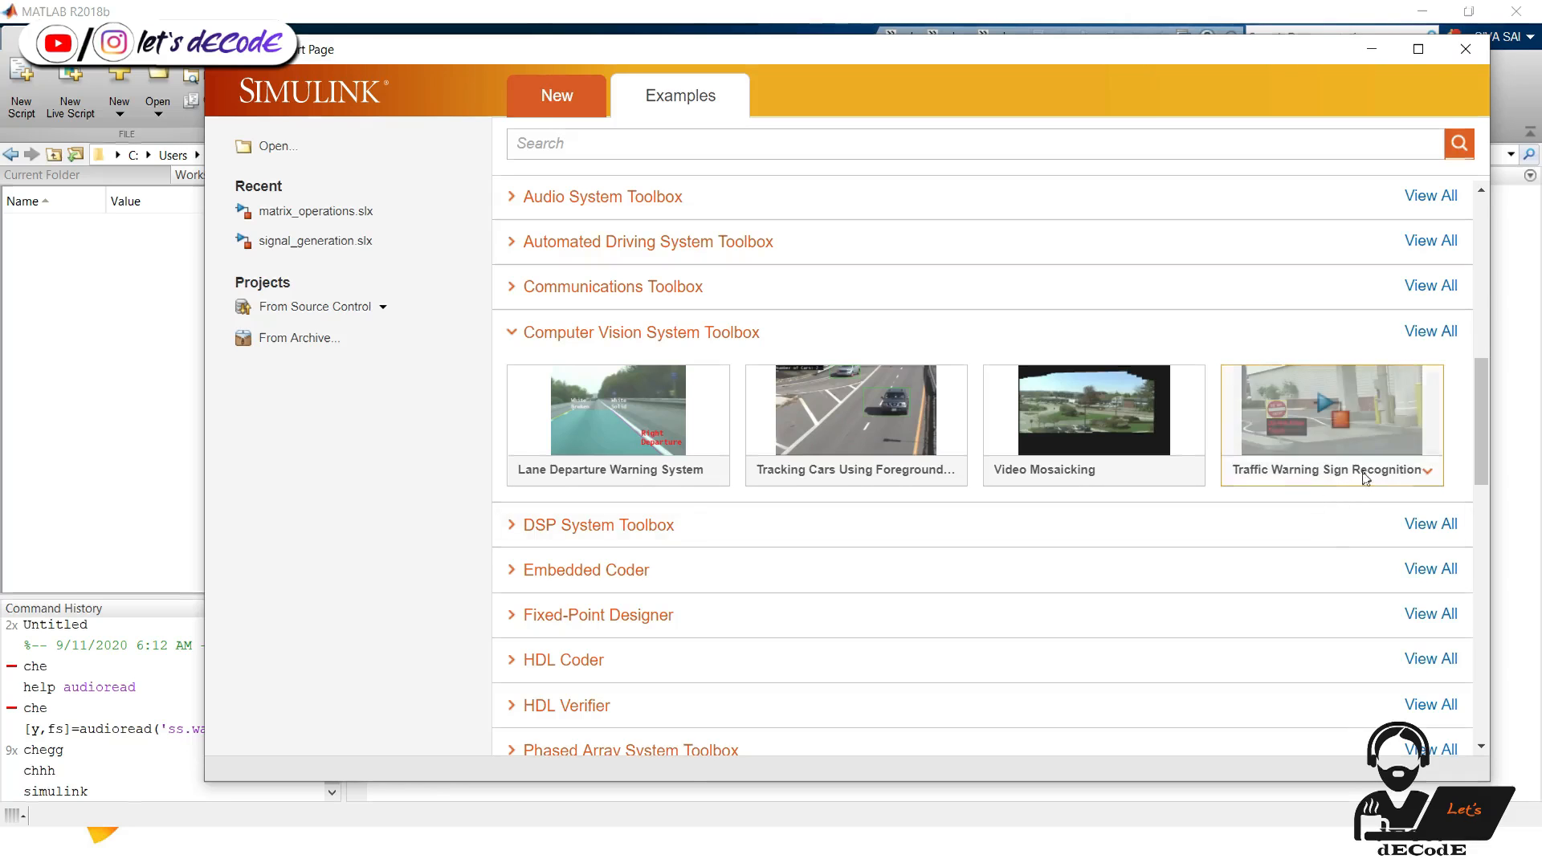
pyautogui.scroll(-3)
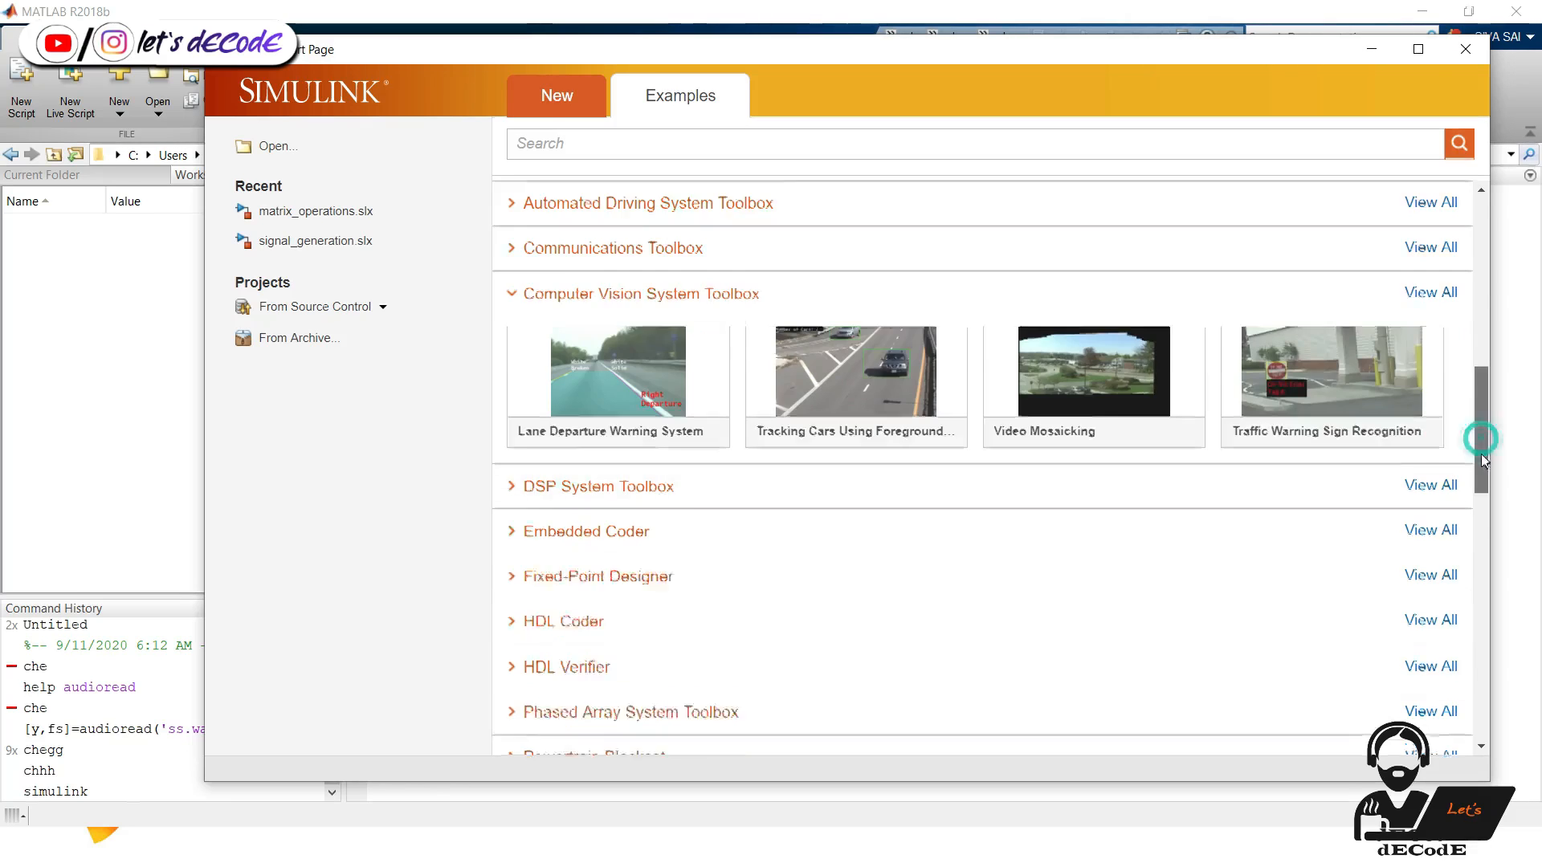
pyautogui.scroll(-3)
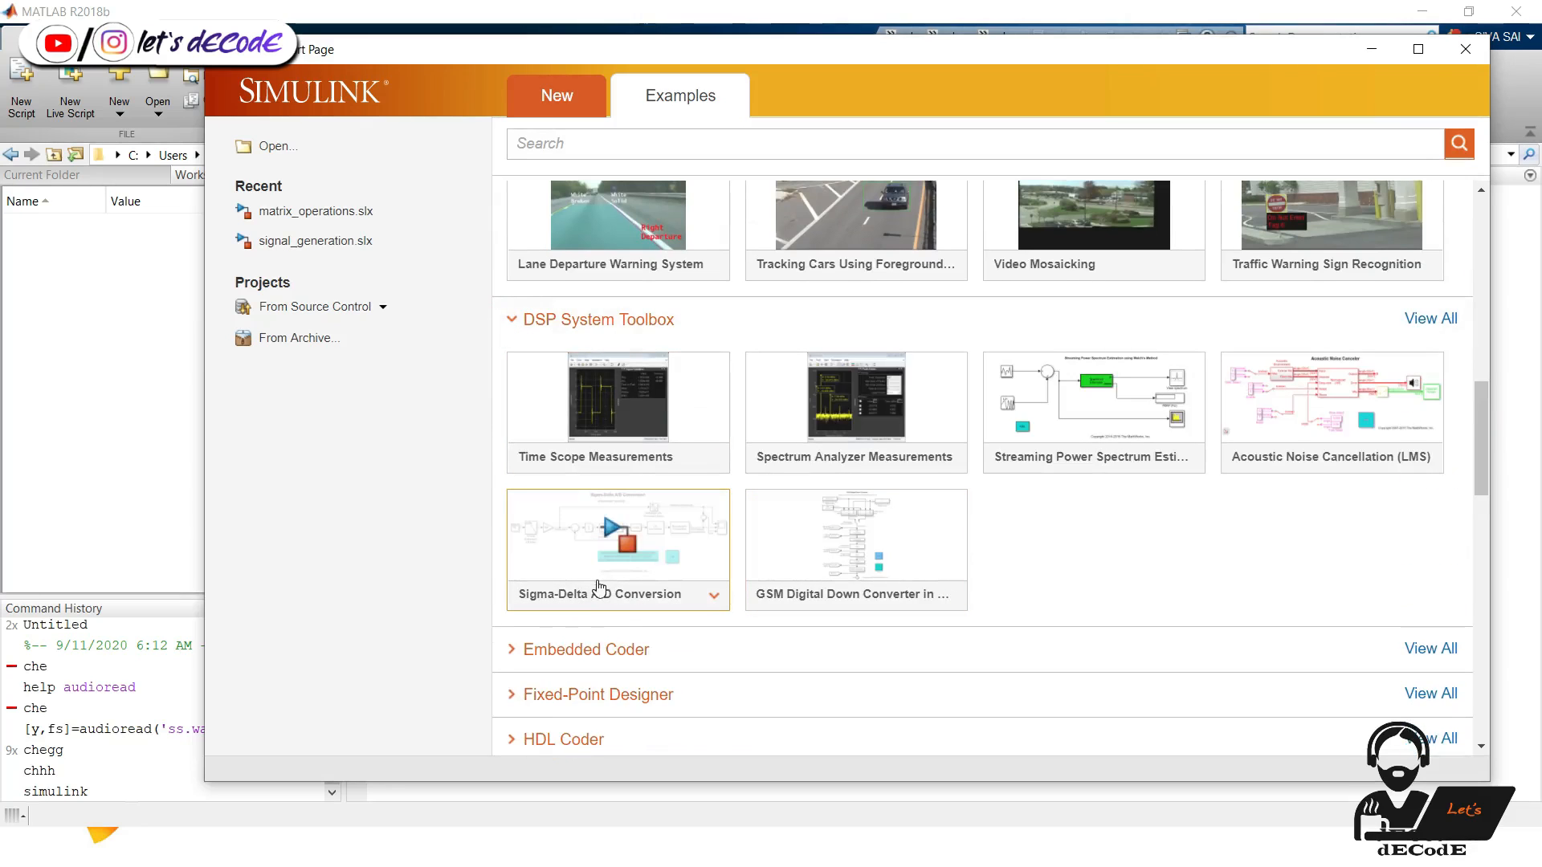
pyautogui.scroll(-3)
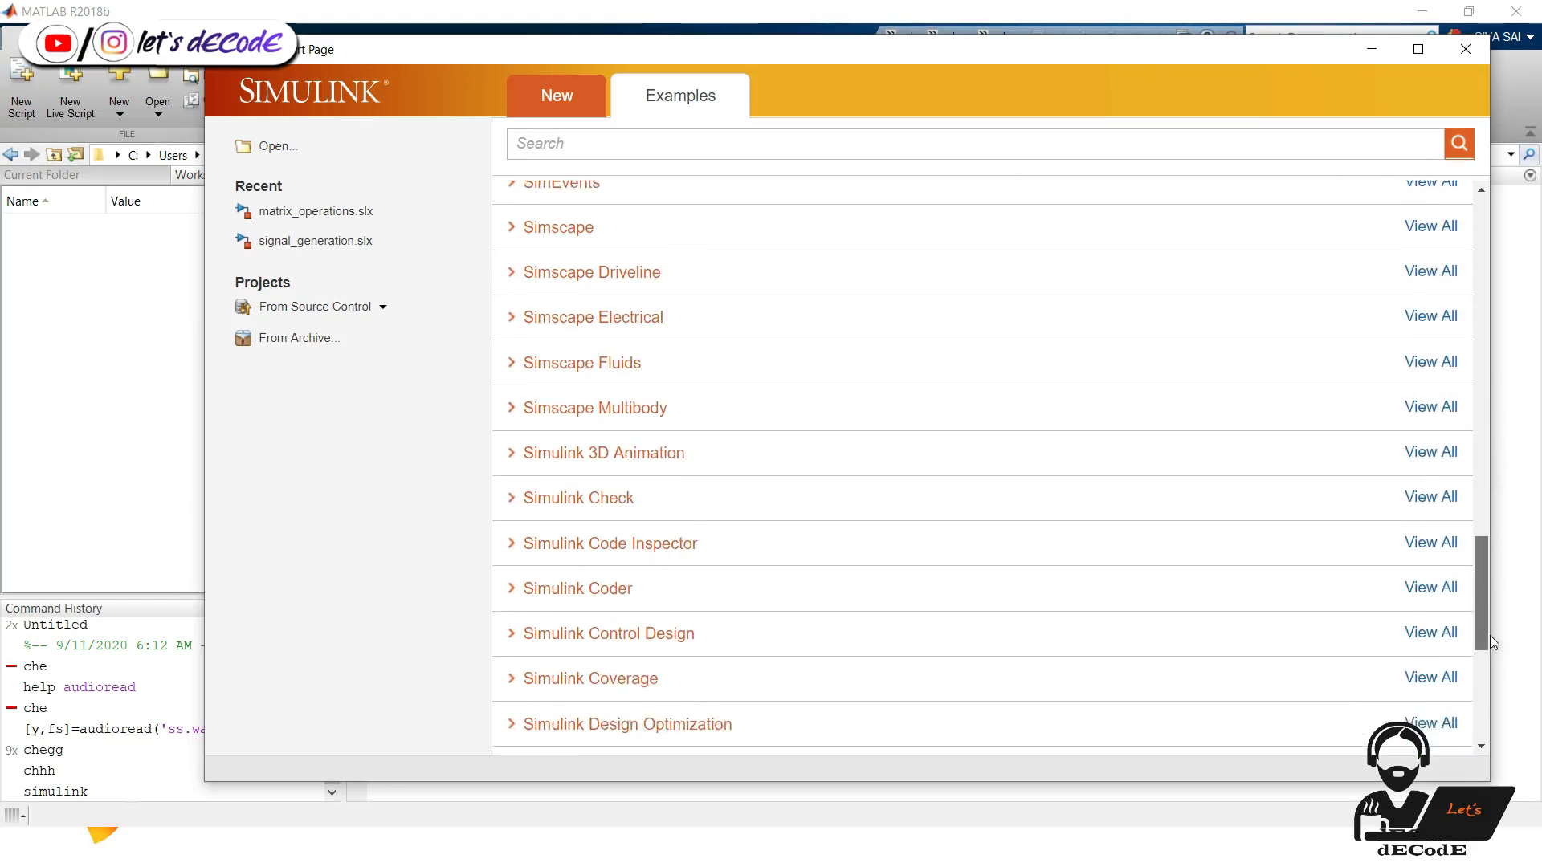
pyautogui.scroll(-3)
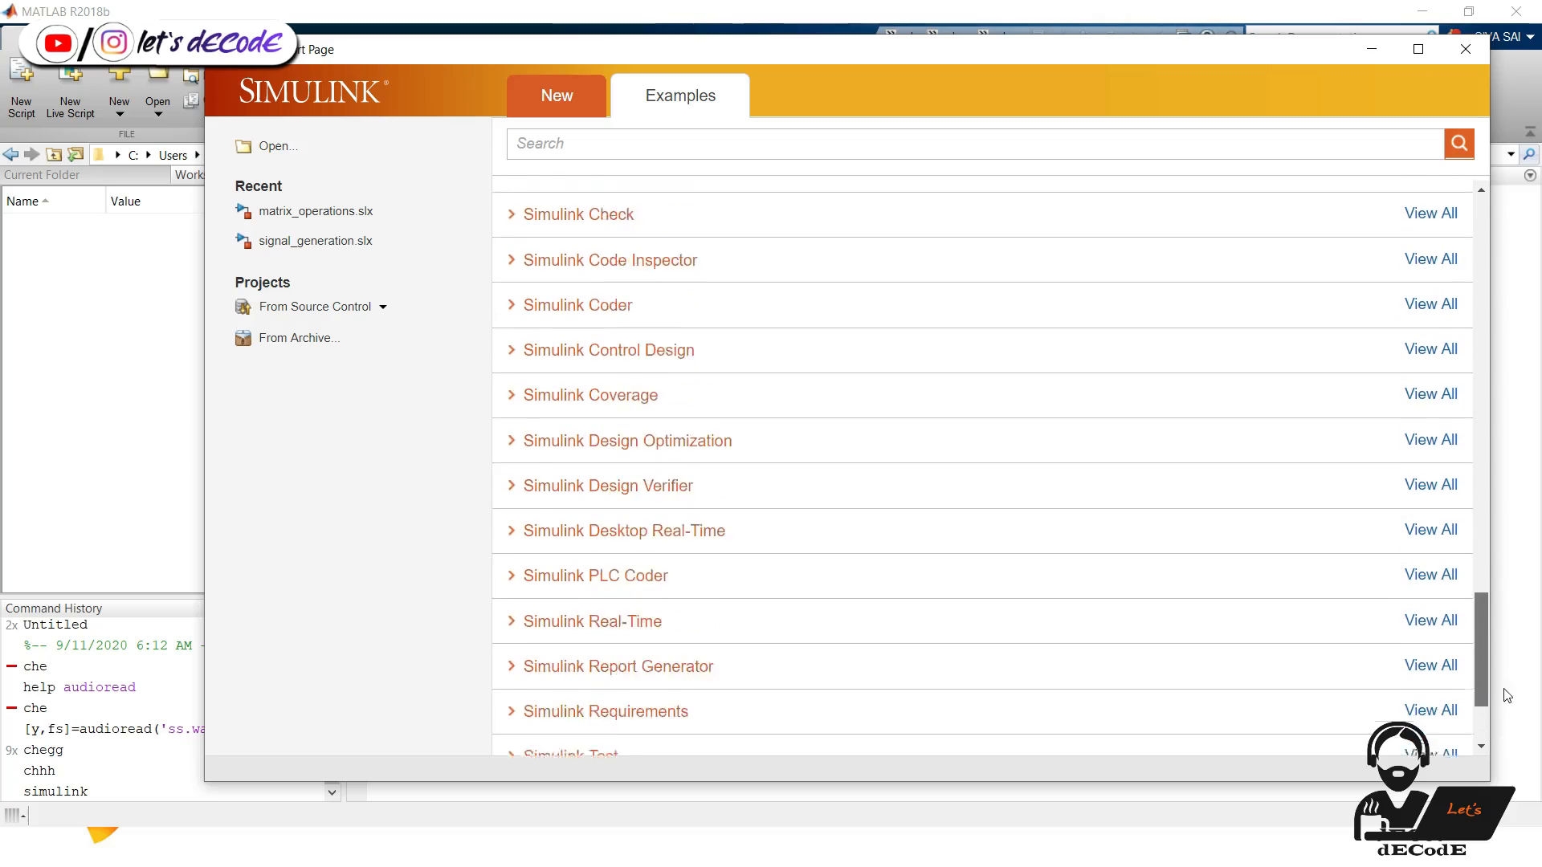
pyautogui.click(556, 95)
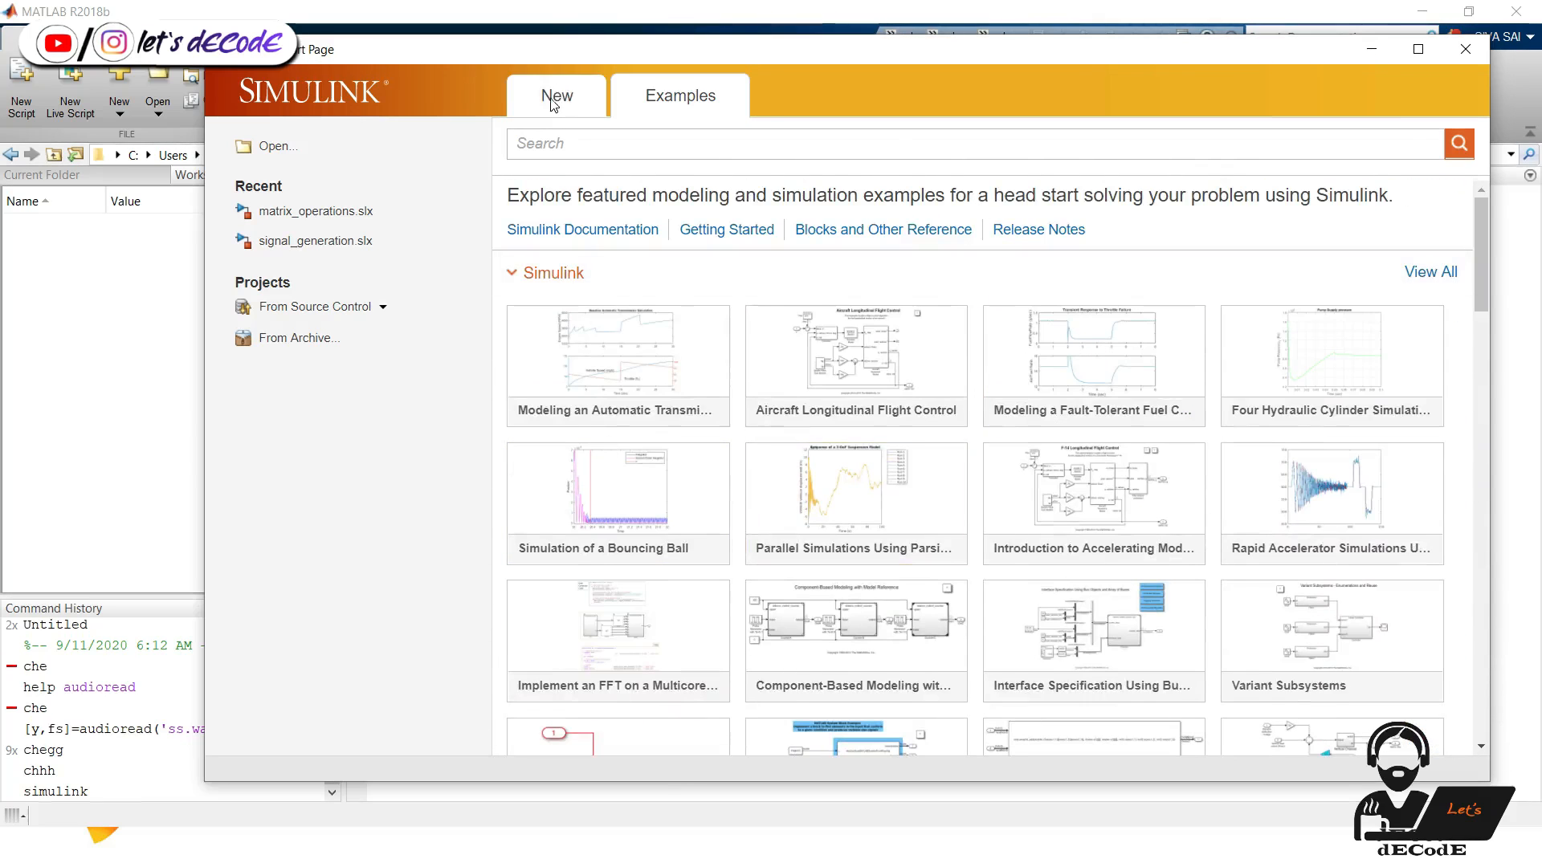
# Create a new blank Simulink model from the Simulink template group
pyautogui.click(557, 95)
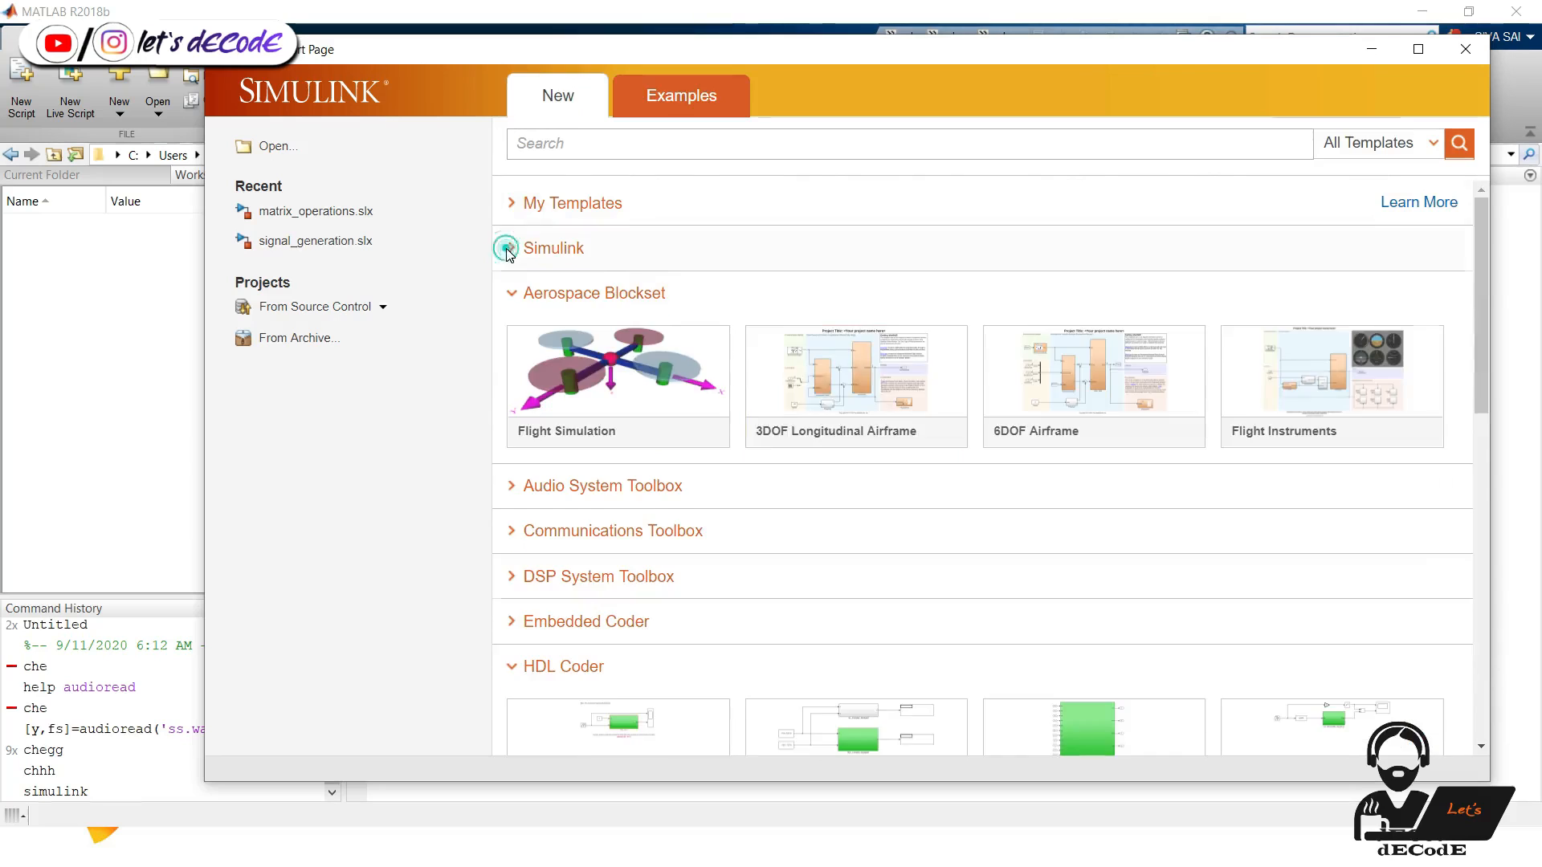
pyautogui.click(552, 247)
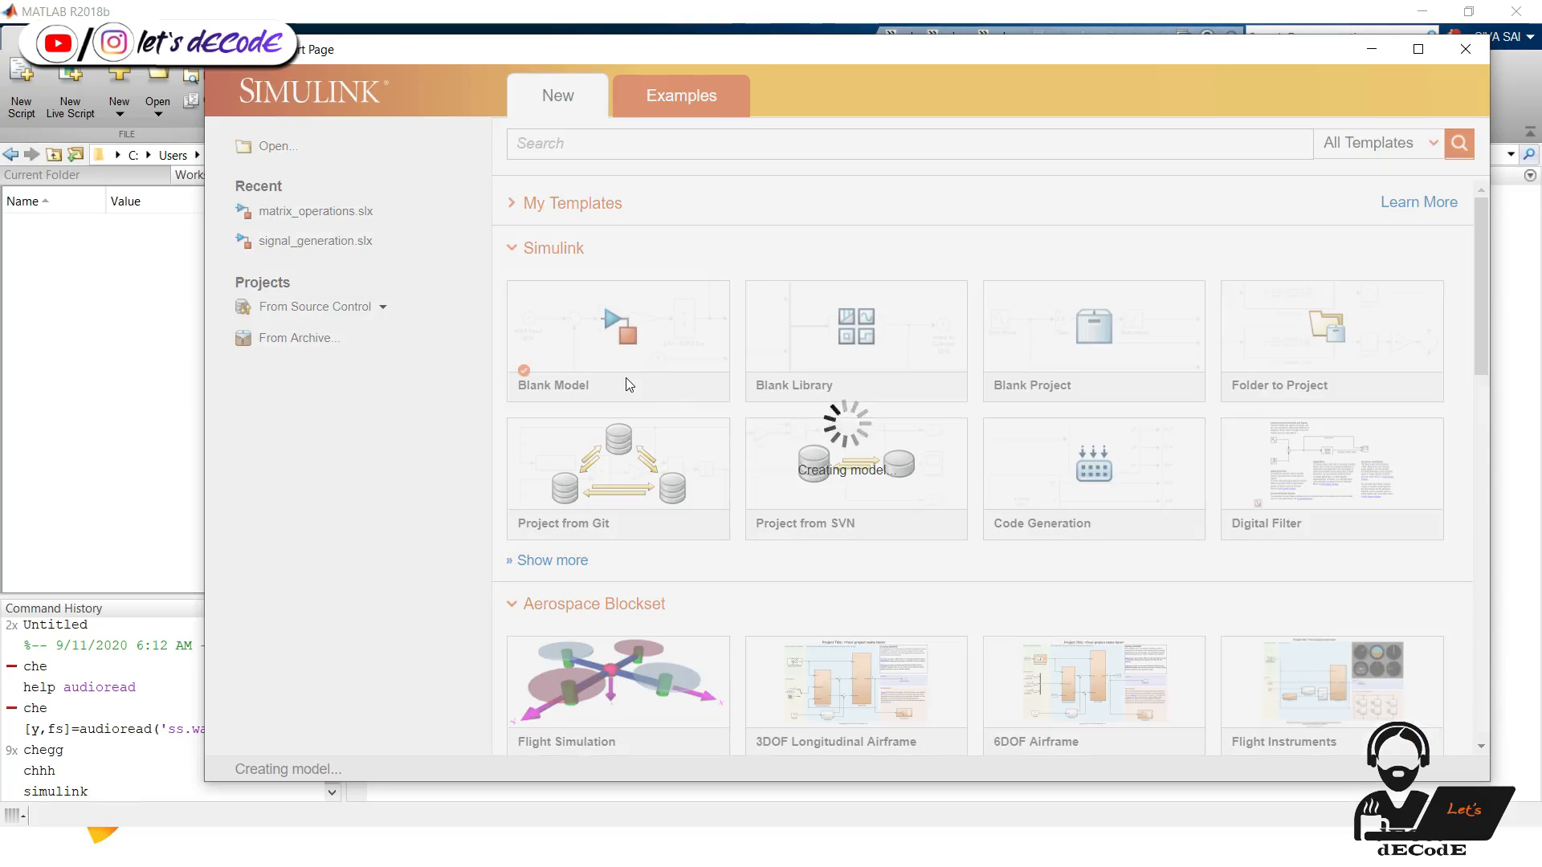
pyautogui.click(617, 339)
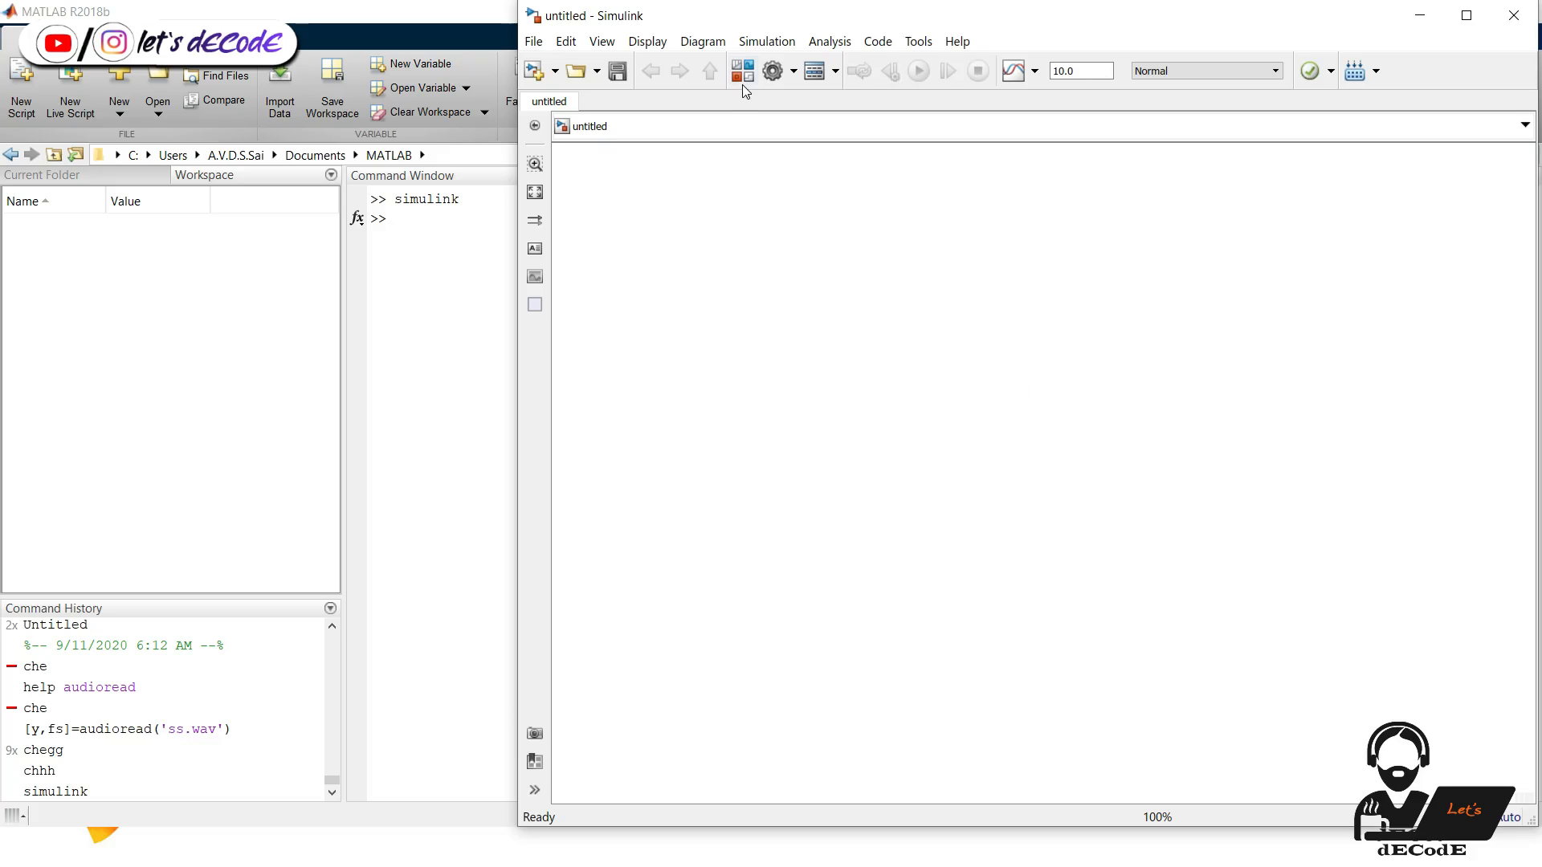
# Browse the Library Browser's Simulink categories and add a Sine Wave source block to the model
pyautogui.click(737, 70)
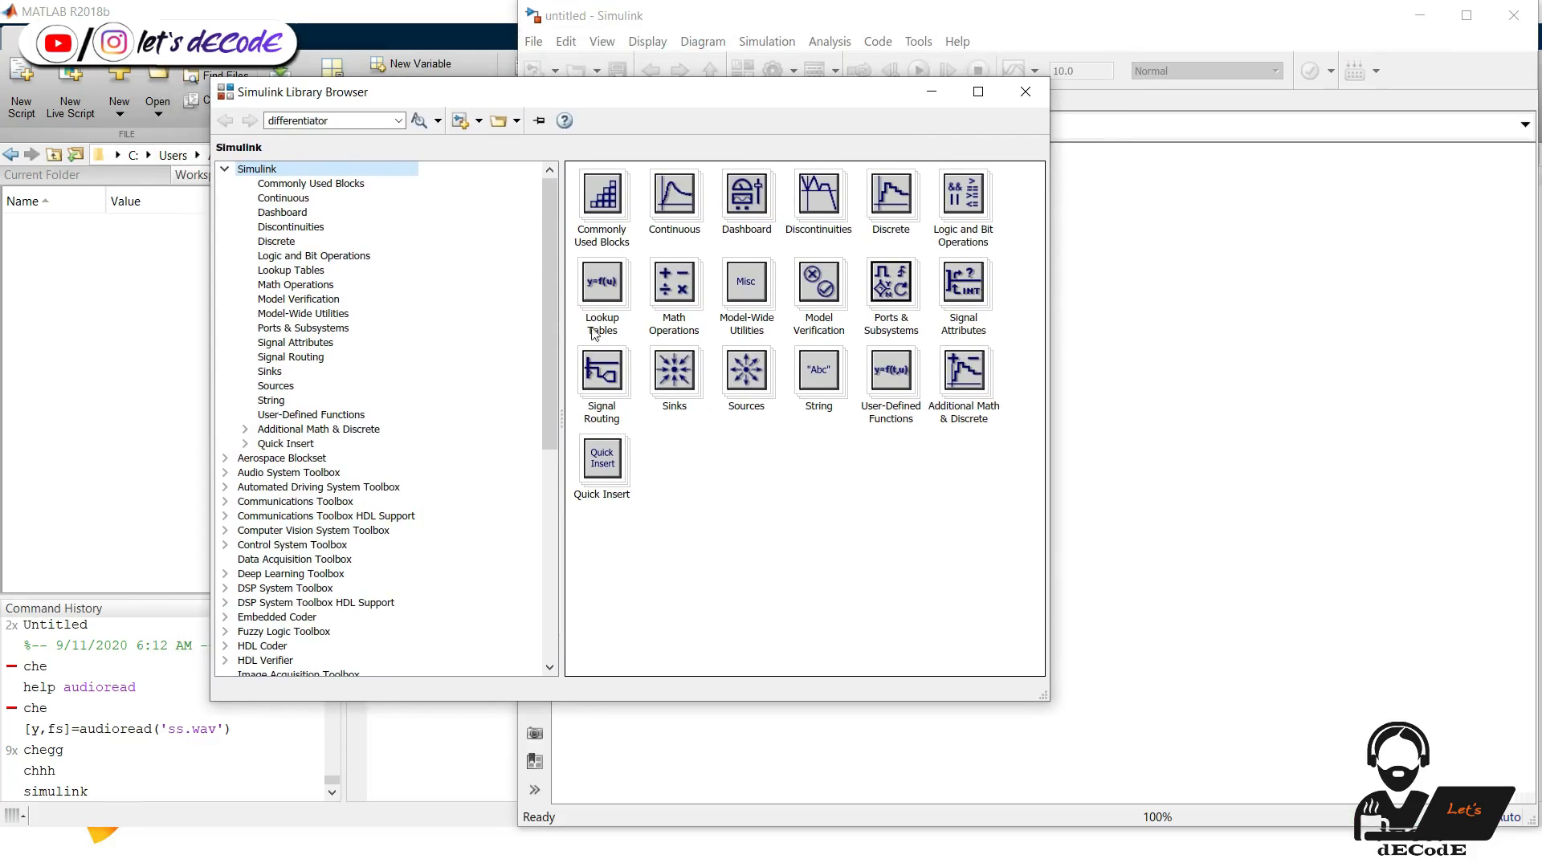
pyautogui.scroll(-3)
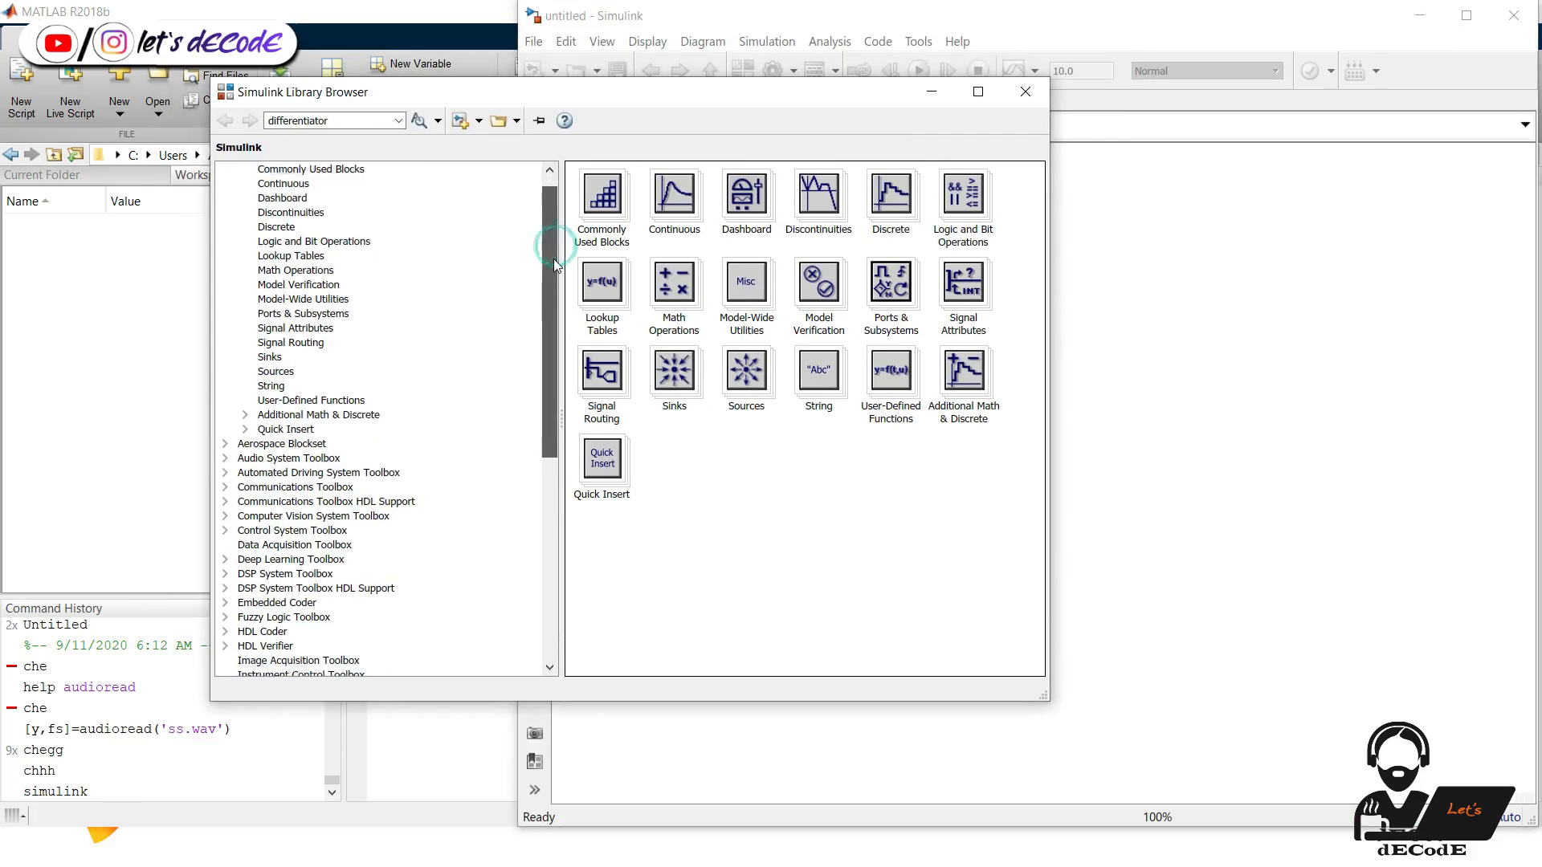
pyautogui.scroll(-3)
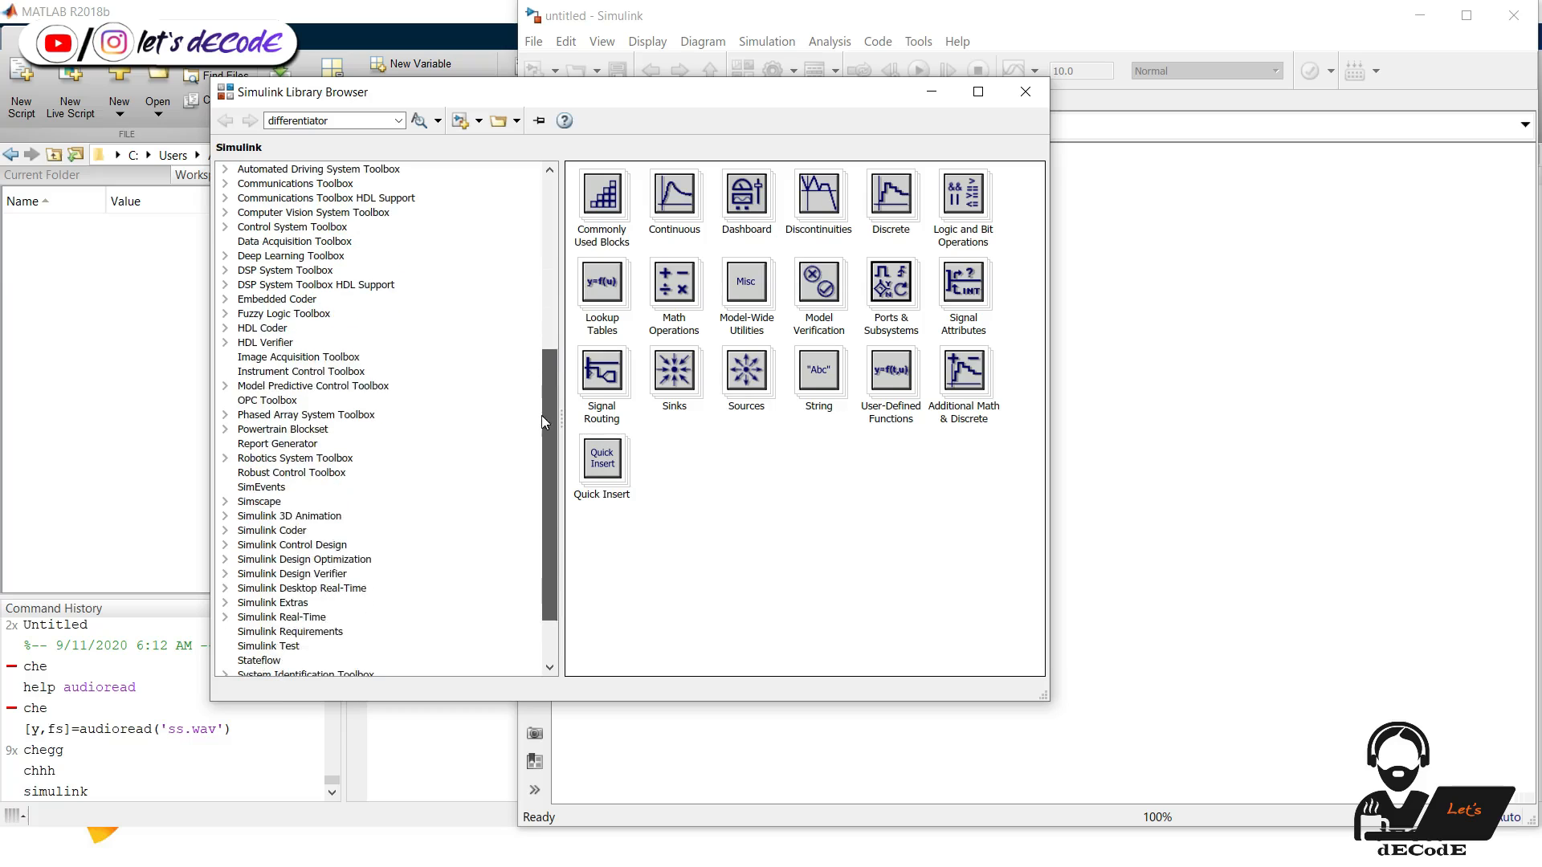
pyautogui.scroll(-3)
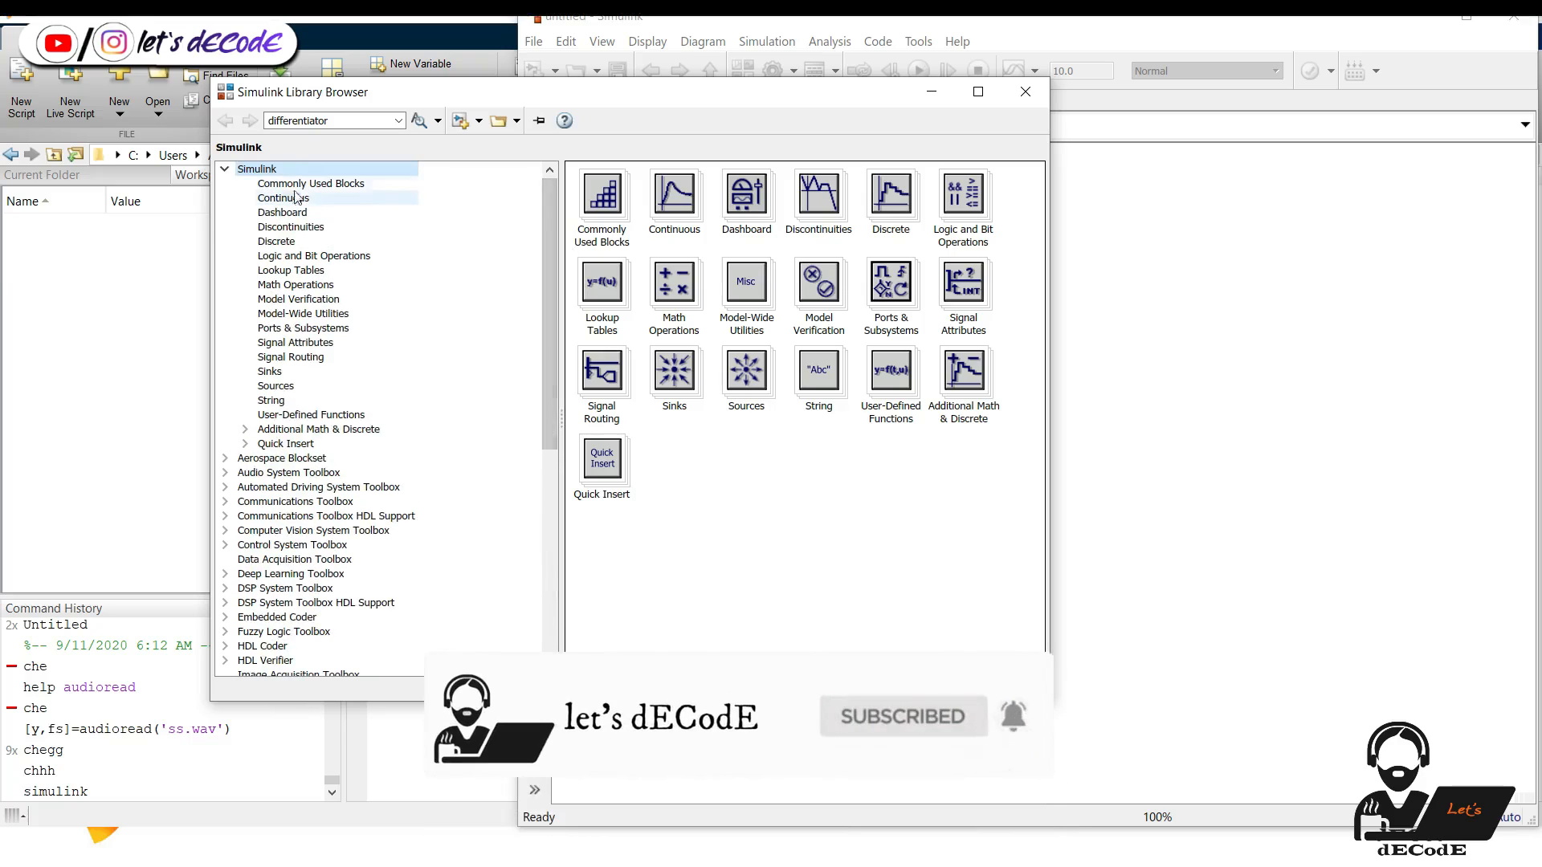
pyautogui.click(310, 183)
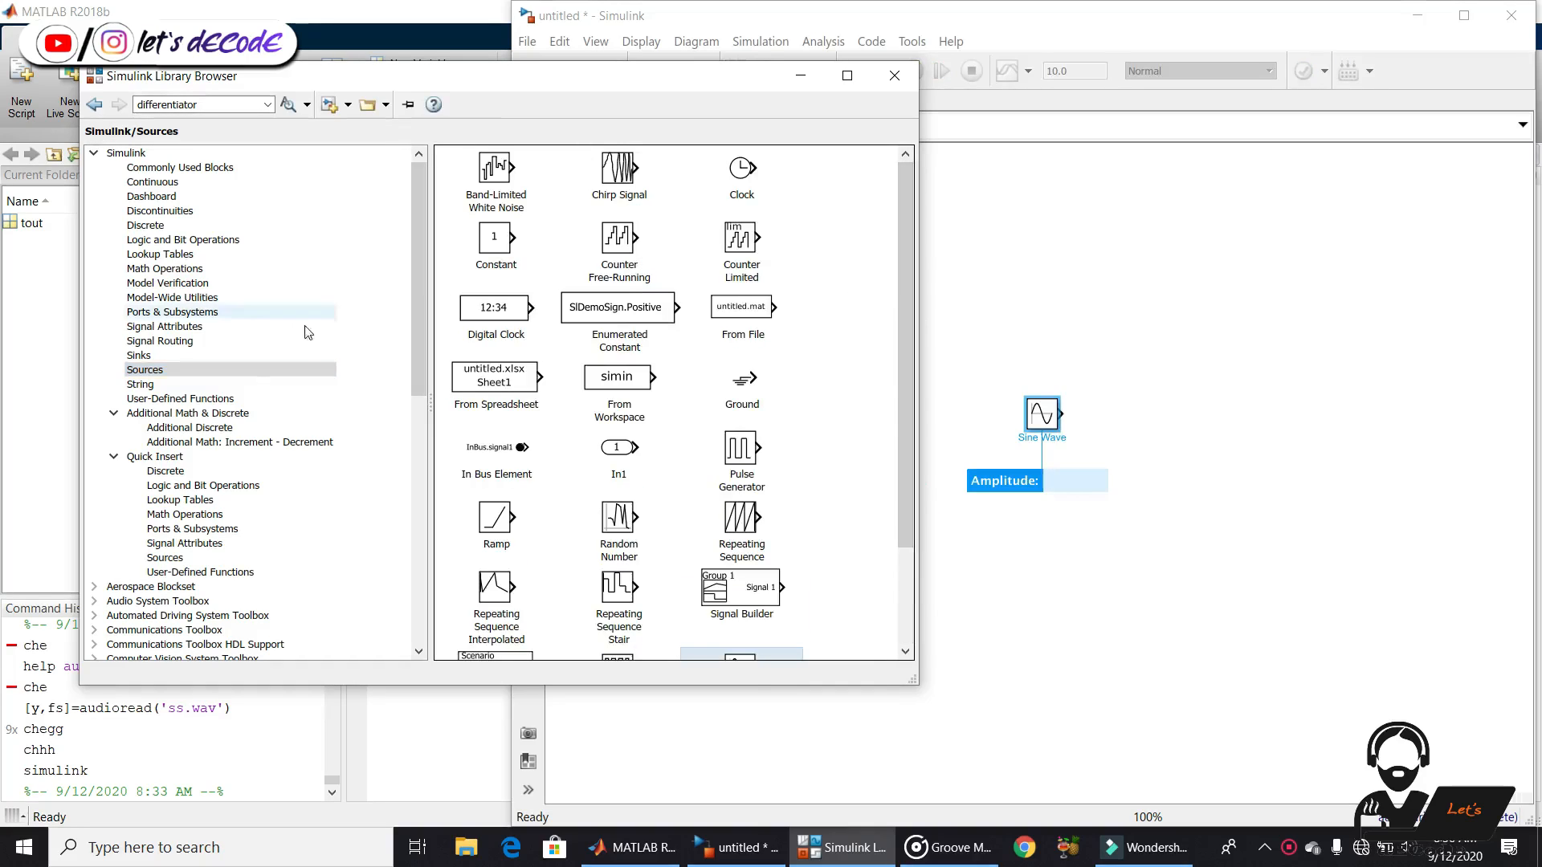
# Add a Scope from Sinks right of the Sine Wave and wire the Sine Wave output to its input
pyautogui.click(138, 355)
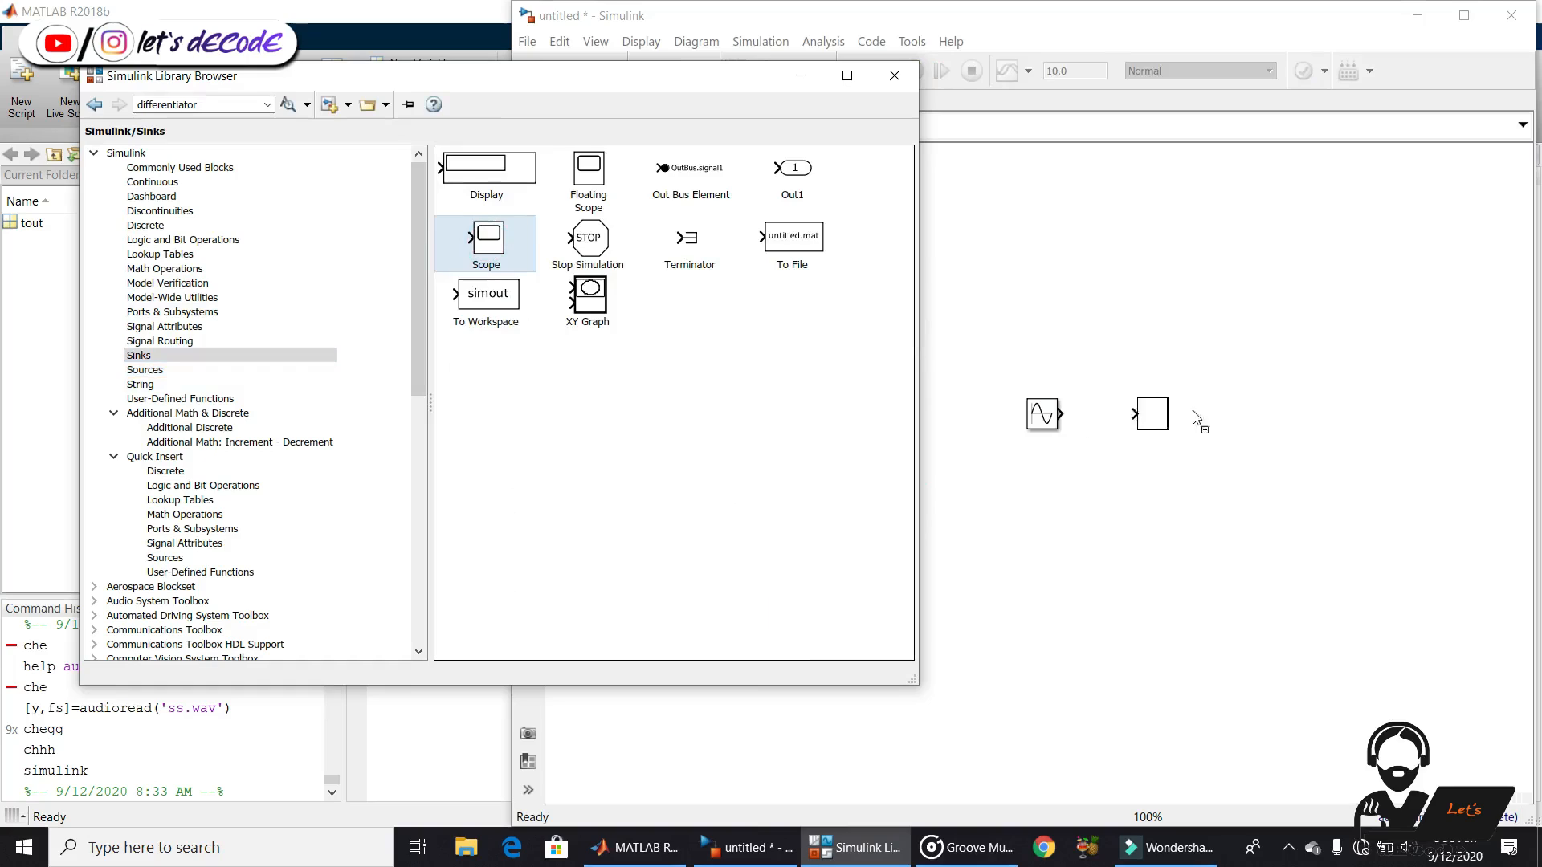
pyautogui.moveTo(1150, 413); pyautogui.dragTo(1259, 422)
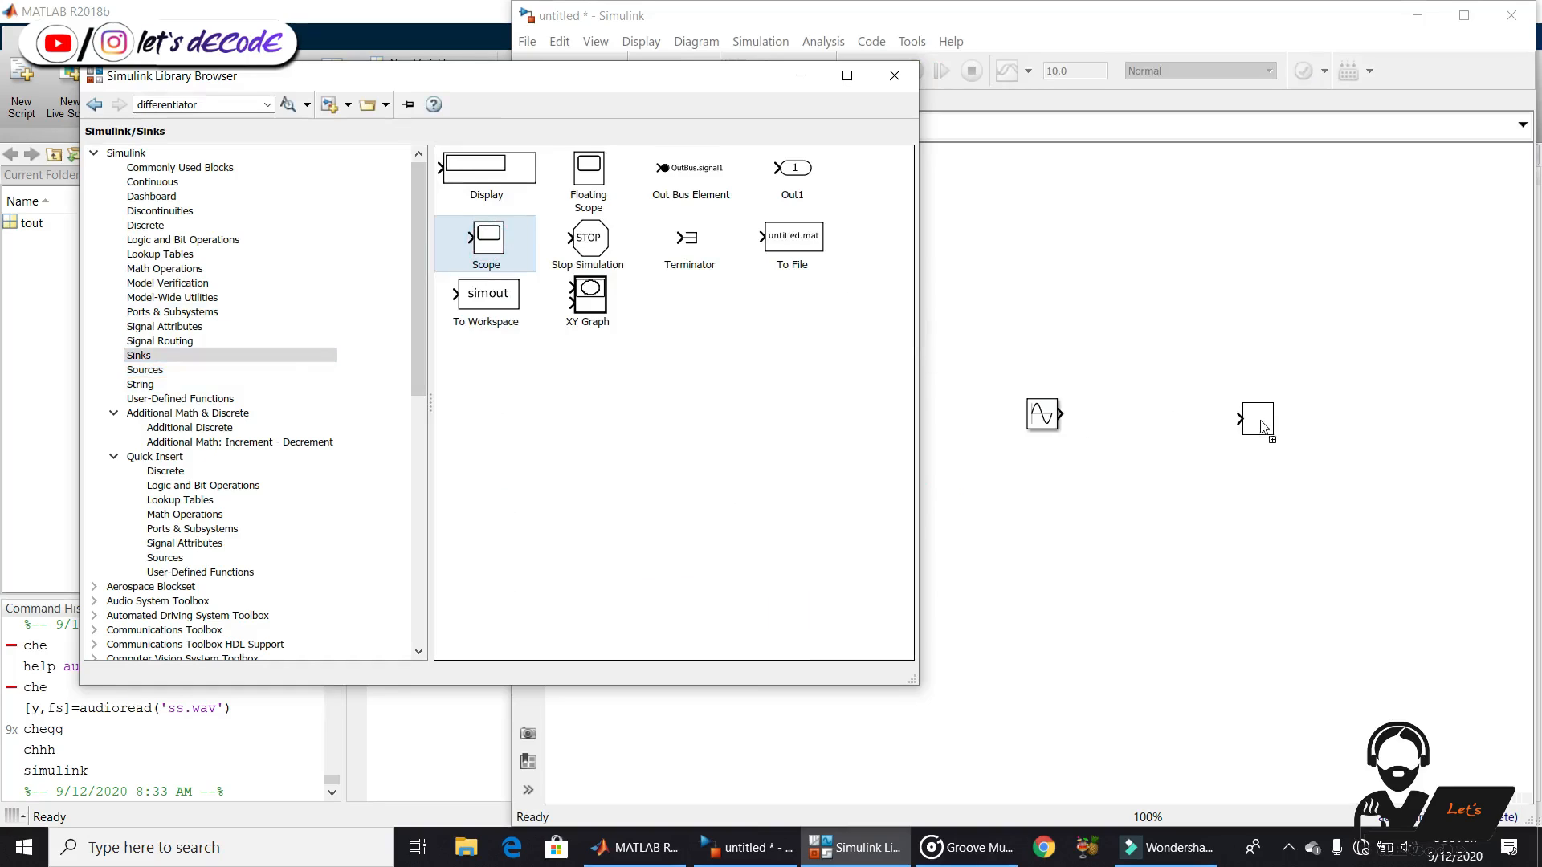
pyautogui.click(1256, 413)
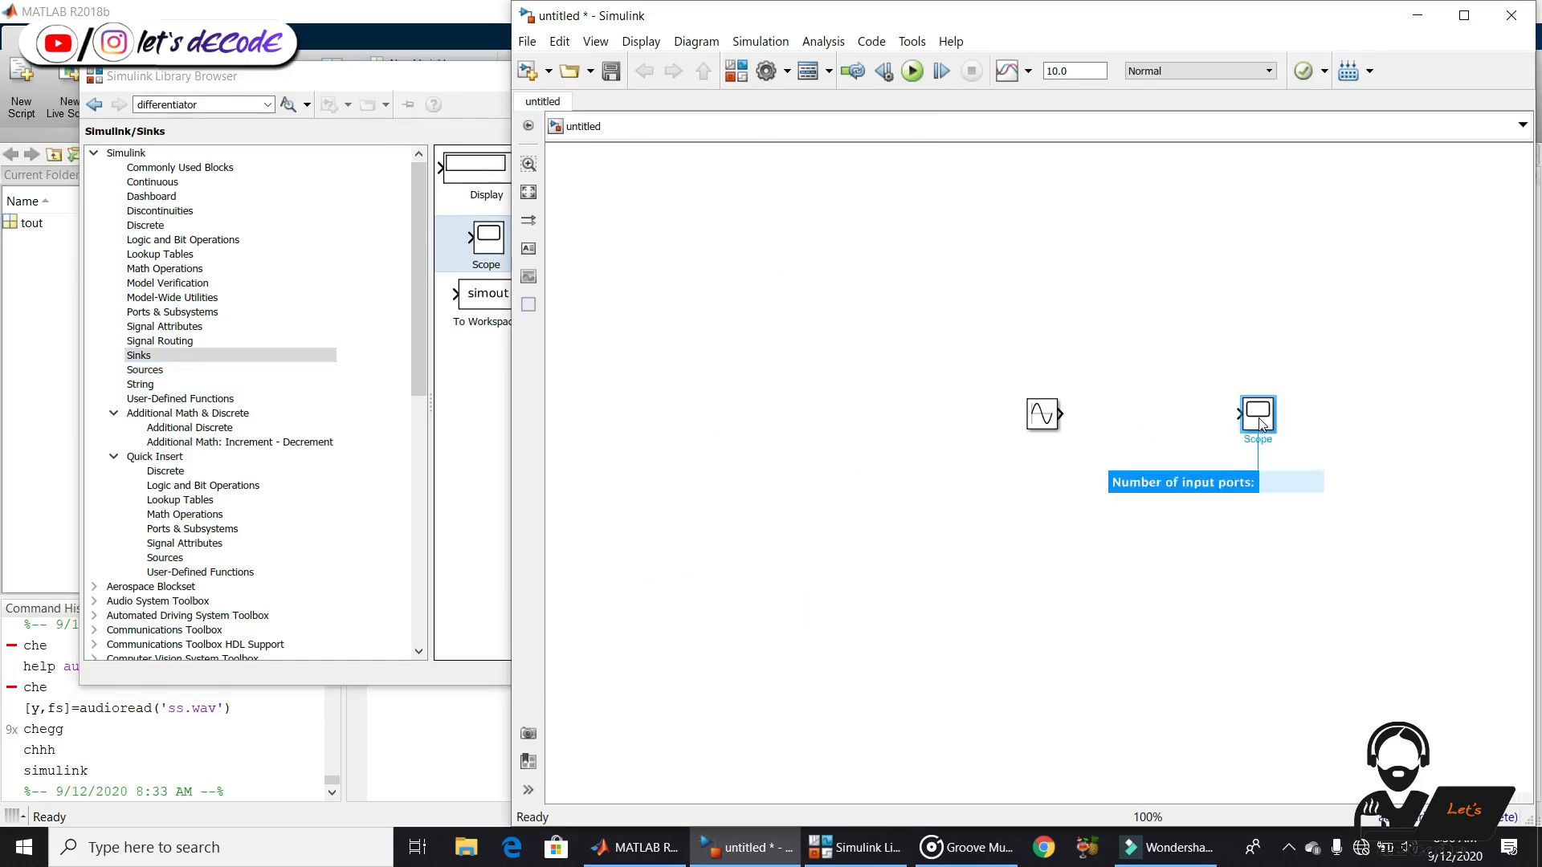
pyautogui.moveTo(1065, 413); pyautogui.dragTo(1242, 413)
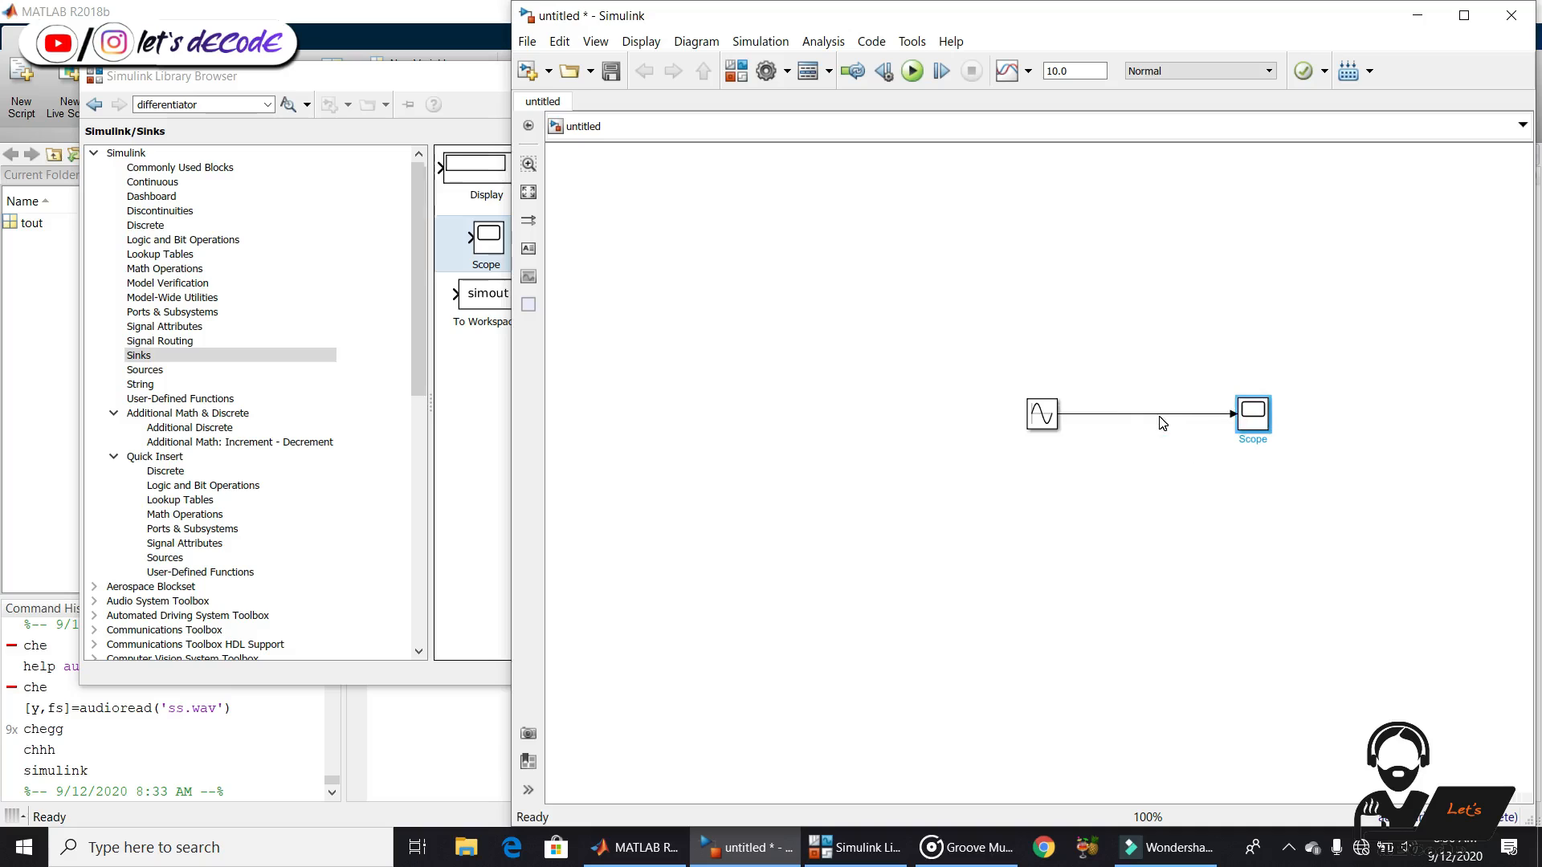
pyautogui.moveTo(1028, 413)
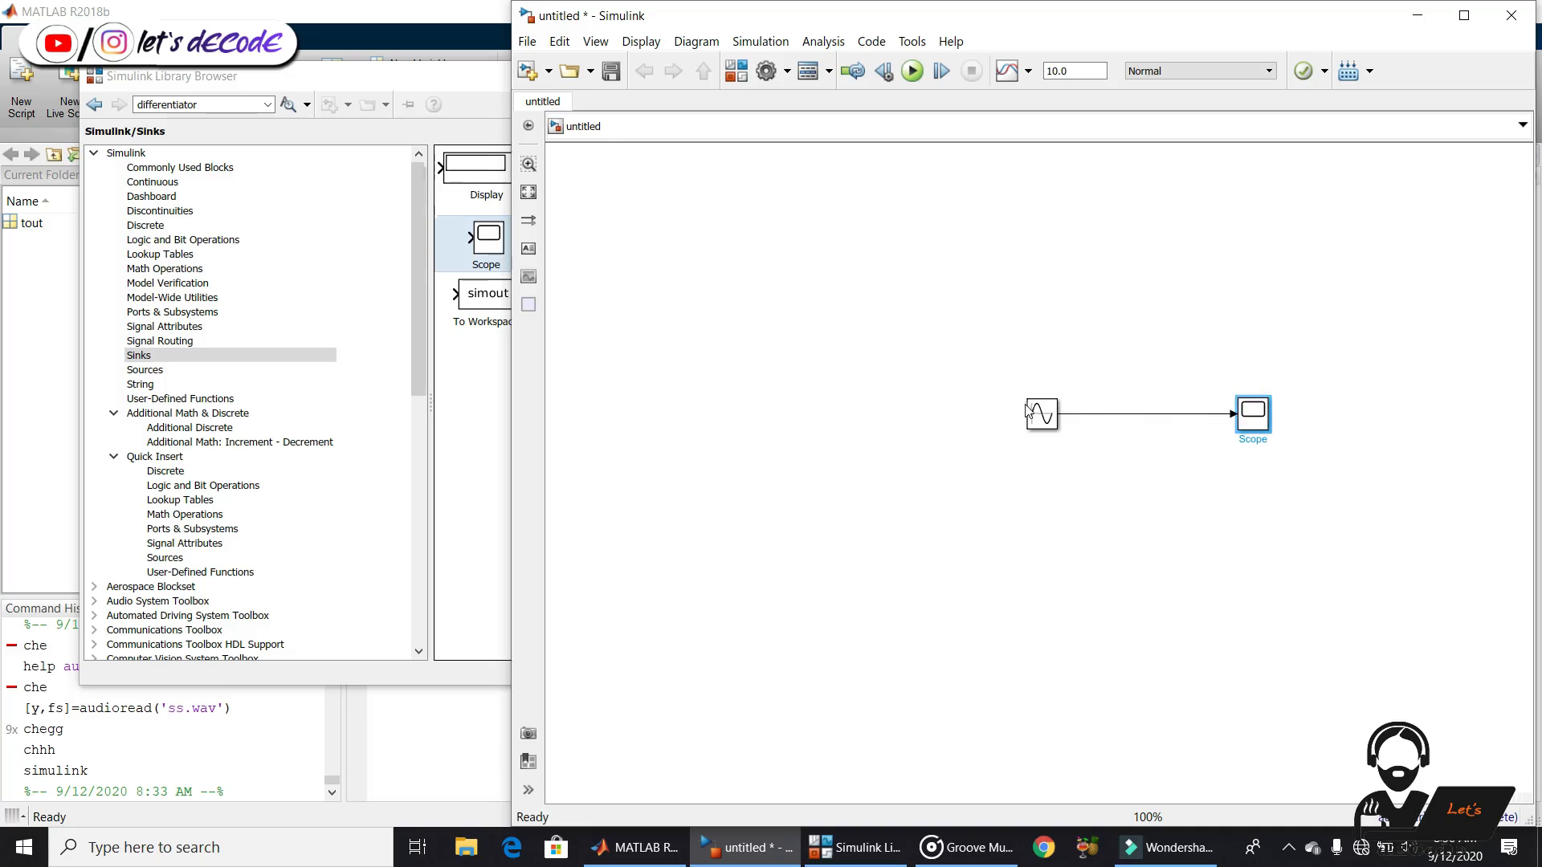
# Keep the Sine Wave defaults, run the simulation, and view the amplitude-1 sine over 10 s in the Scope
pyautogui.click(1039, 413)
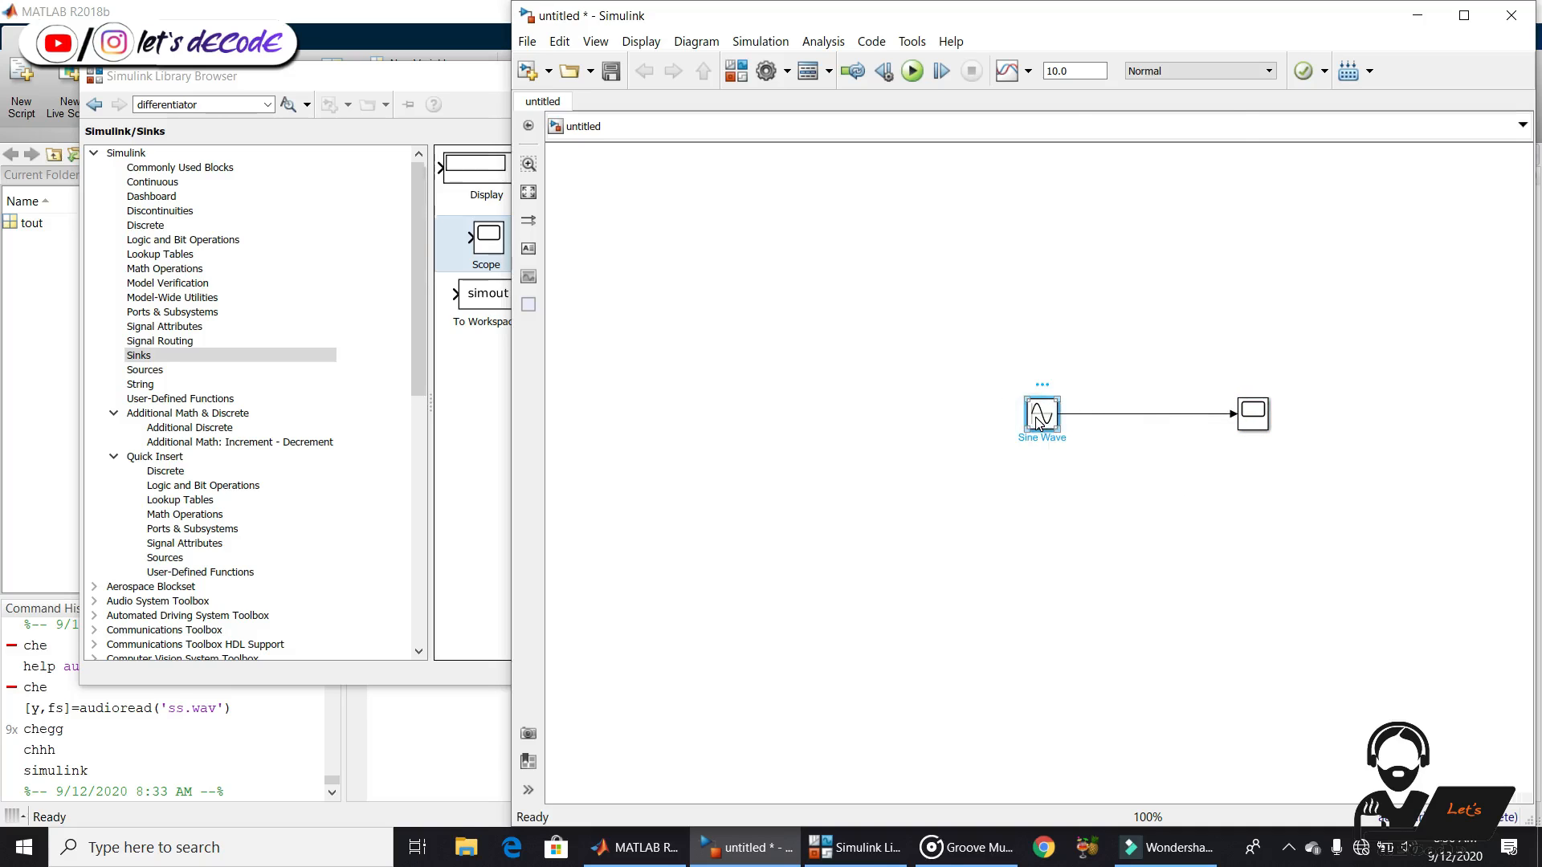
pyautogui.doubleClick(1039, 412)
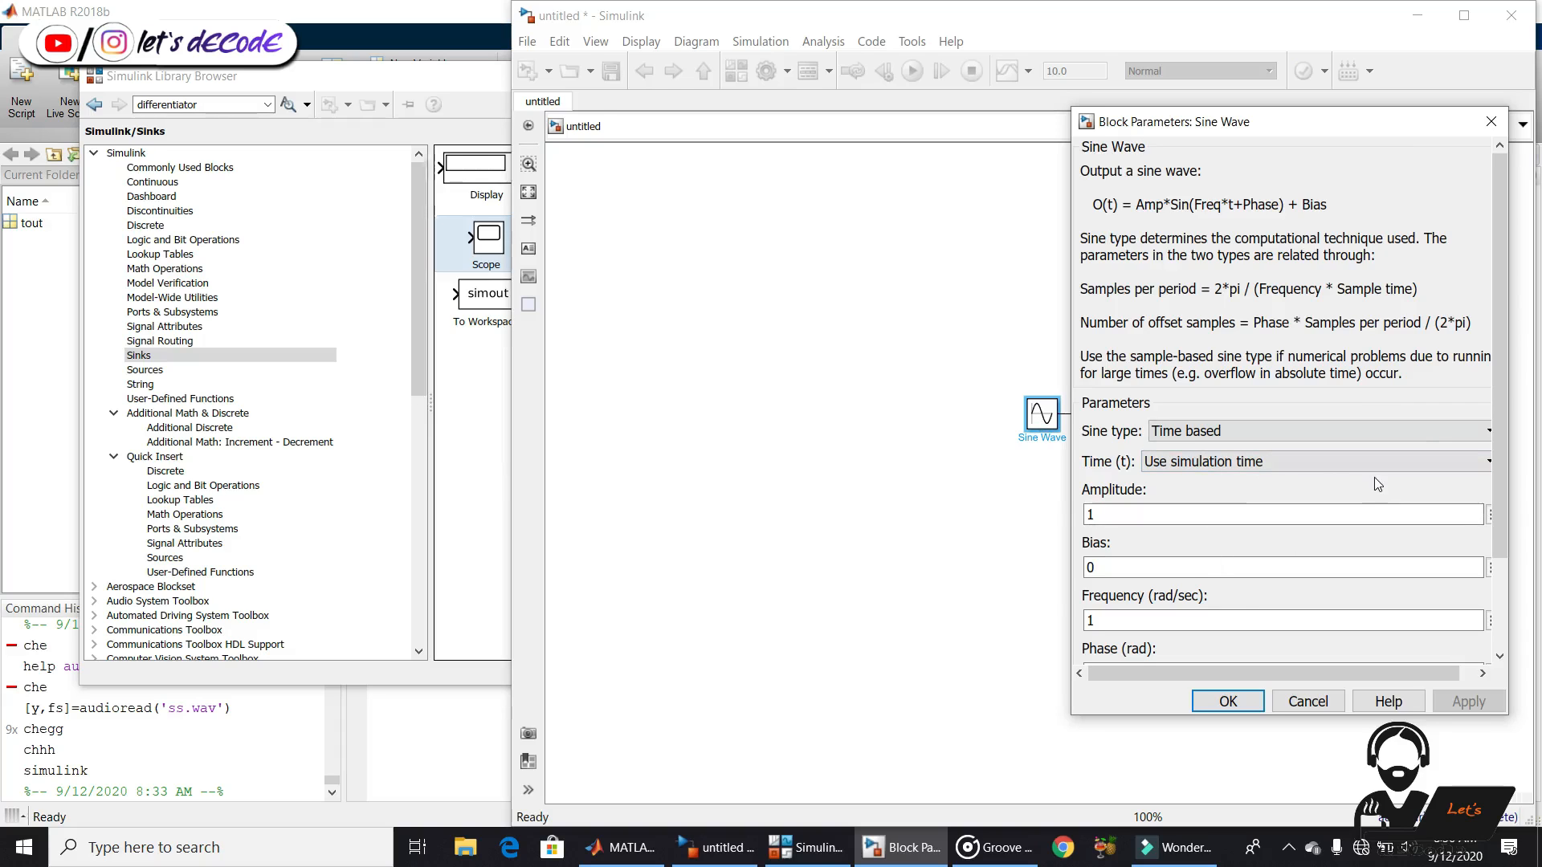
pyautogui.click(1282, 514)
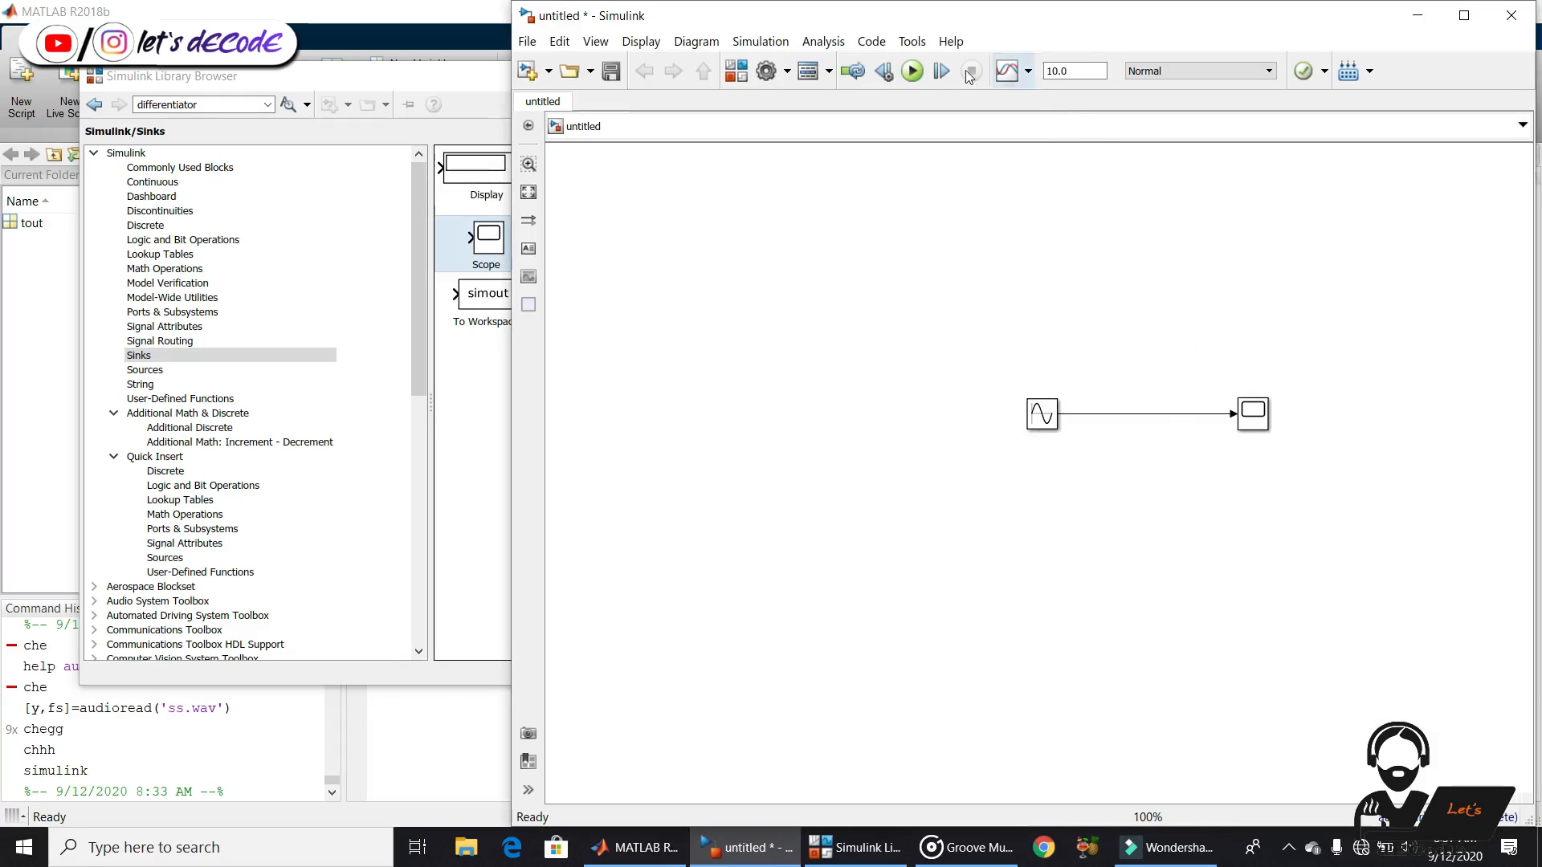
pyautogui.click(911, 71)
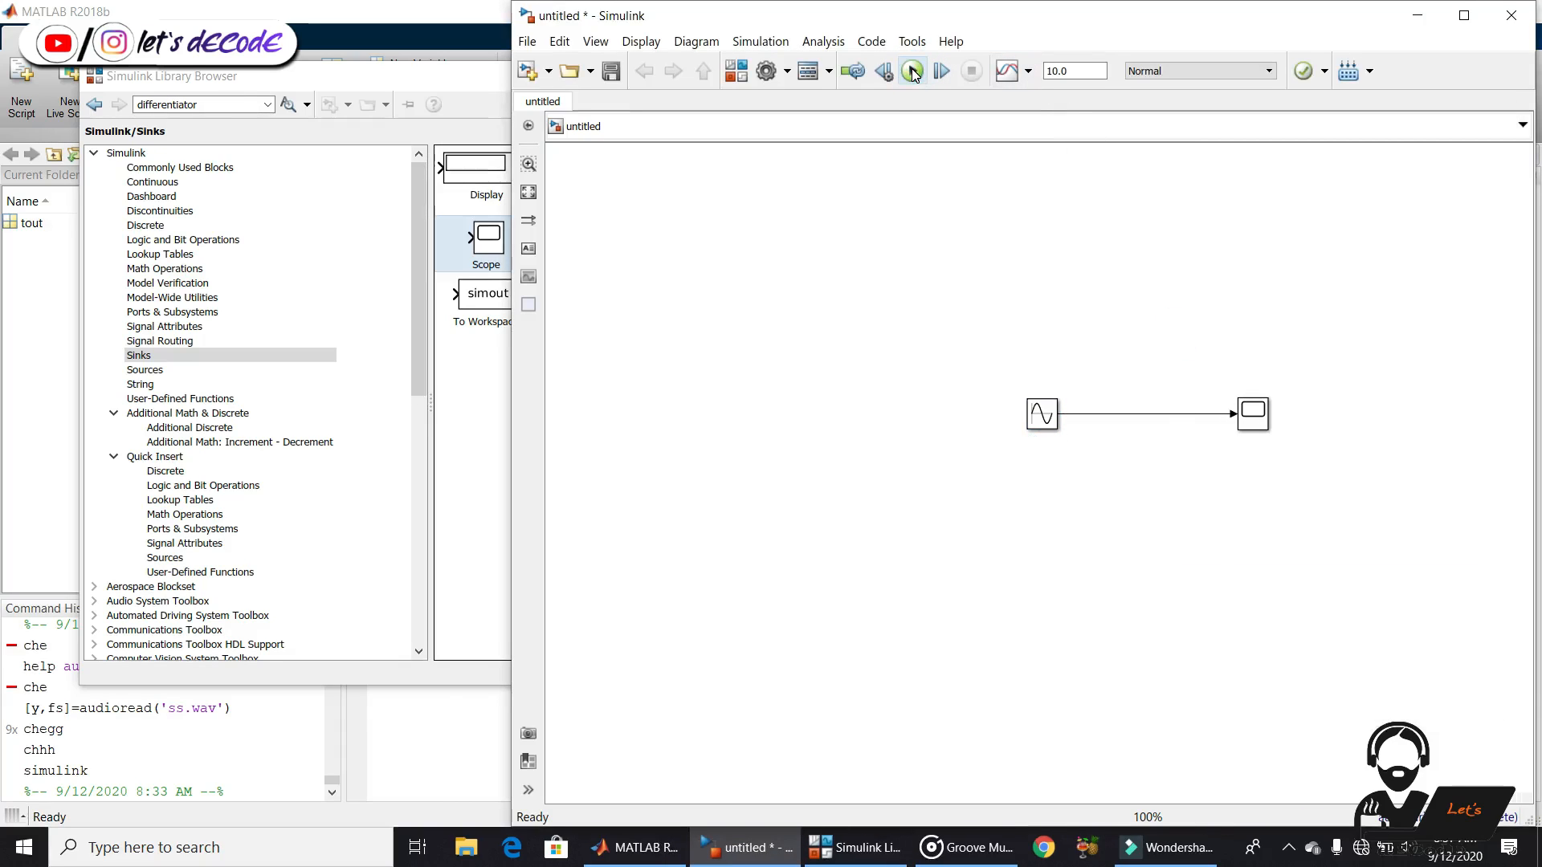
pyautogui.click(909, 69)
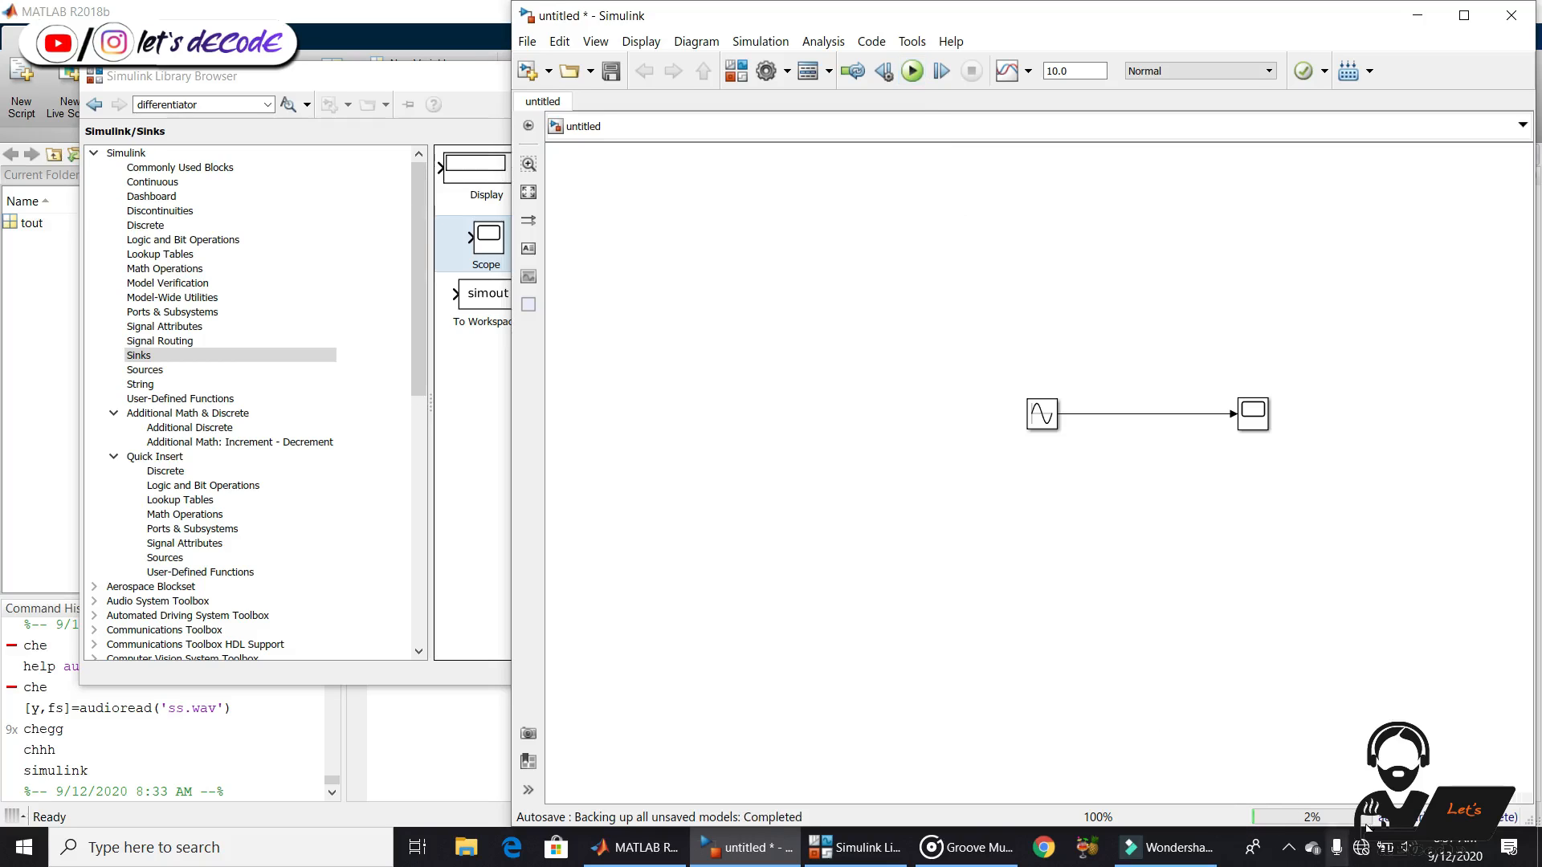
pyautogui.click(910, 70)
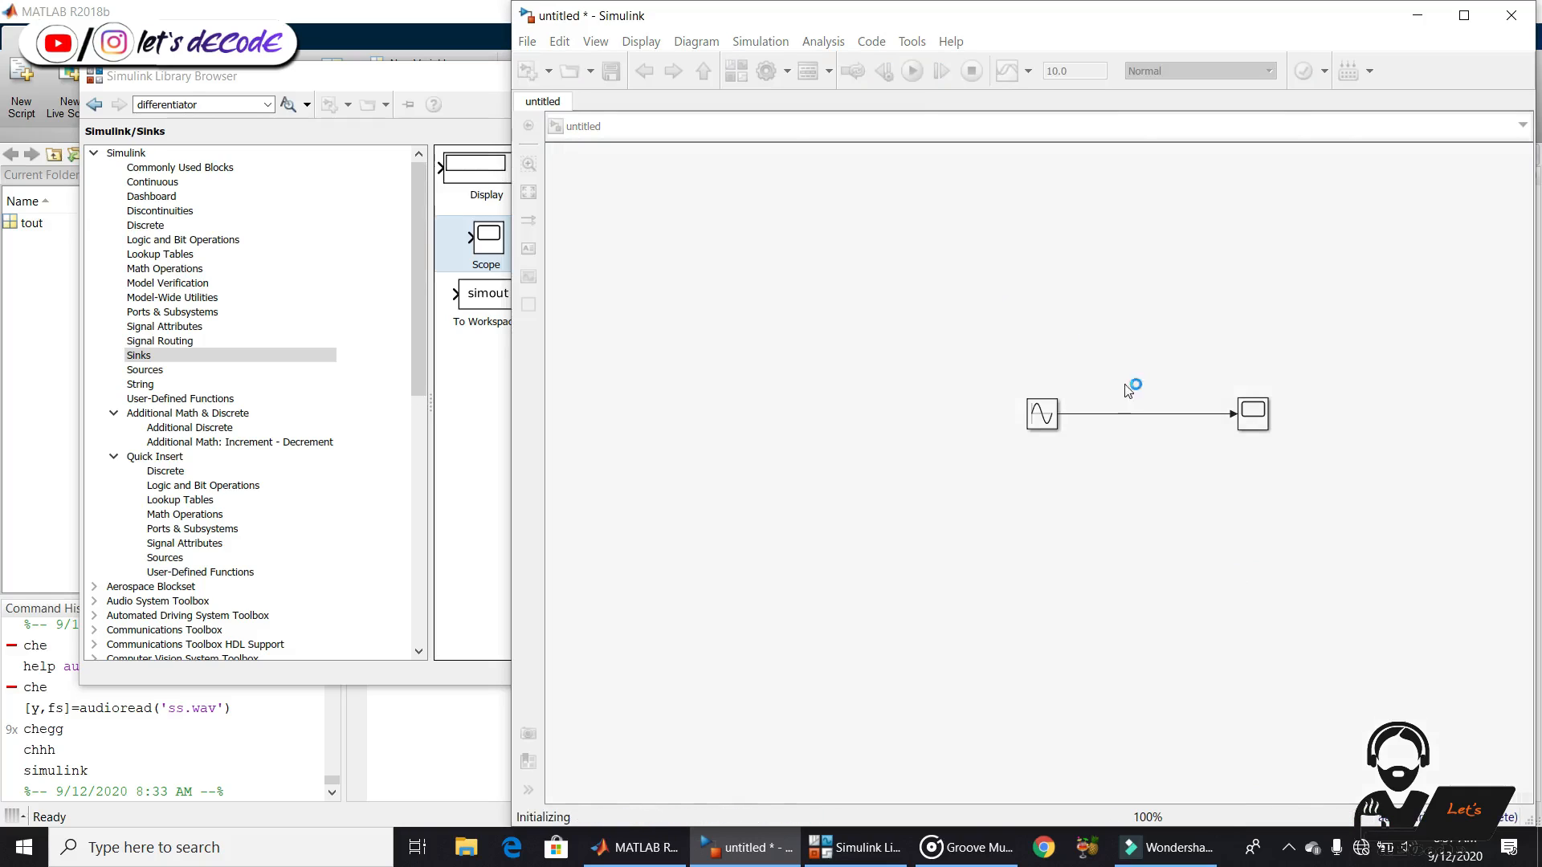
pyautogui.click(1251, 413)
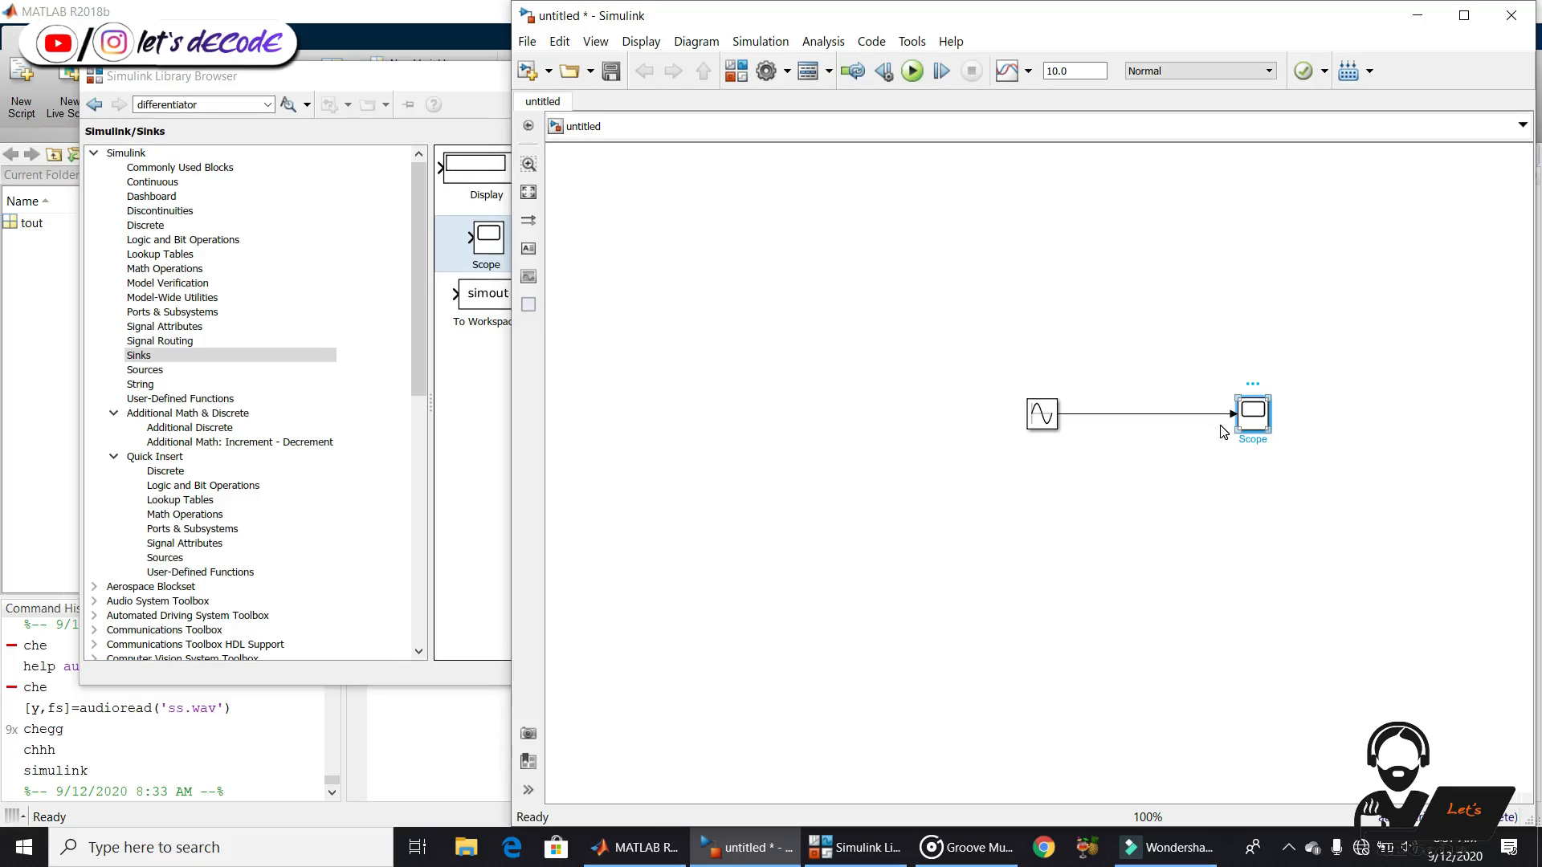
pyautogui.doubleClick(1251, 411)
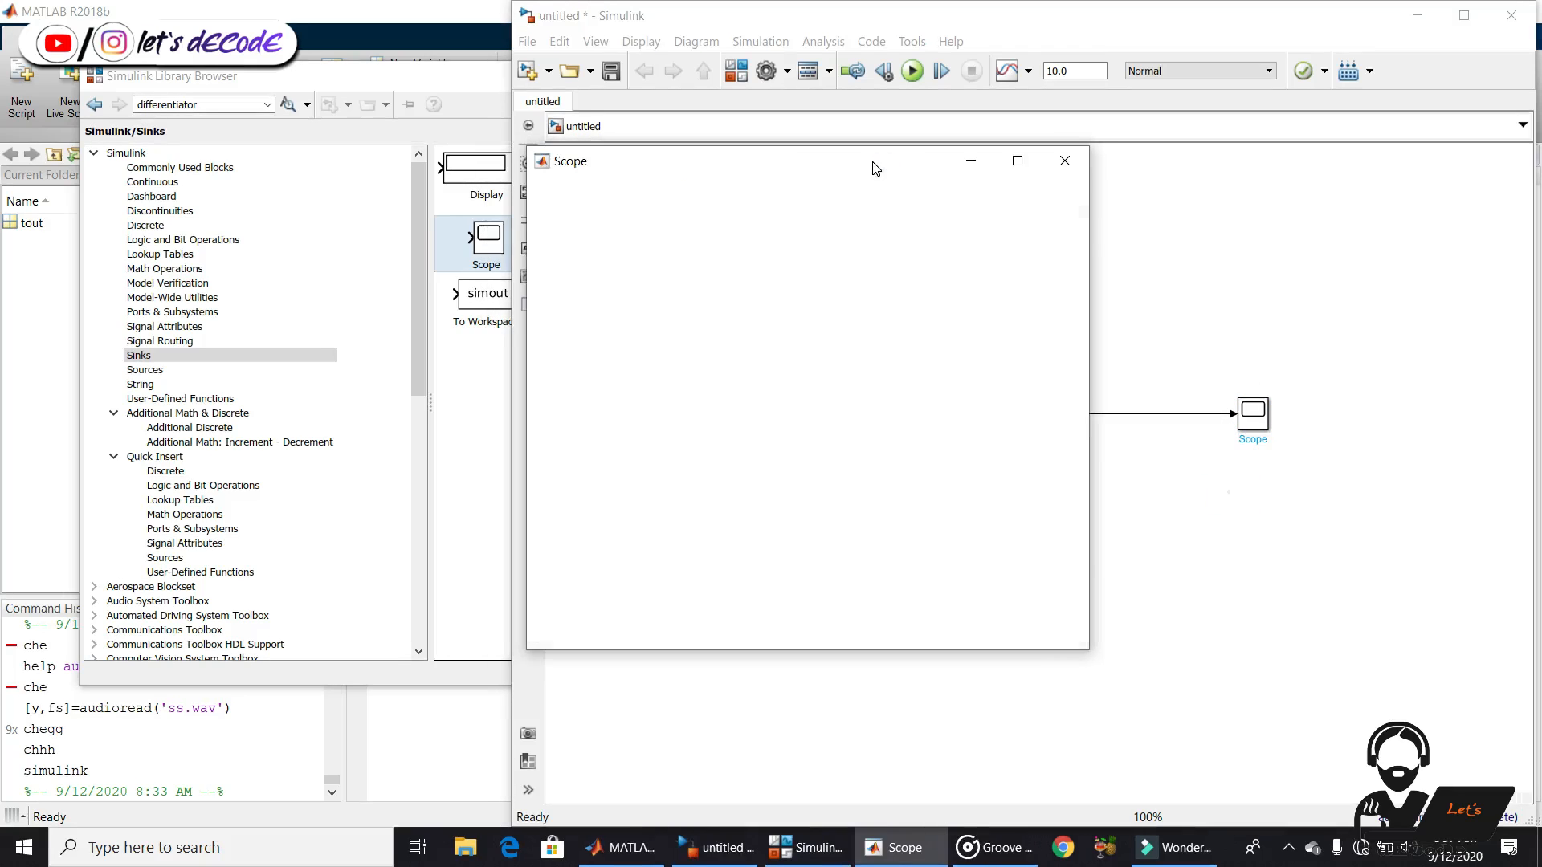
pyautogui.click(909, 71)
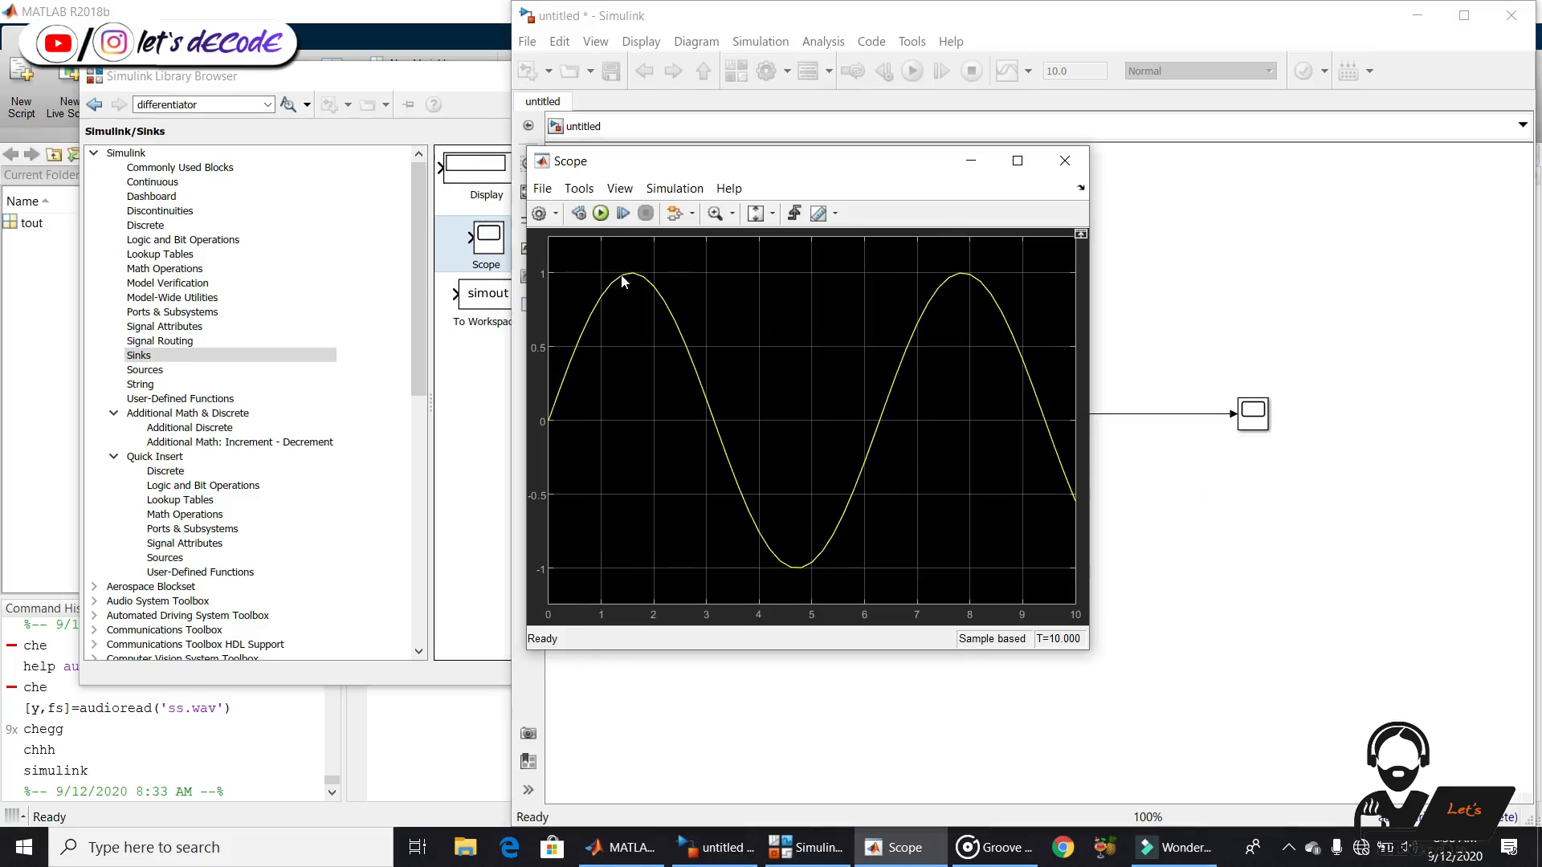
pyautogui.doubleClick(1041, 413)
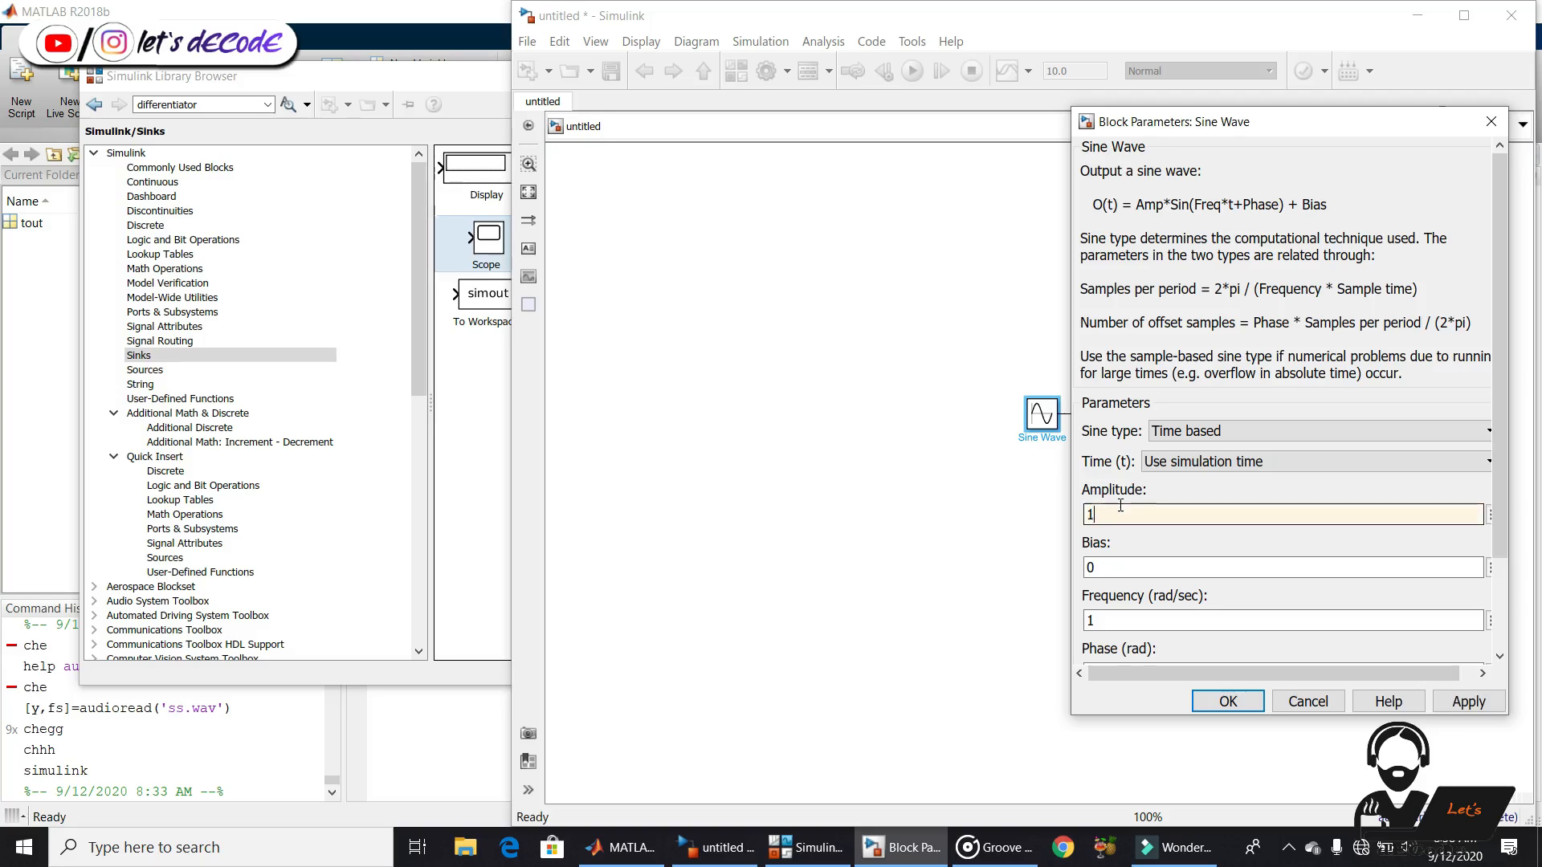
# Set the Sine Wave amplitude to 10, rerun, and view the sine peaking at 10 and -10 in the Scope
pyautogui.click(1226, 701)
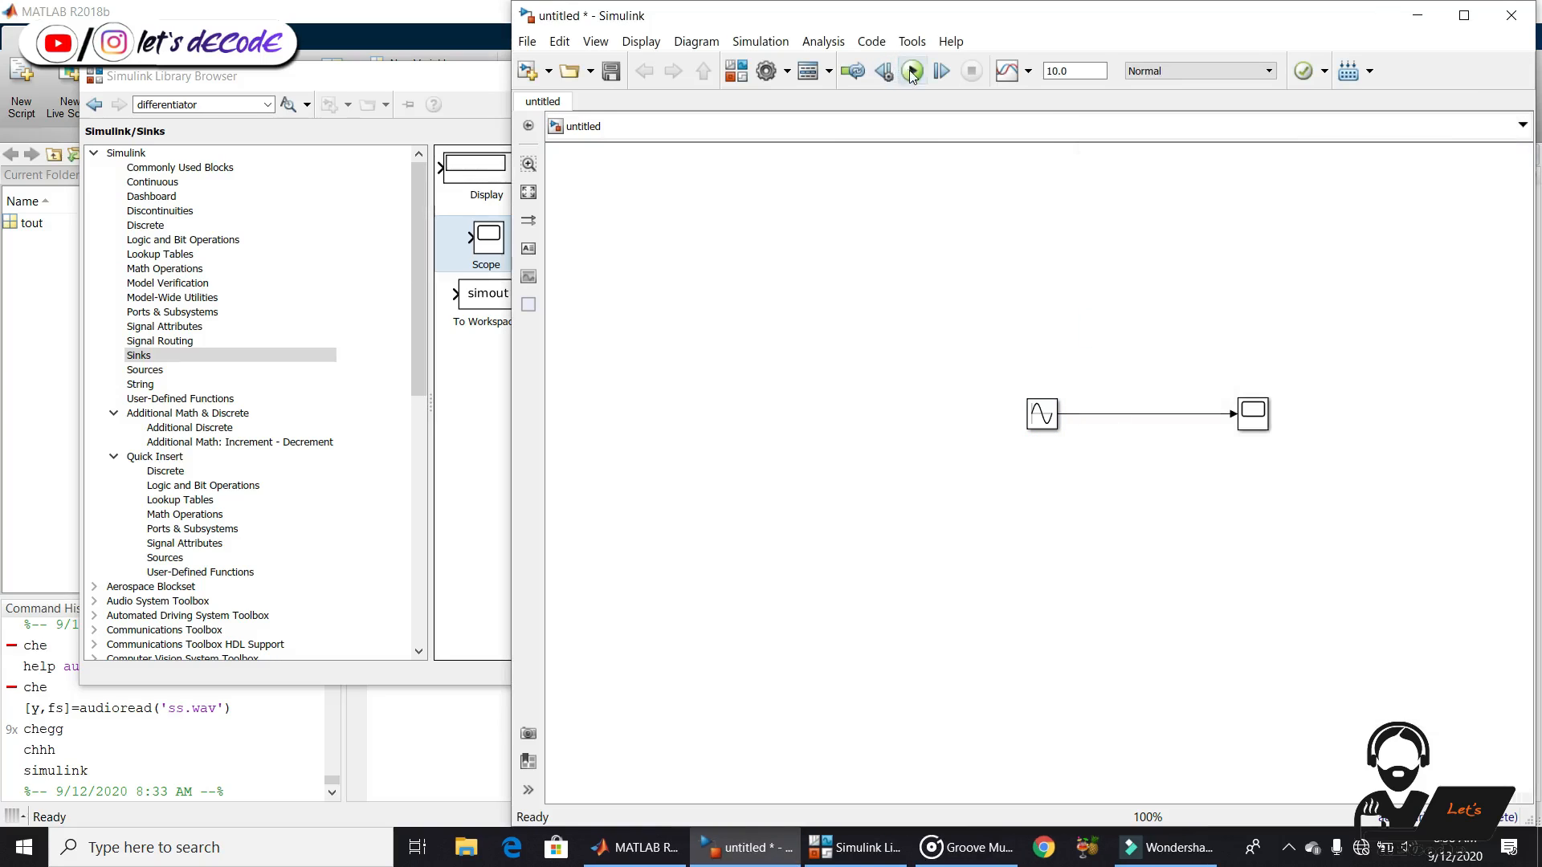
pyautogui.click(910, 71)
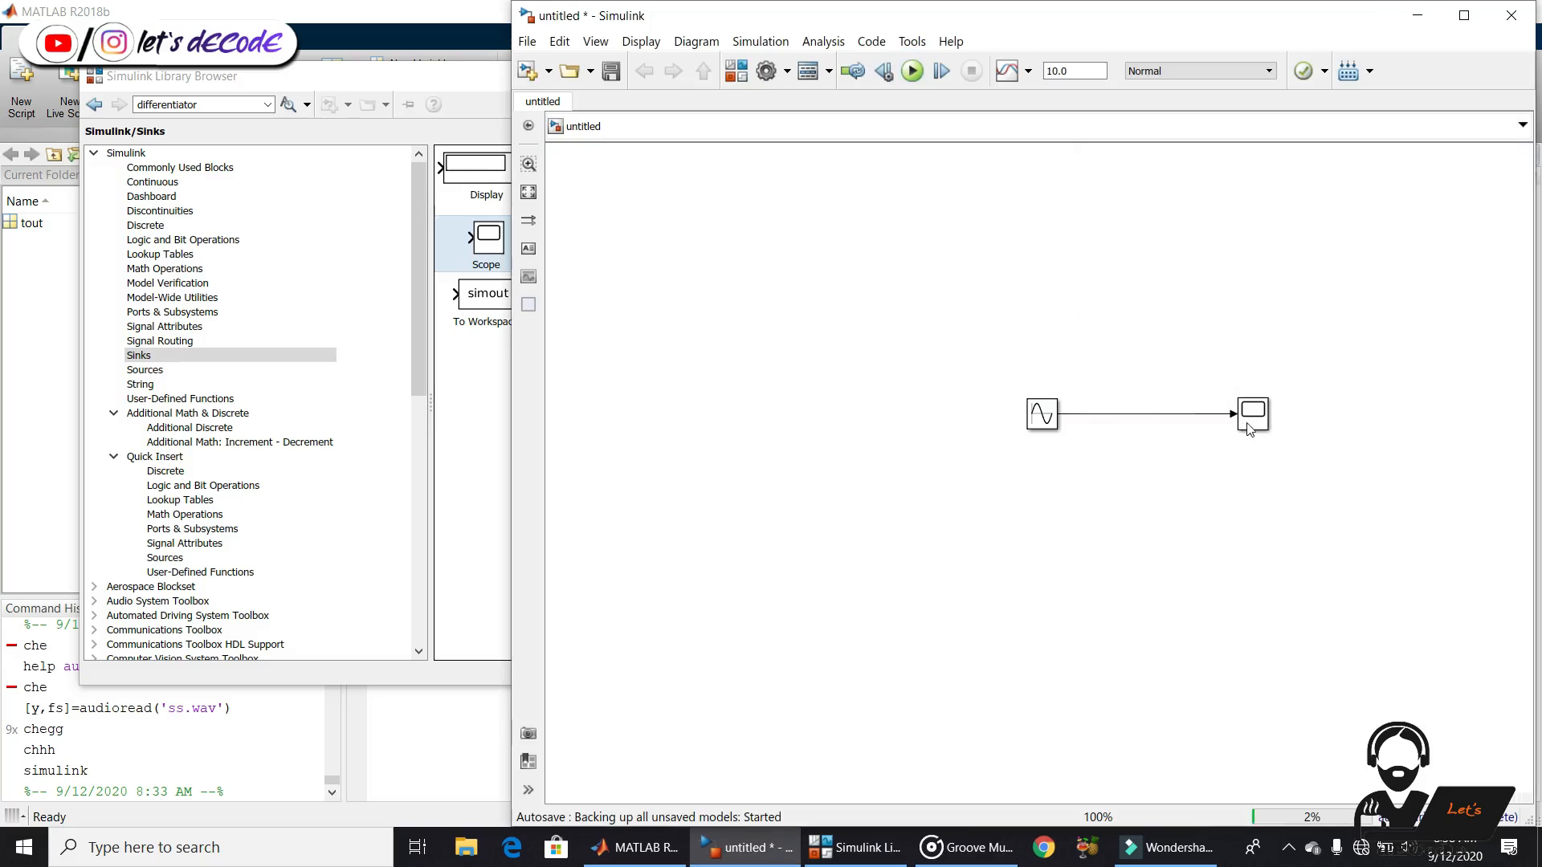
pyautogui.click(911, 69)
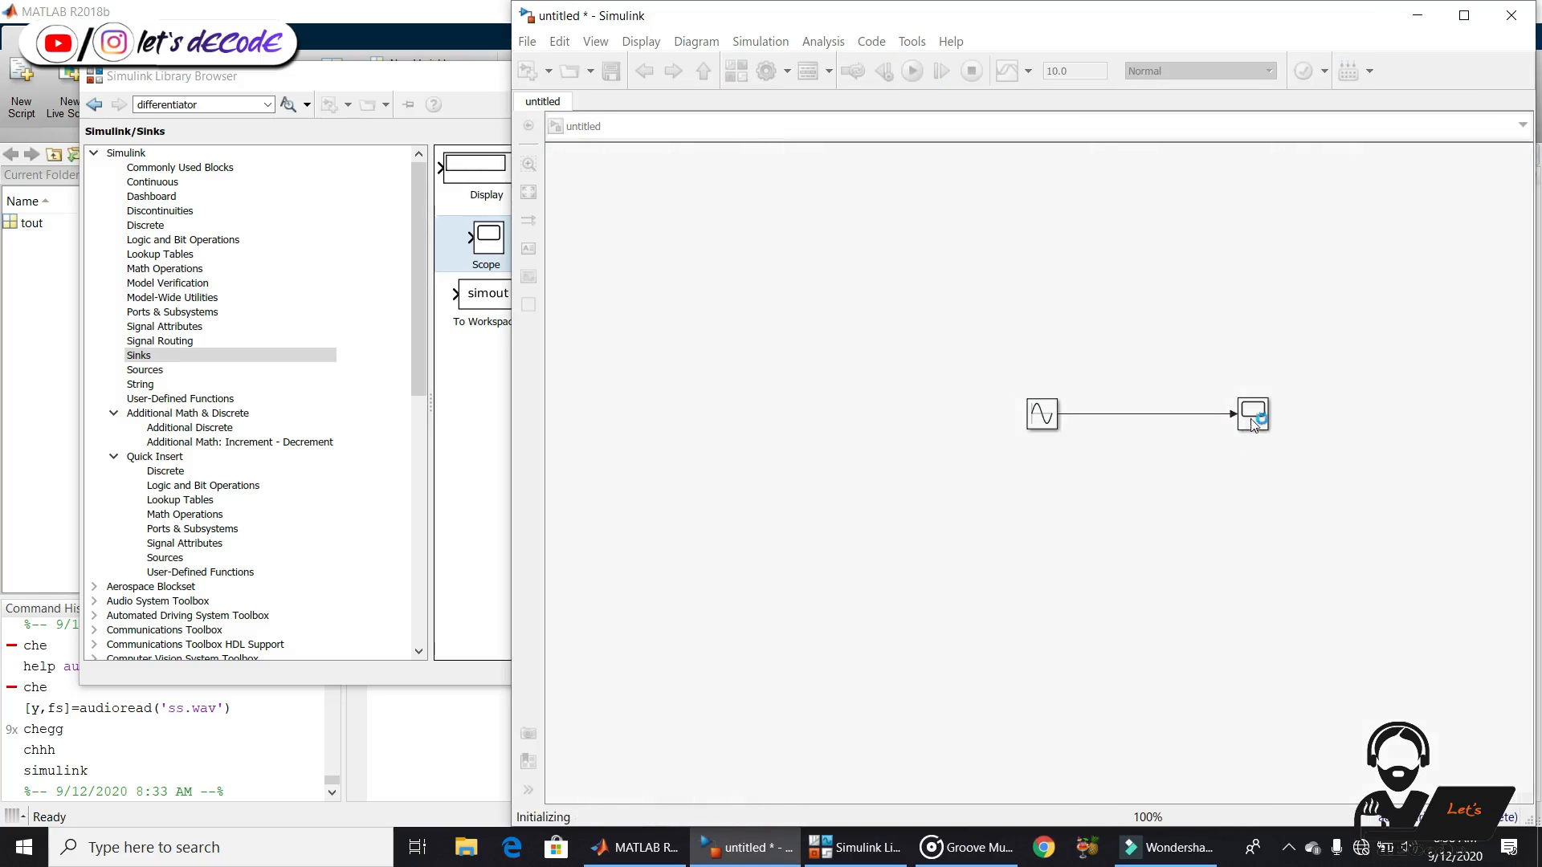
pyautogui.click(1252, 413)
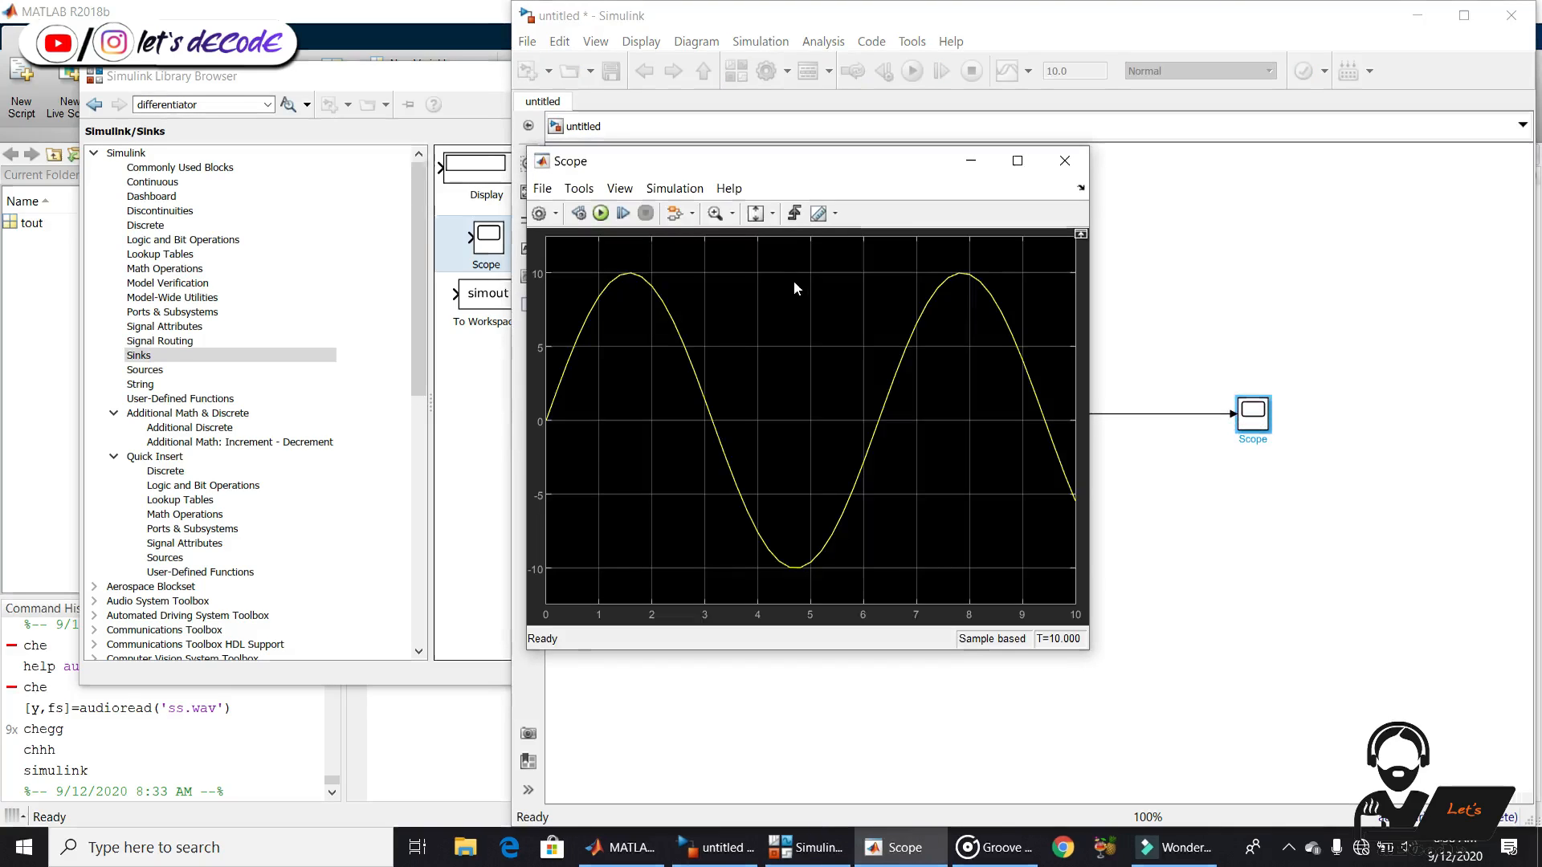
pyautogui.moveTo(575, 284)
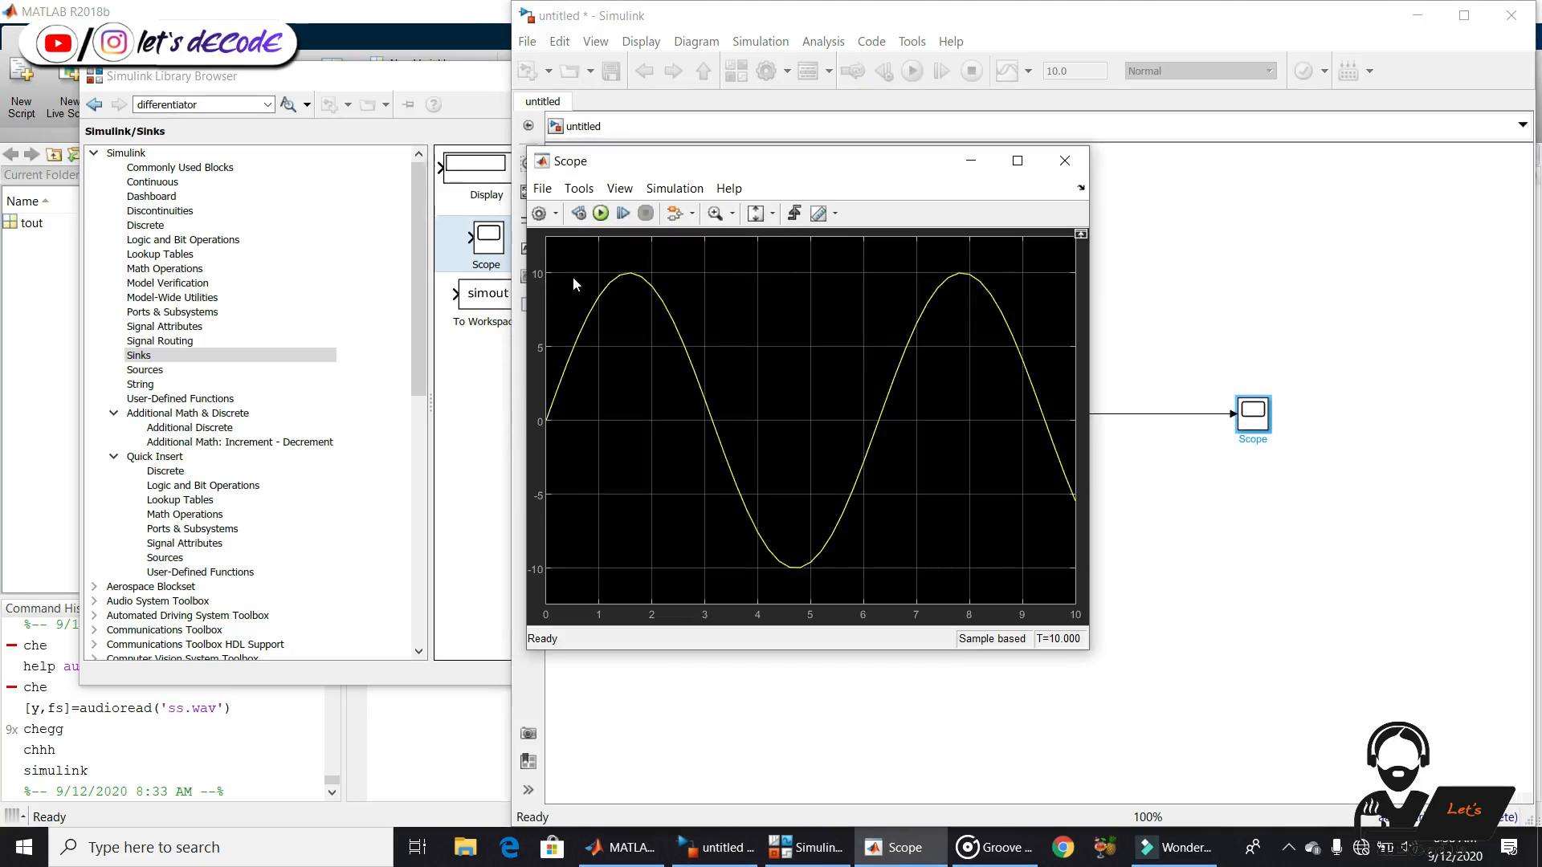
pyautogui.click(1063, 160)
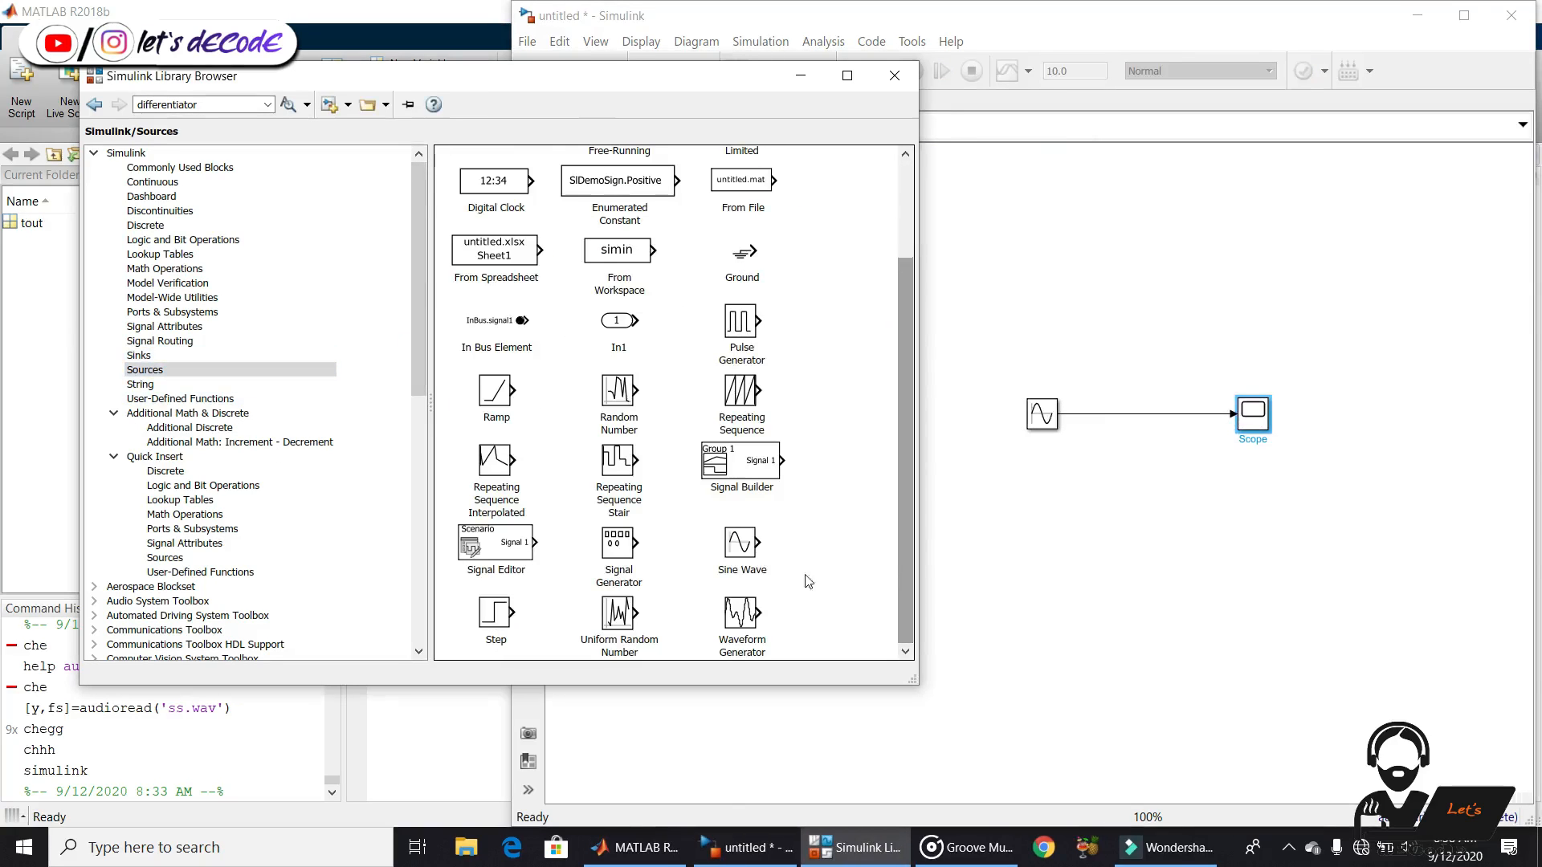
# Add a Signal Generator feeding the Scope's second input, run, and view both sines in the Scope
pyautogui.click(619, 541)
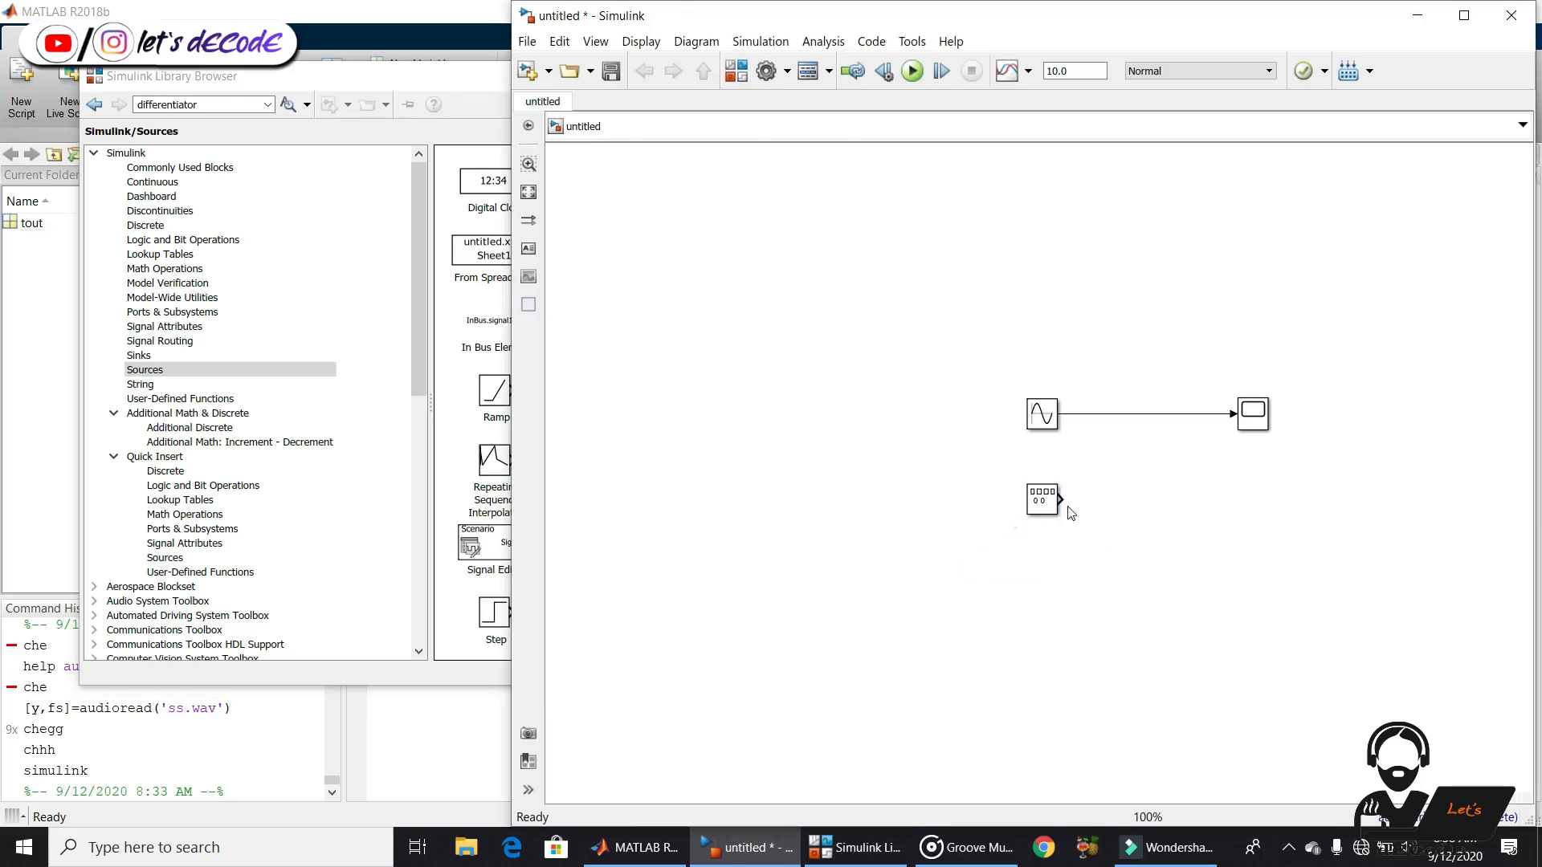
pyautogui.doubleClick(1041, 499)
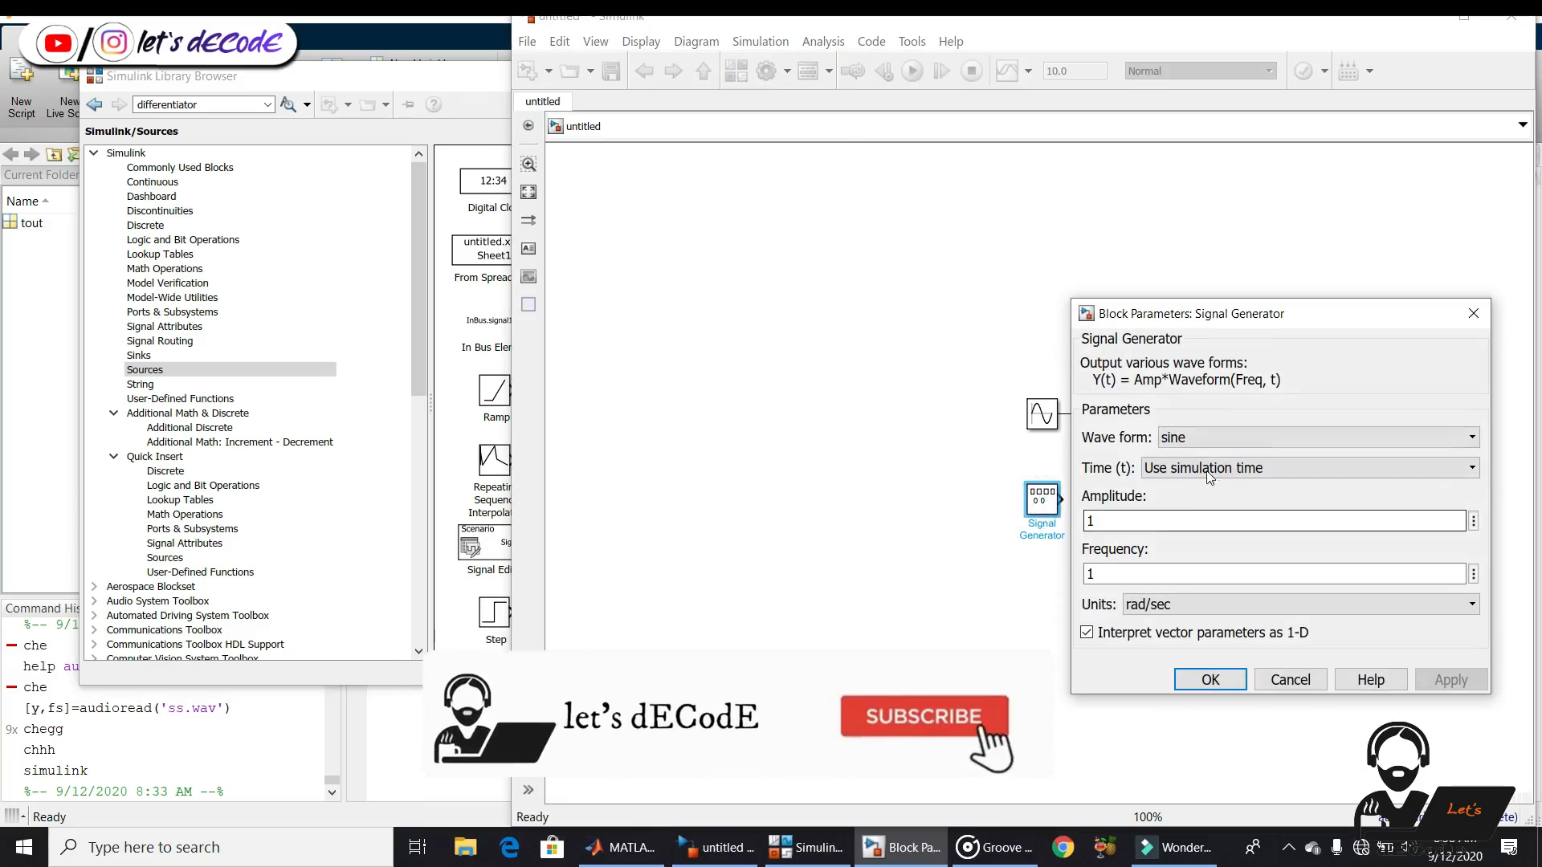
pyautogui.click(1269, 521)
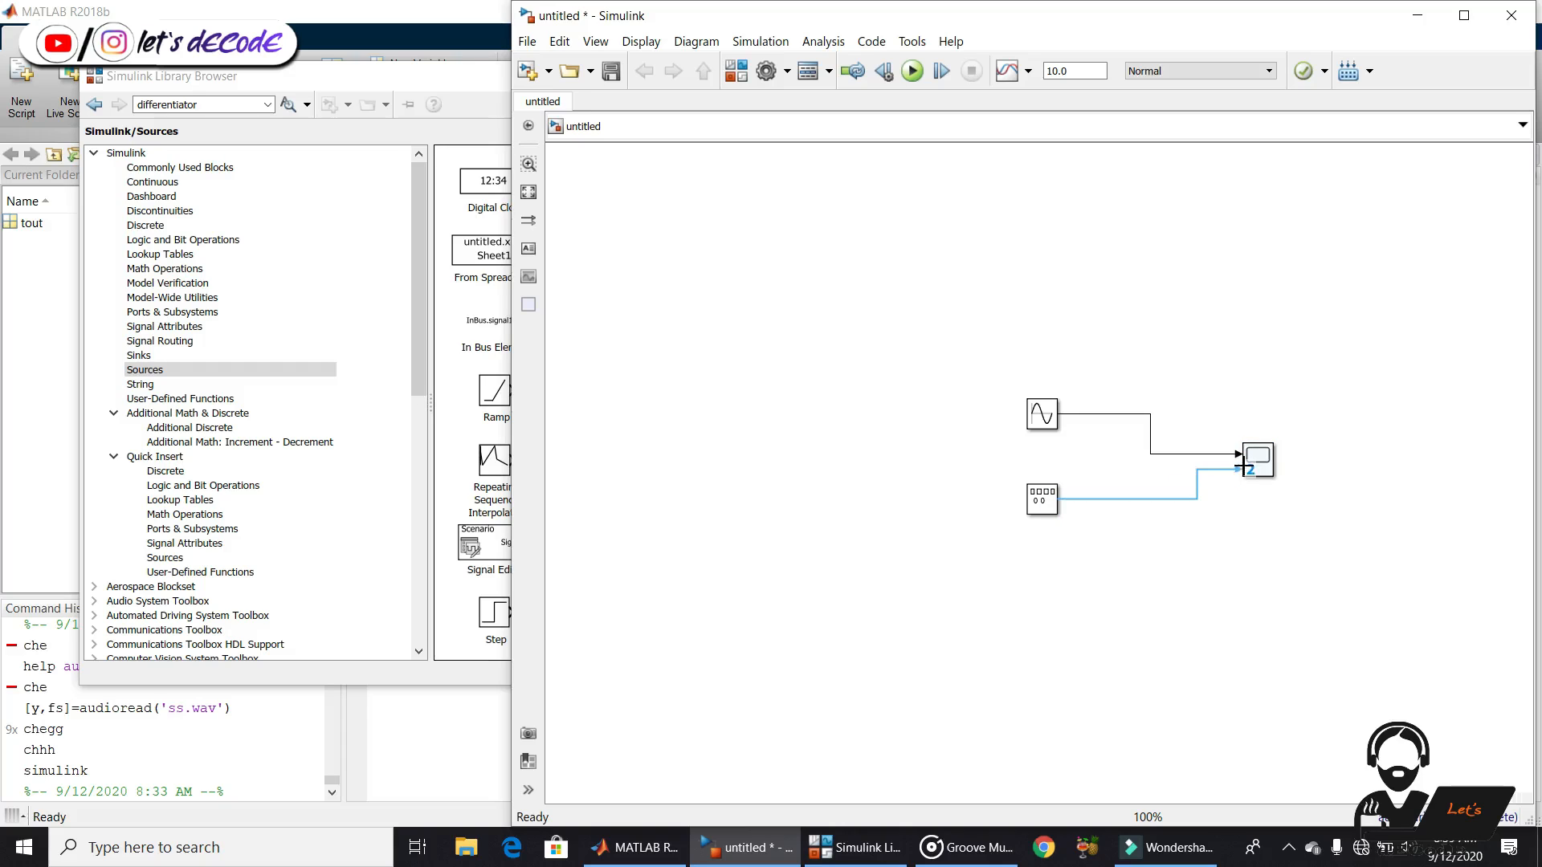
pyautogui.click(909, 71)
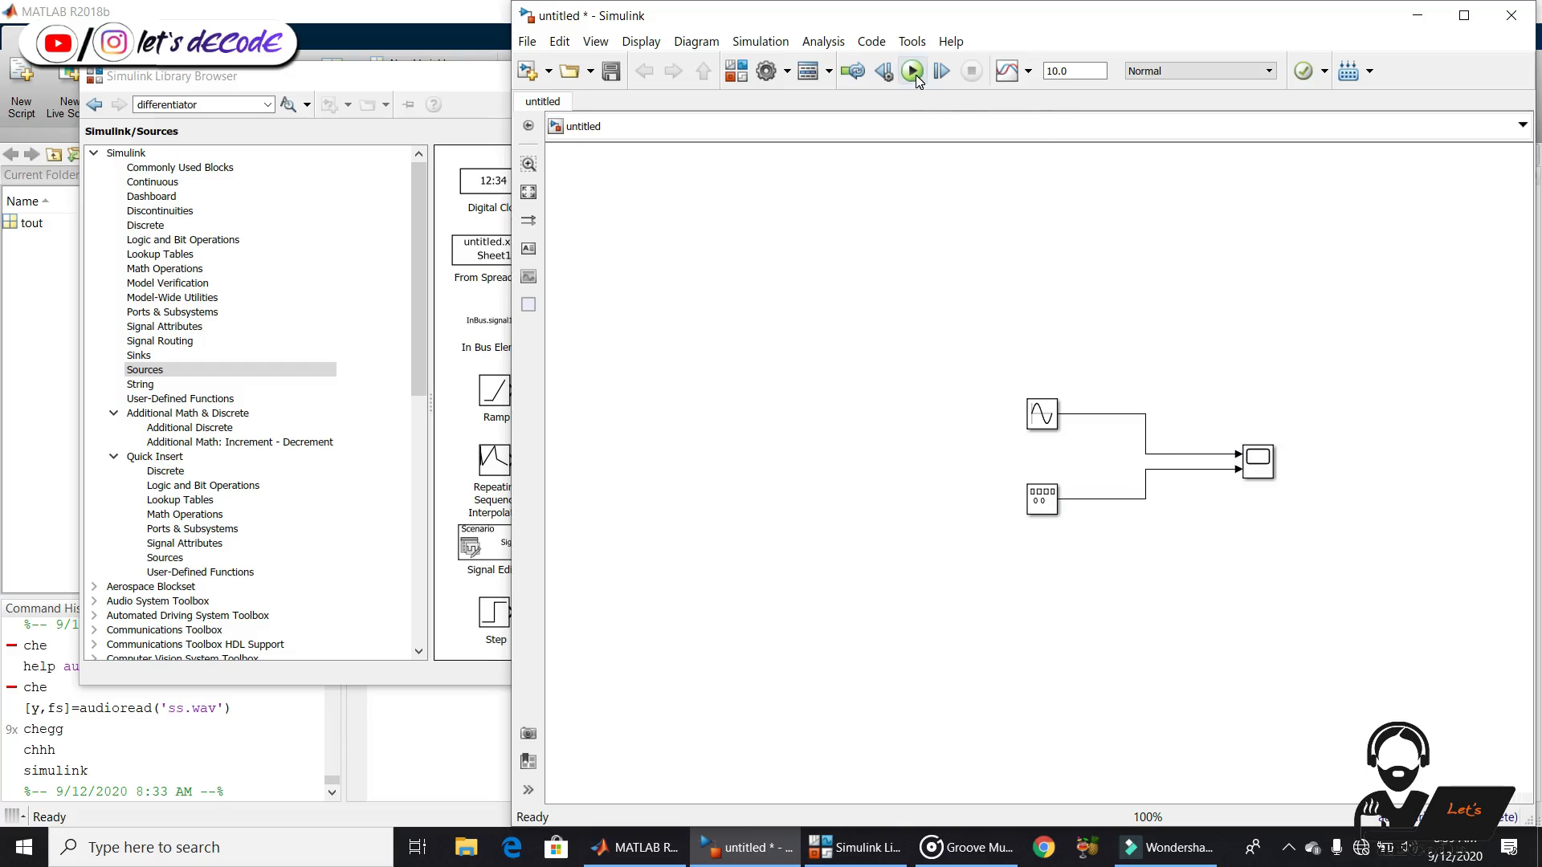
pyautogui.click(912, 69)
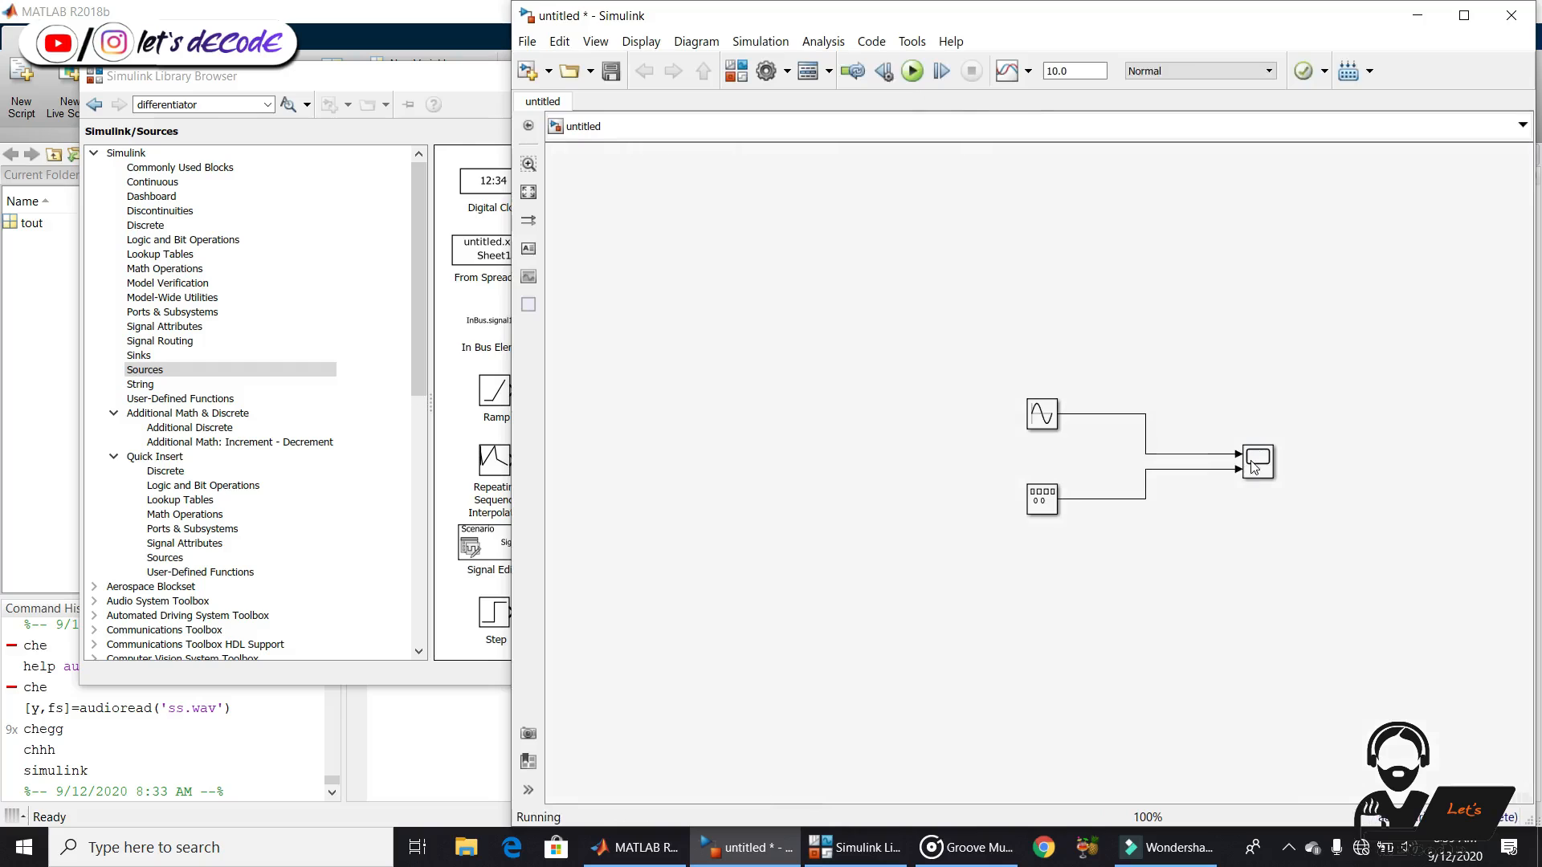
pyautogui.click(1256, 463)
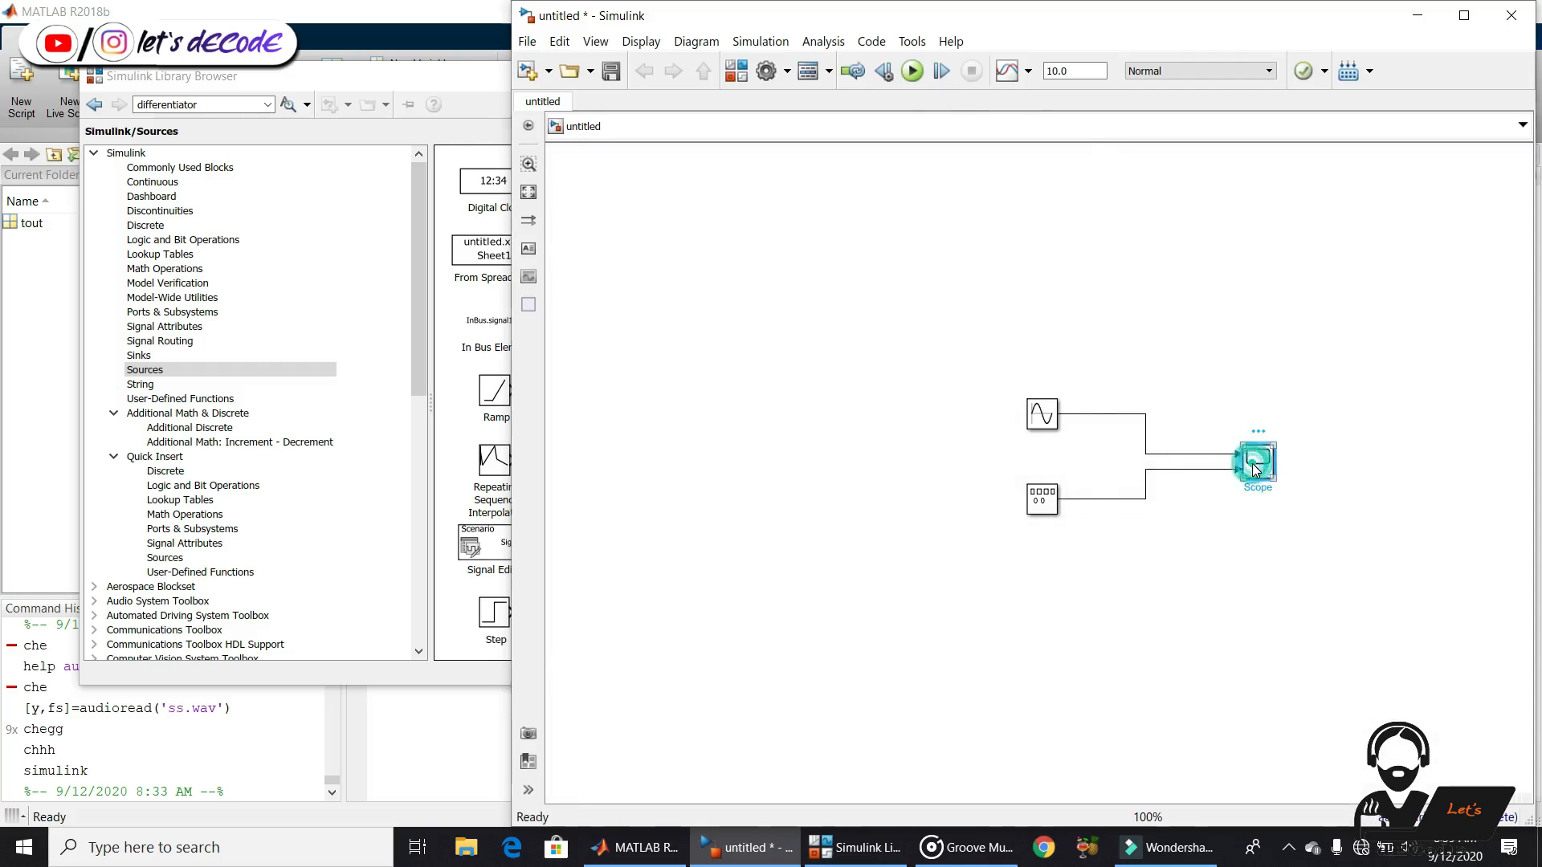
pyautogui.doubleClick(1255, 464)
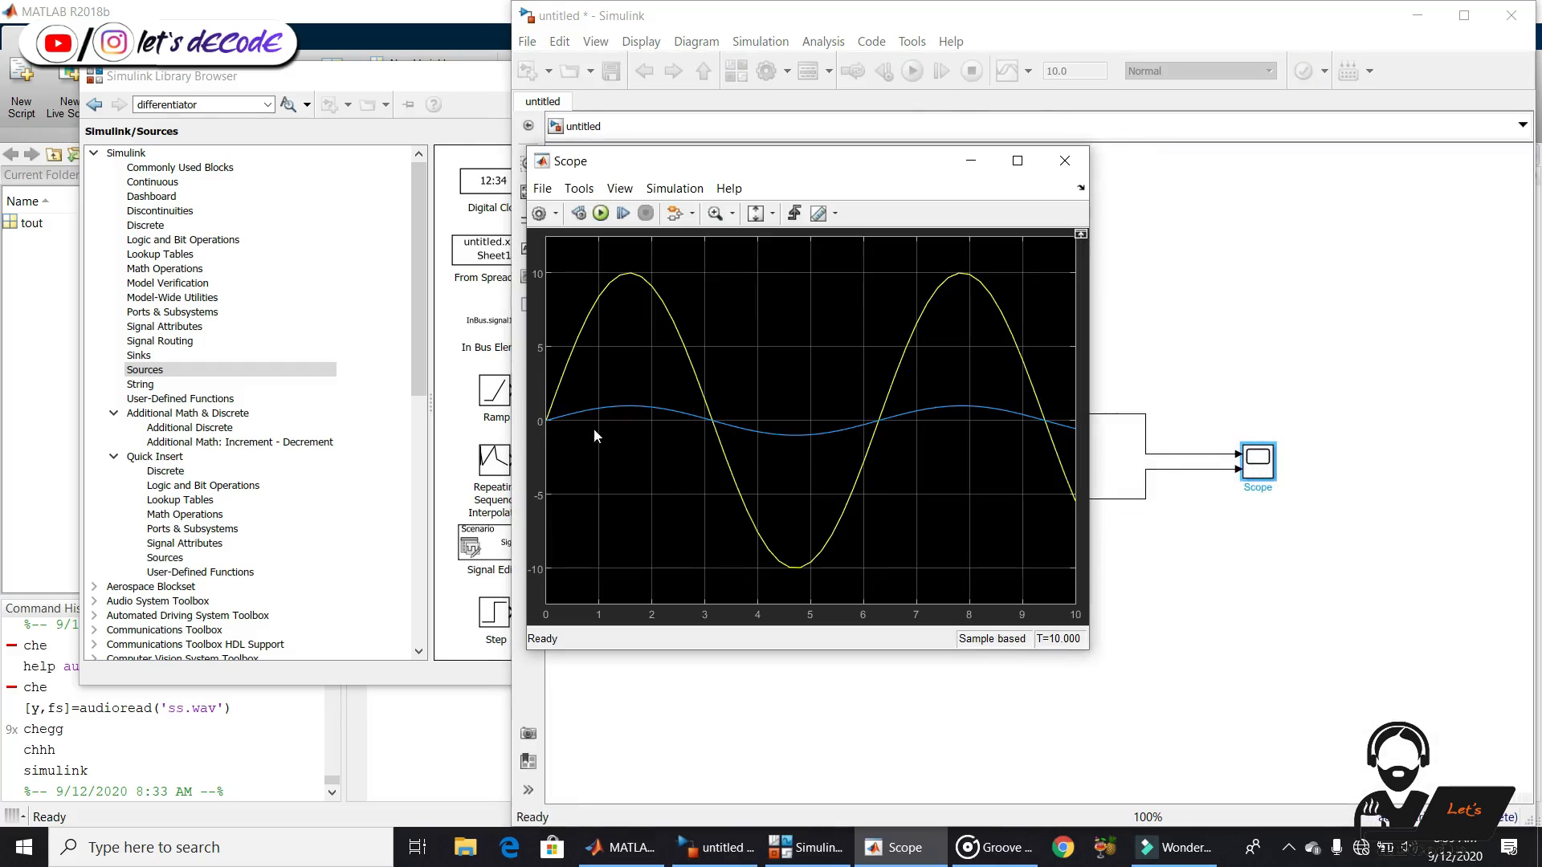
pyautogui.moveTo(795, 443)
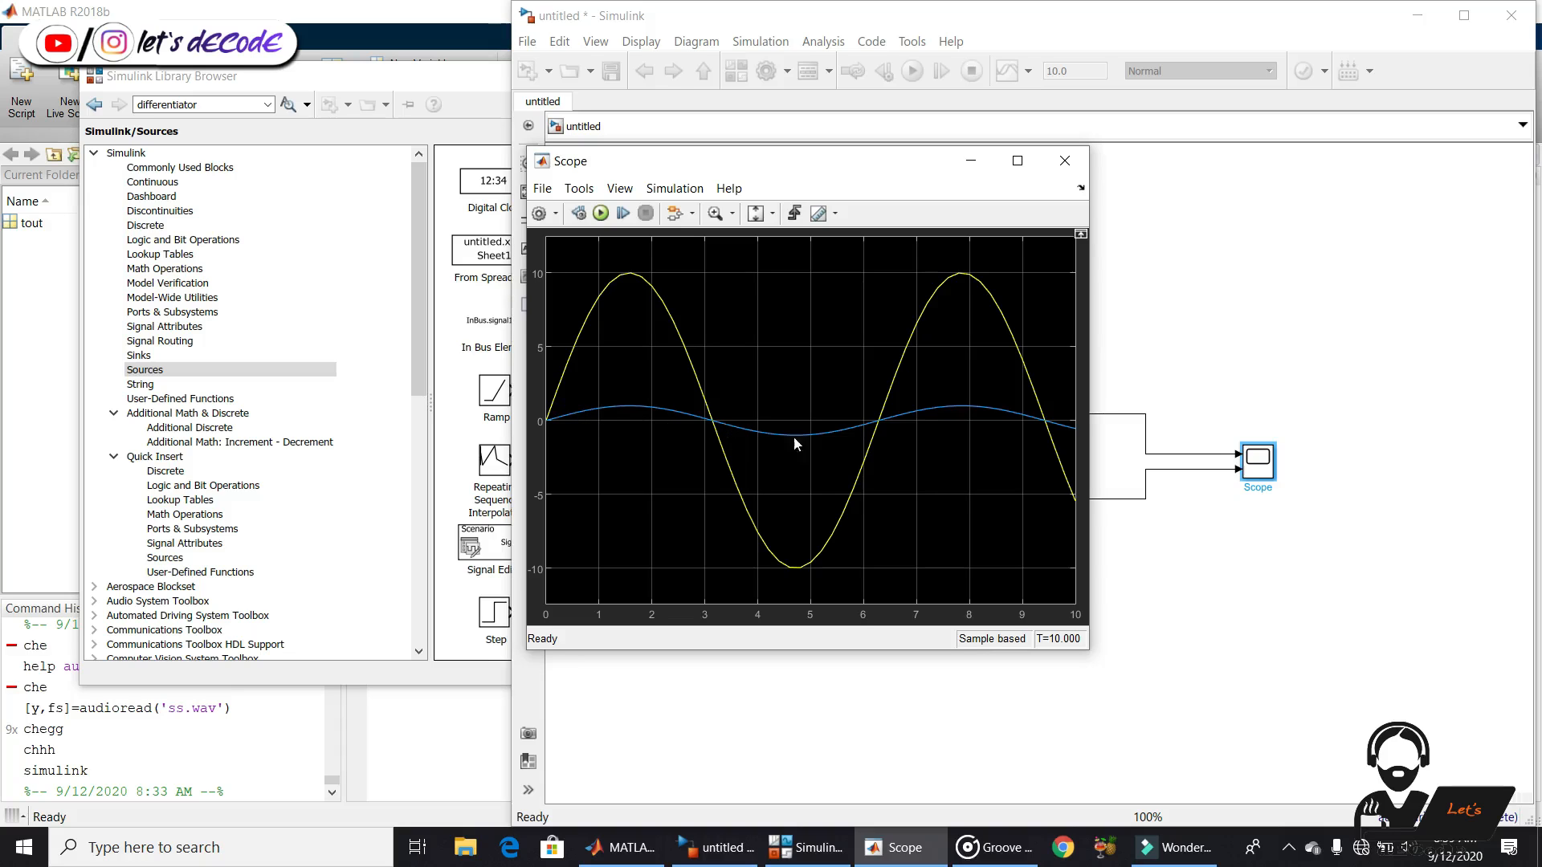
# Set the Signal Generator frequency to 10, rerun, and view its fast trace beside the amplitude-10 sine
pyautogui.click(1063, 160)
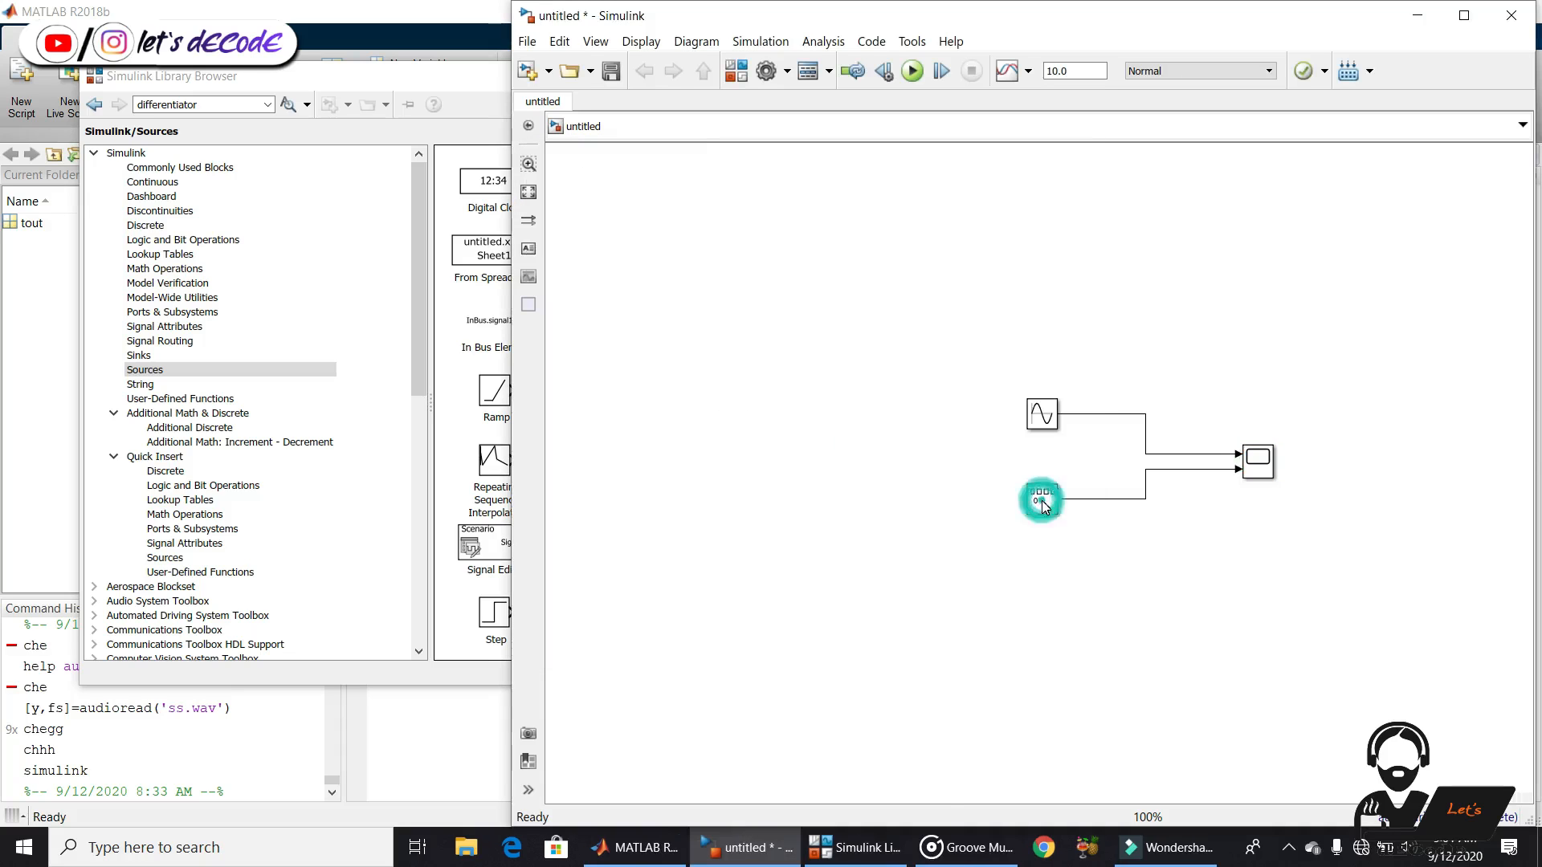
pyautogui.doubleClick(1041, 497)
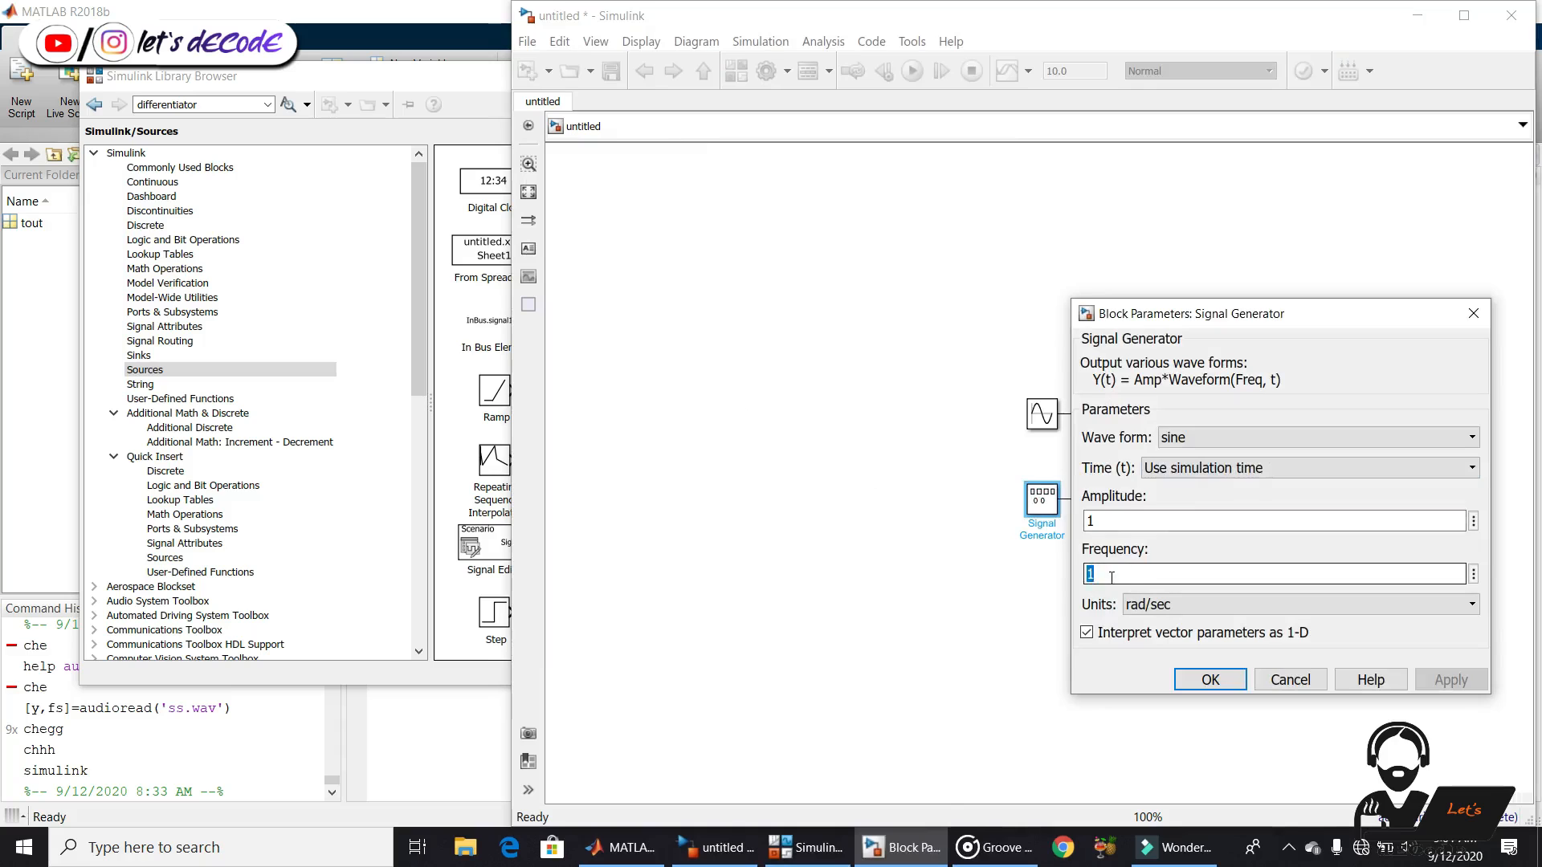
pyautogui.write('10')
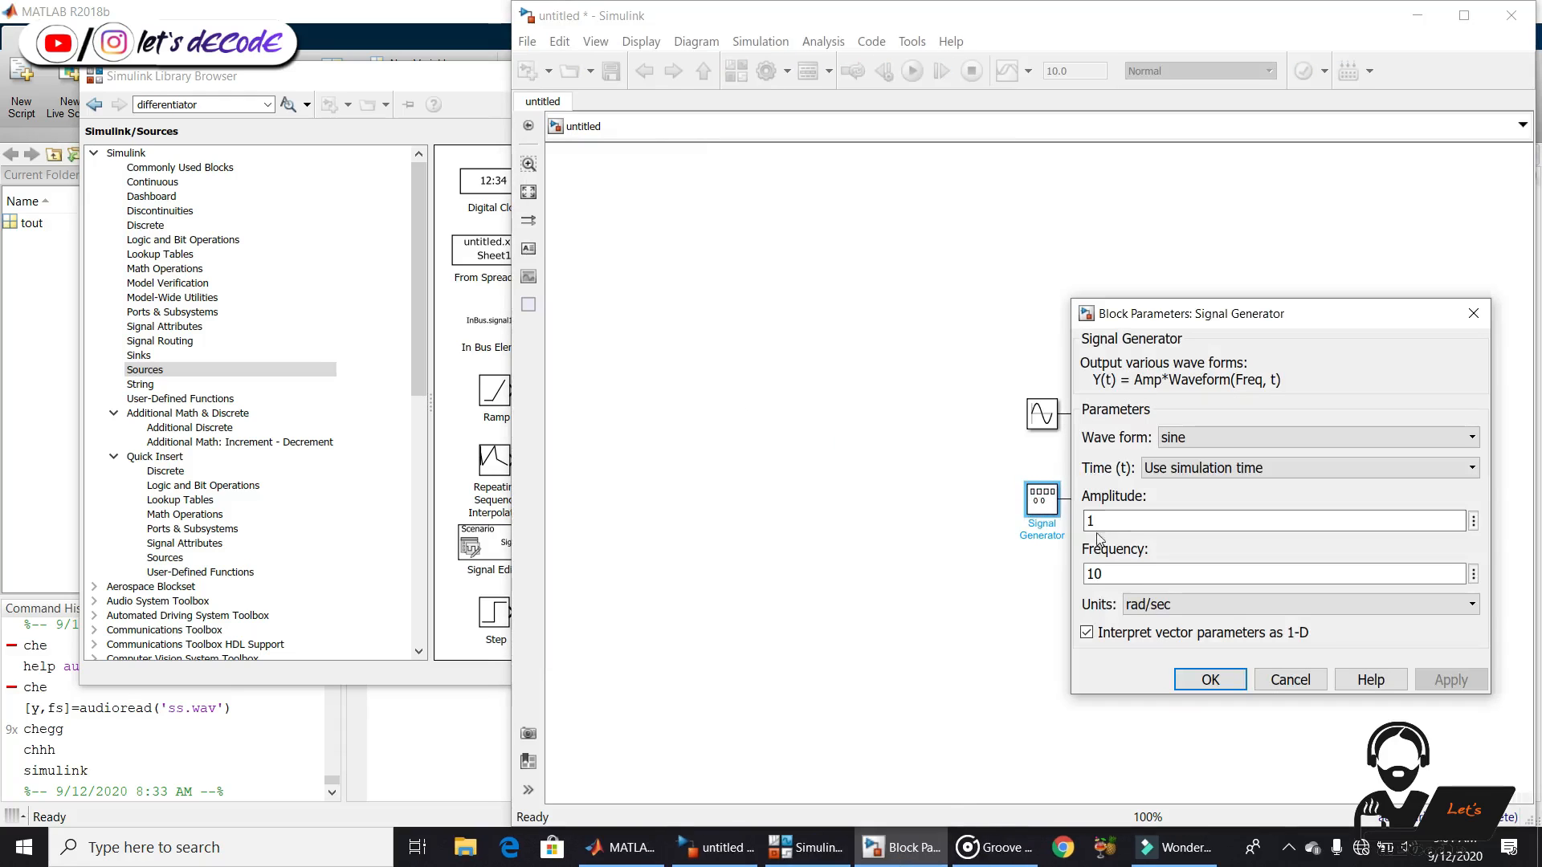
pyautogui.click(1208, 680)
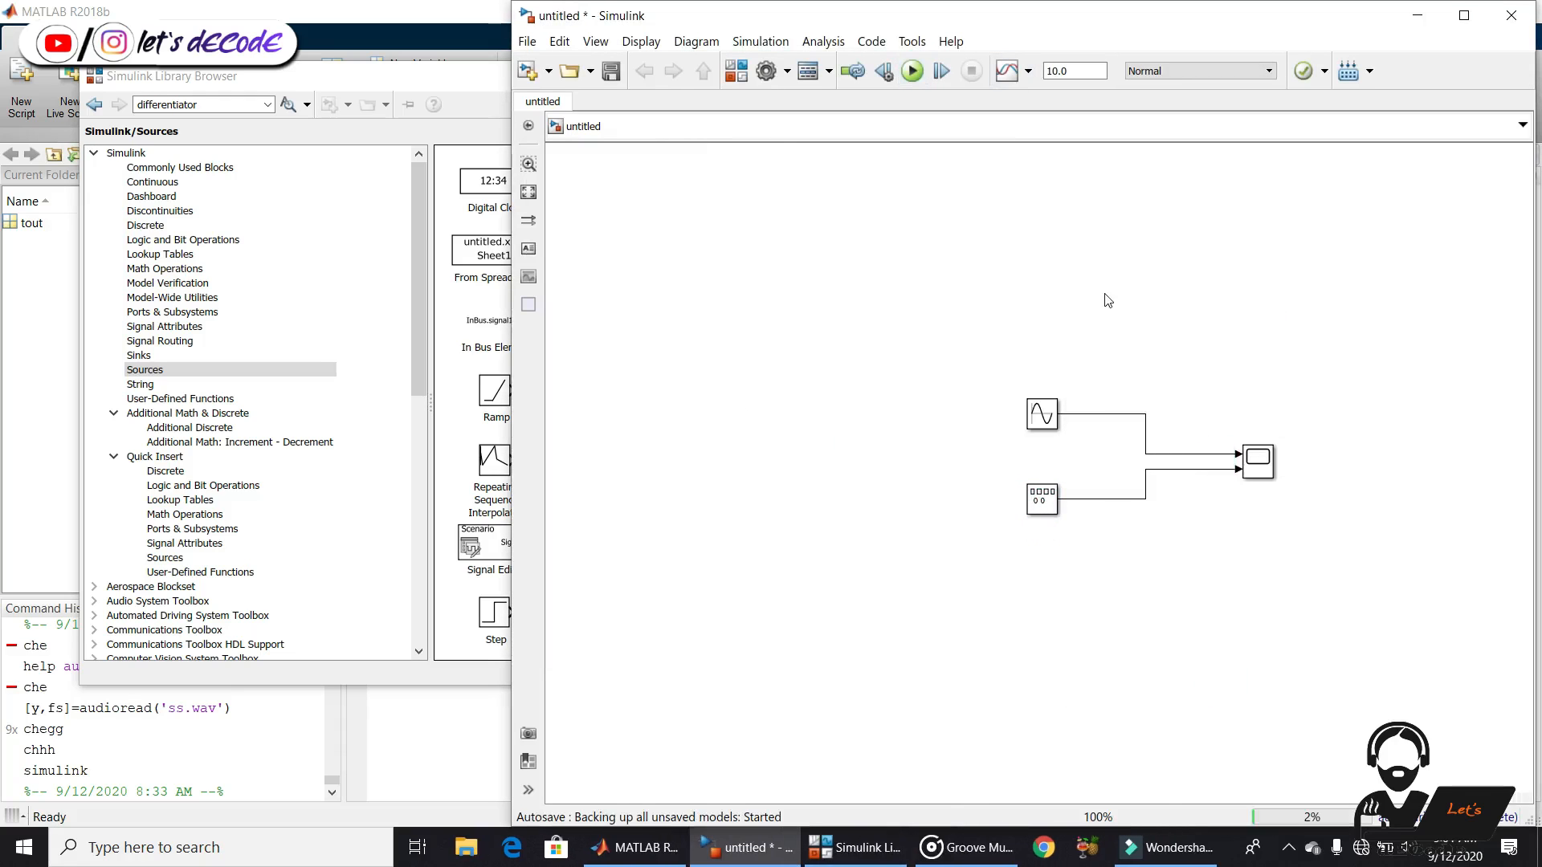
pyautogui.click(1256, 463)
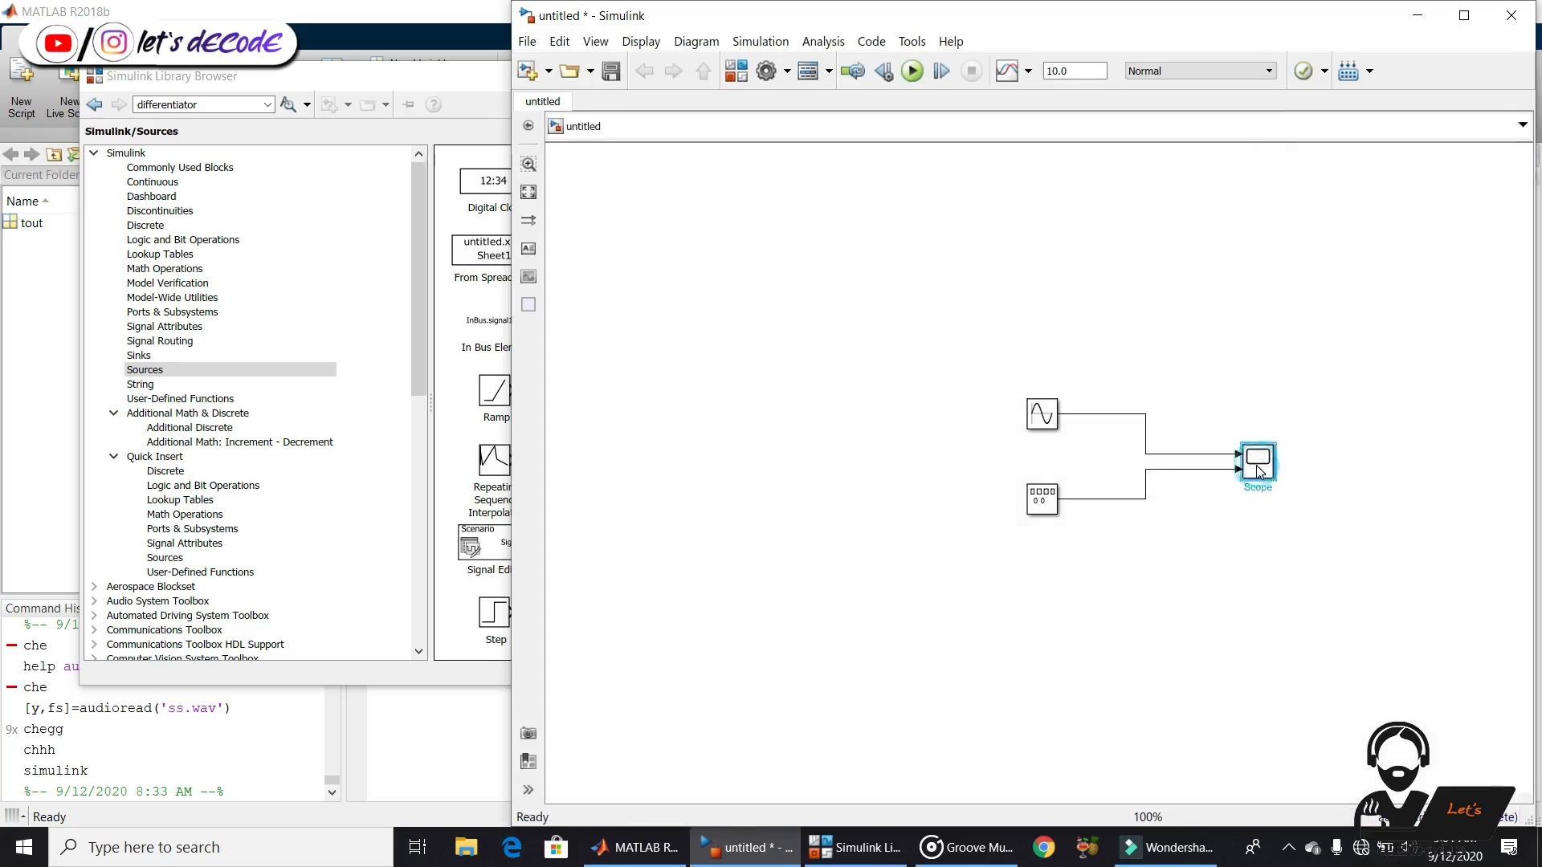
pyautogui.click(909, 71)
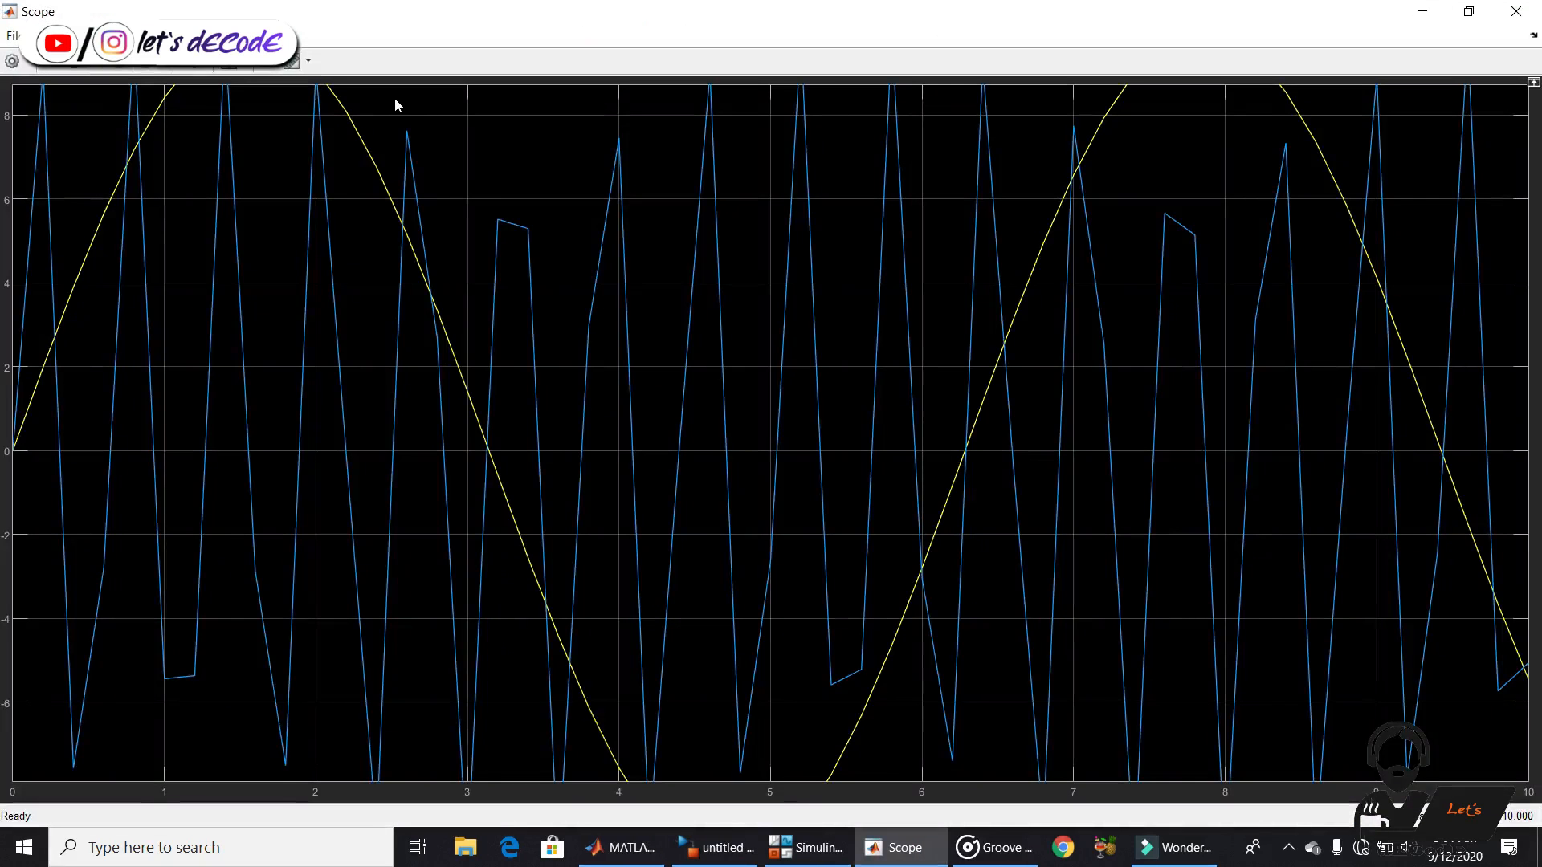
pyautogui.click(743, 846)
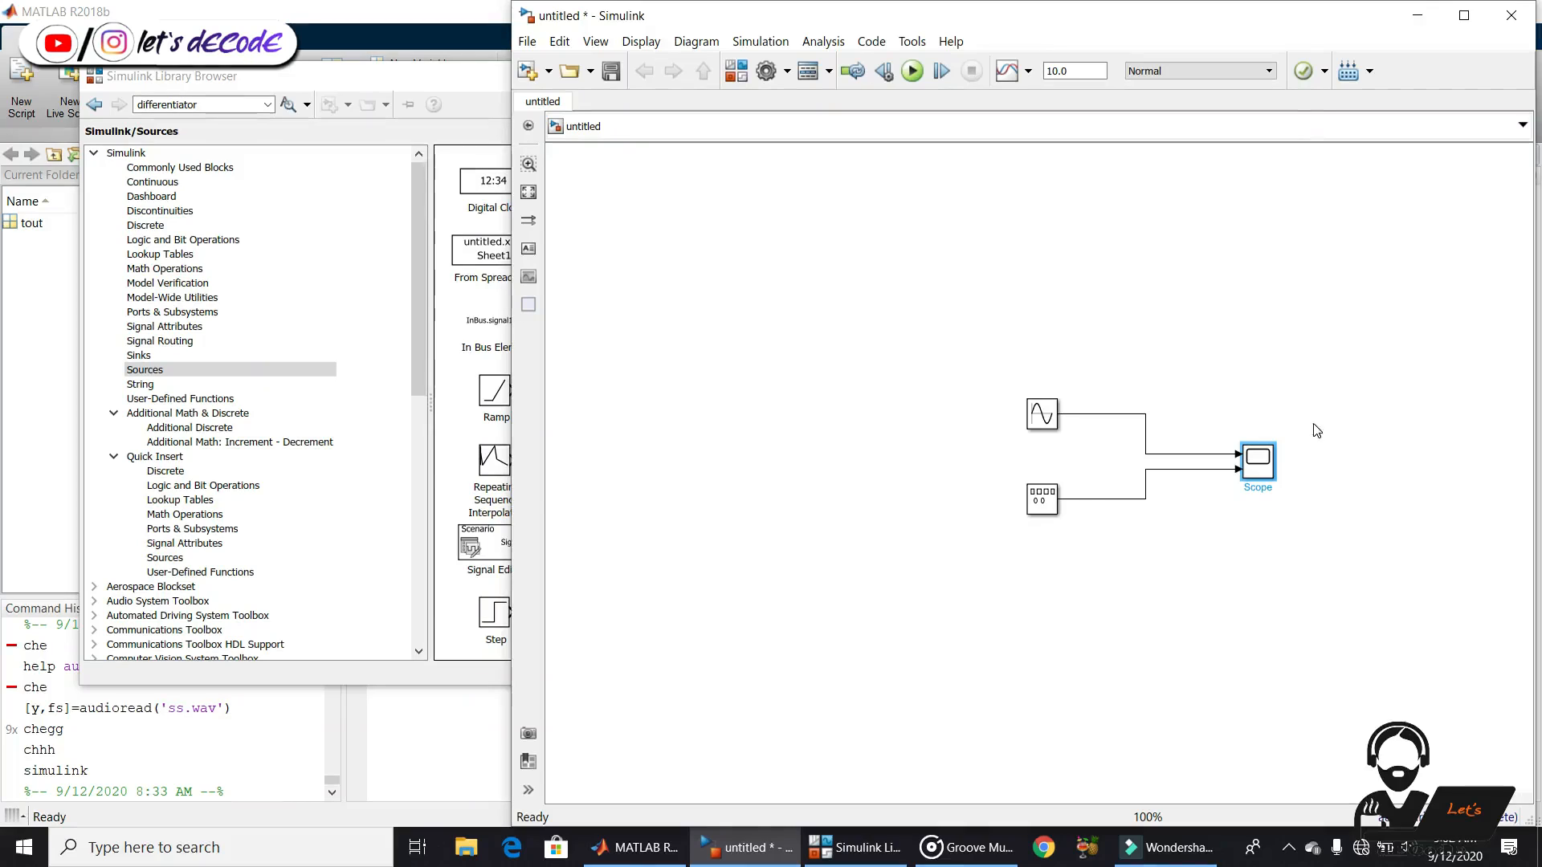
# Configure the Signal Generator as a square wave, amplitude 10, frequency 10 Hertz, and confirm
pyautogui.click(1041, 498)
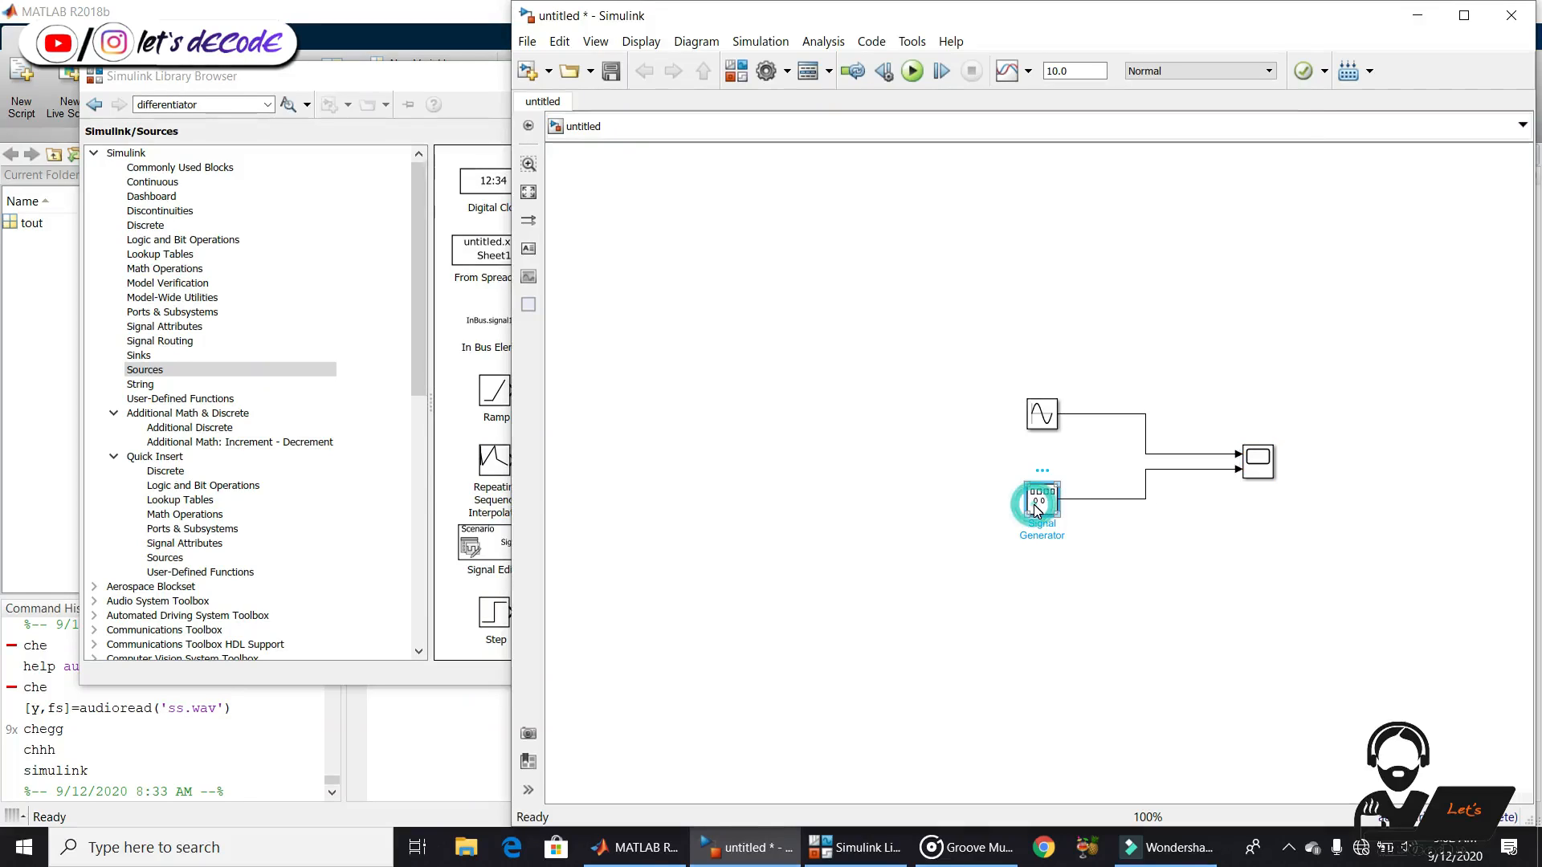
pyautogui.doubleClick(1040, 501)
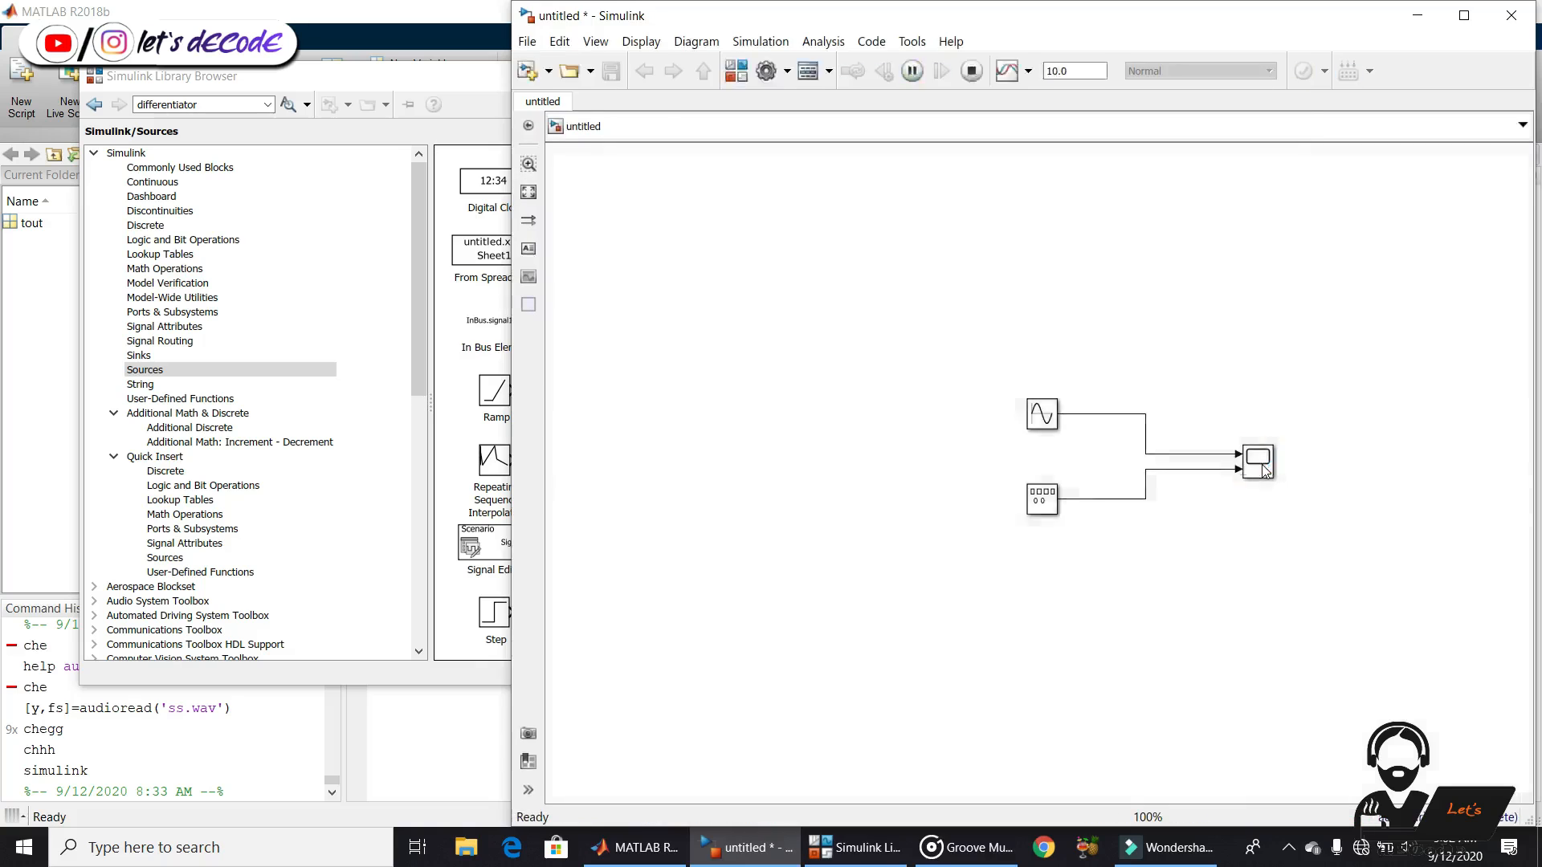
pyautogui.doubleClick(1041, 413)
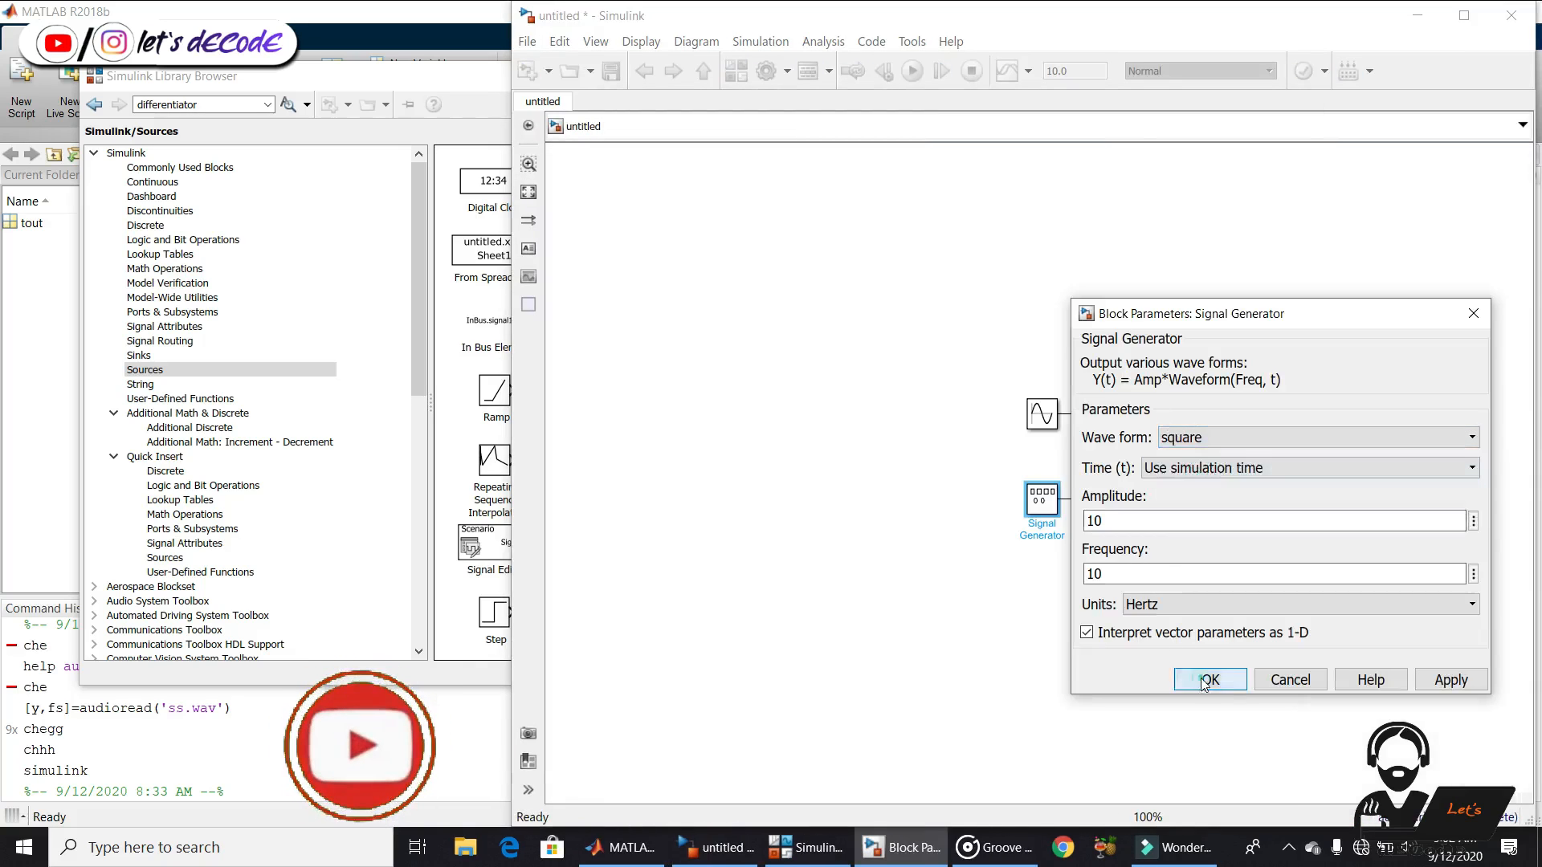
pyautogui.click(1208, 680)
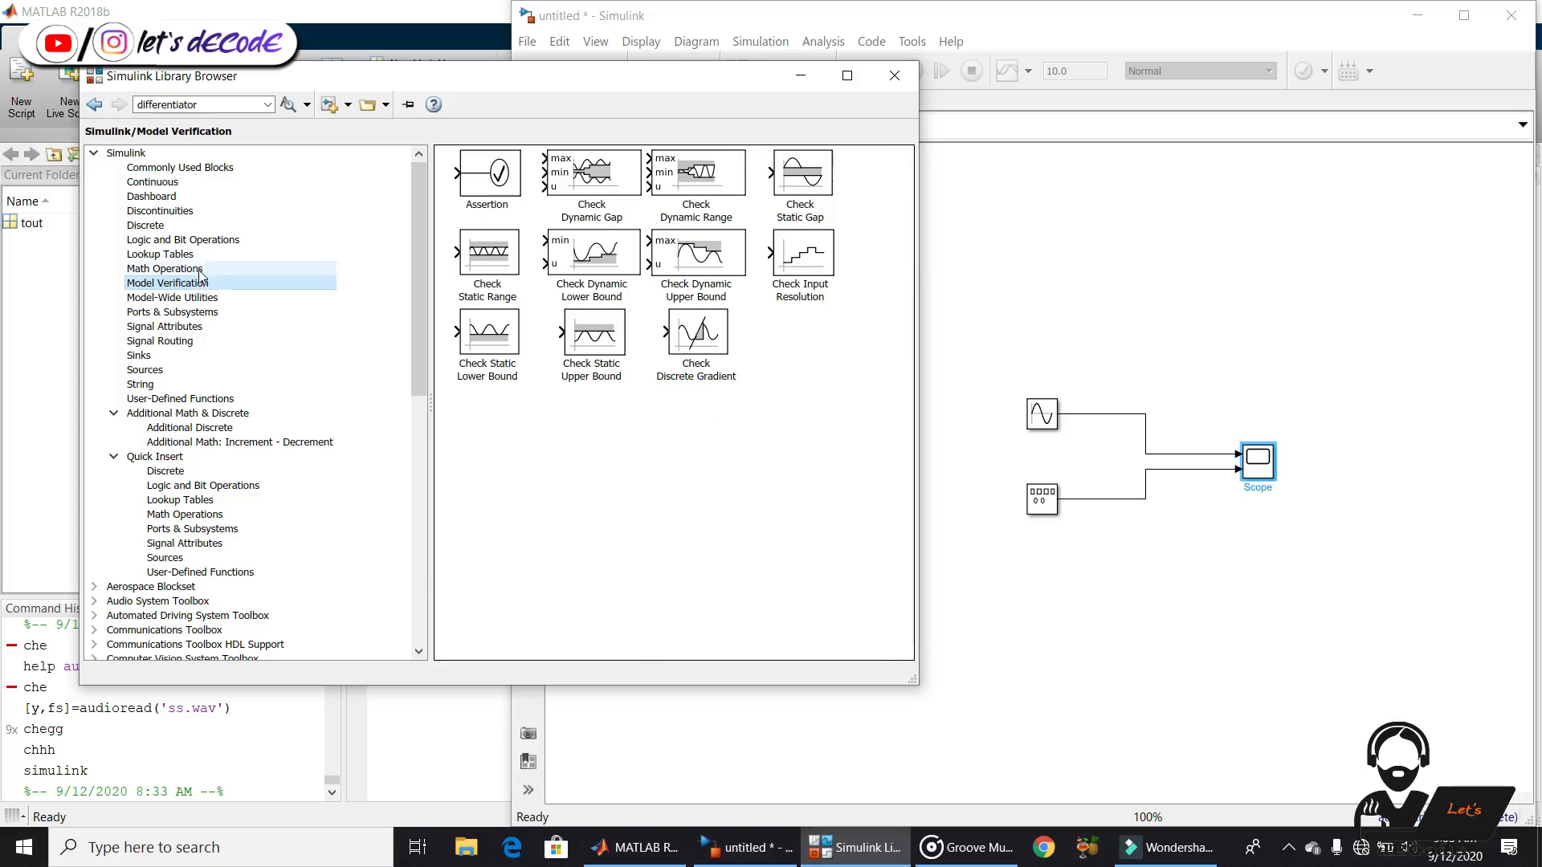
# Browse from Model Verification to the Math Operations blocks in the Library Browser
pyautogui.click(167, 282)
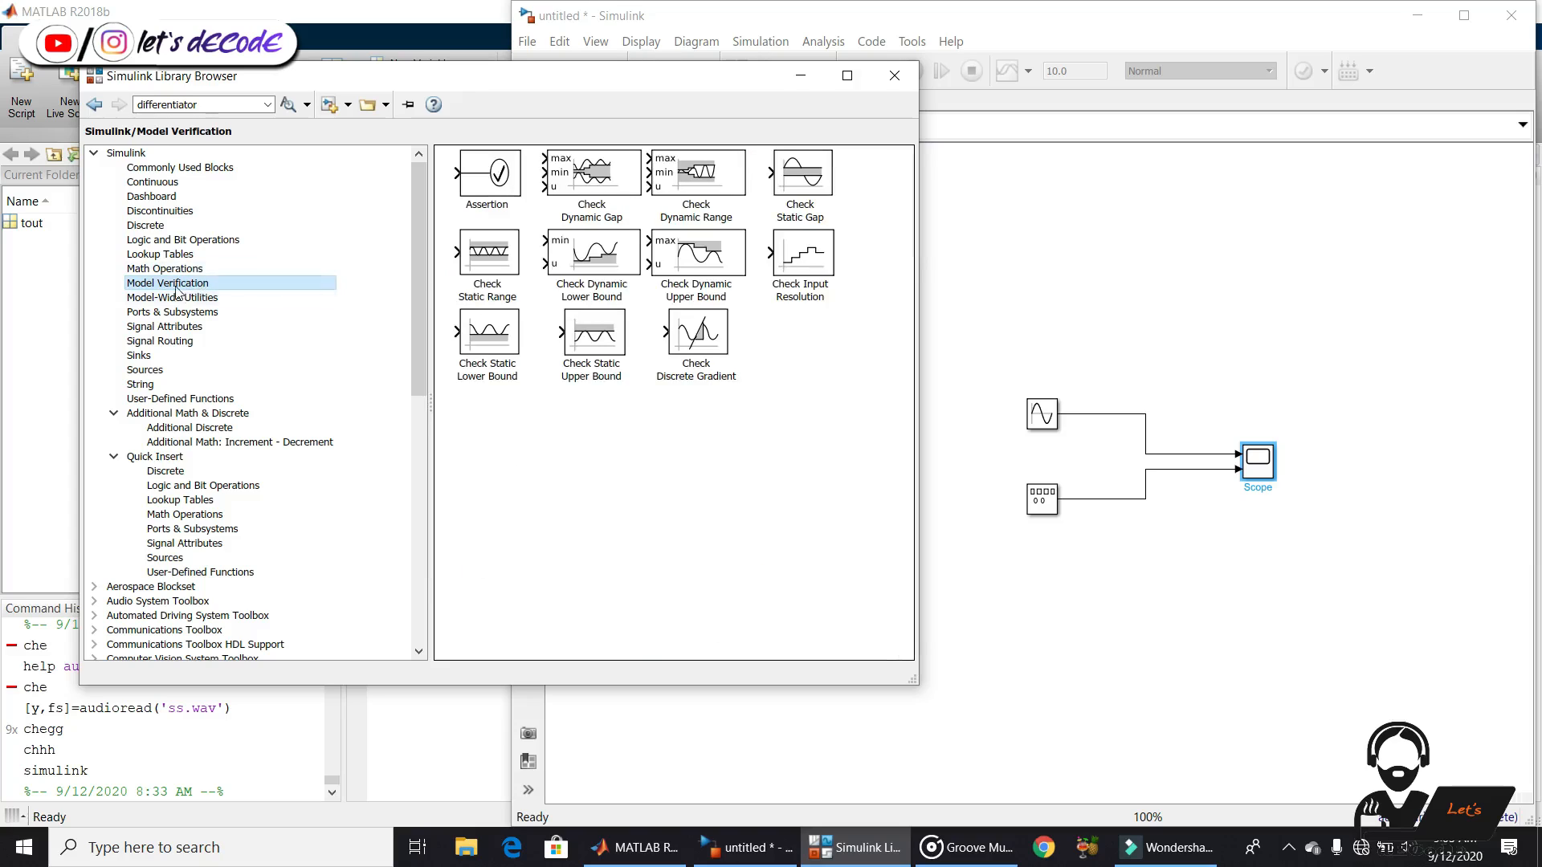
pyautogui.click(165, 269)
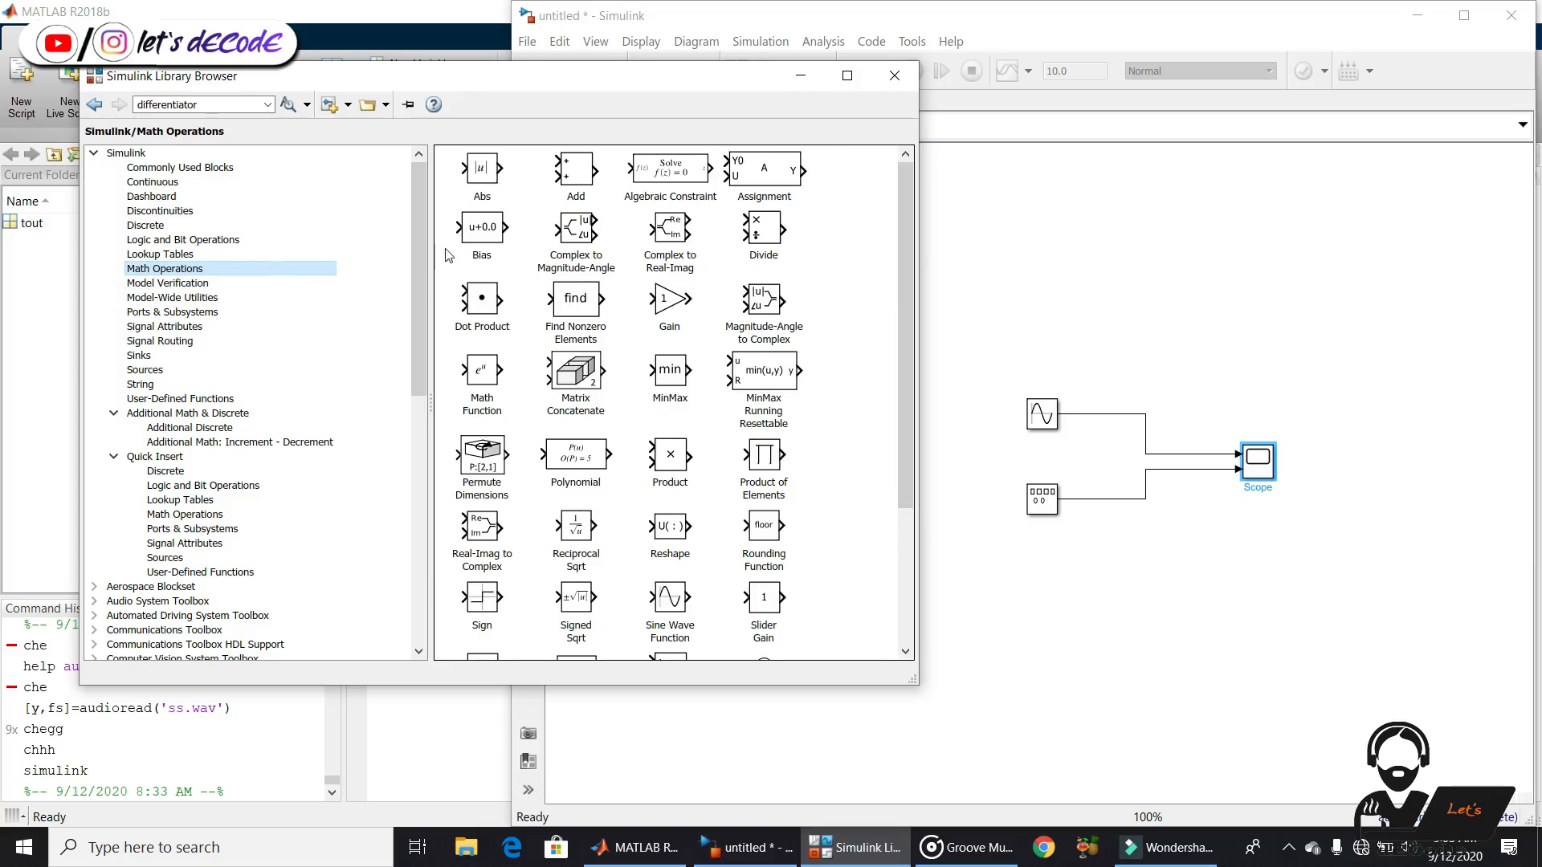
pyautogui.moveTo(668, 180)
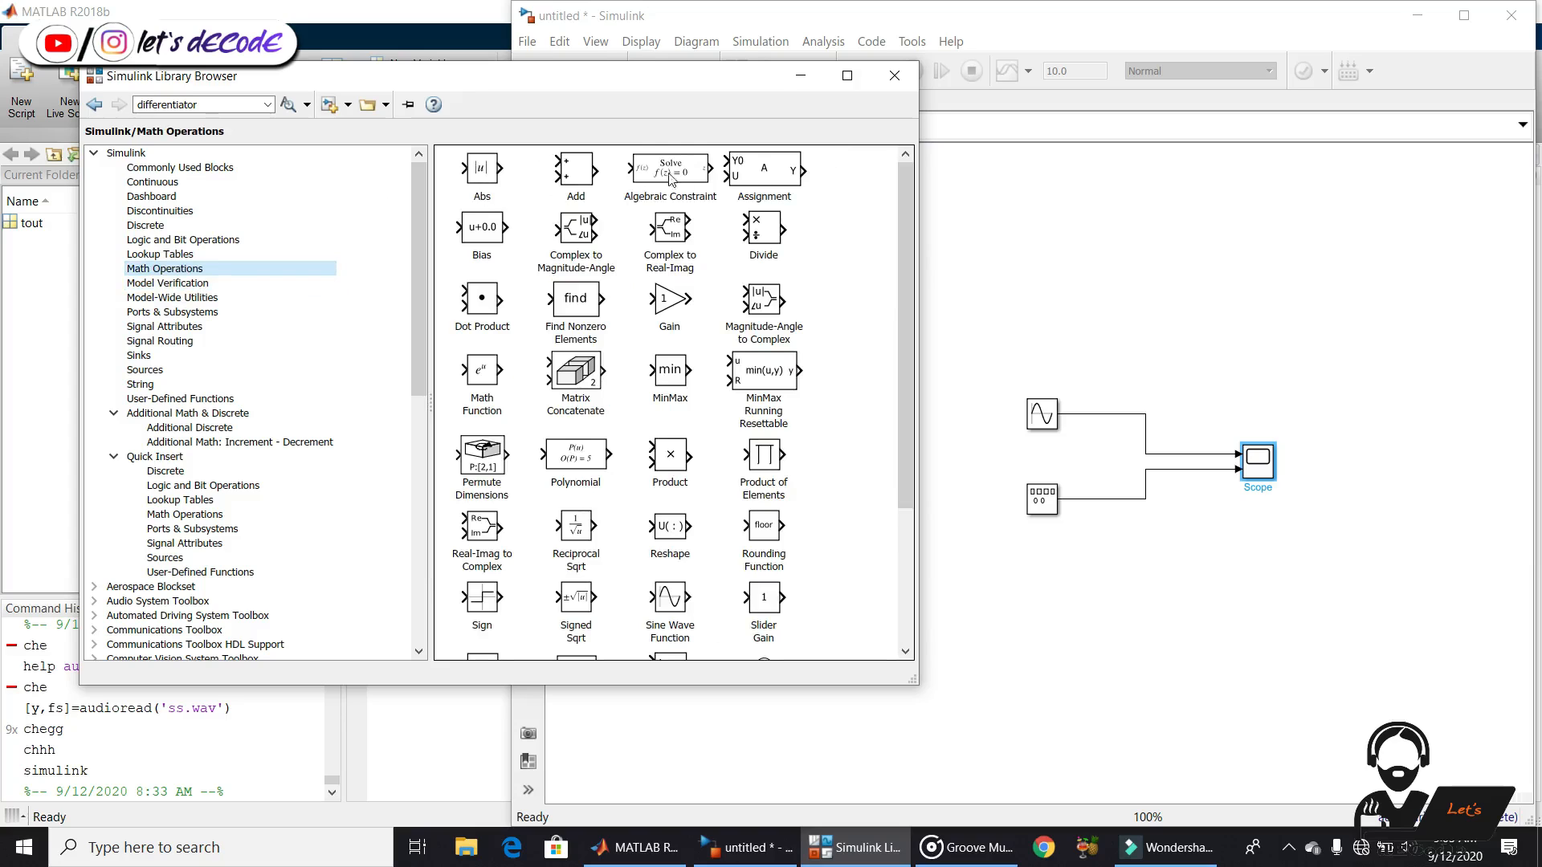